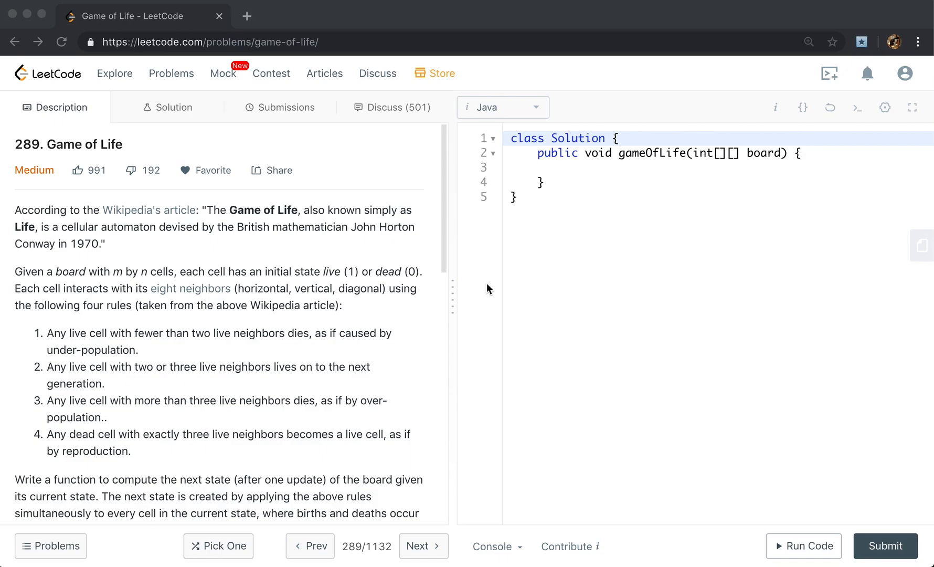
Write two comment lines above gameOfLife: "// die -> live" and "// live -> die"
scroll("down", 3)
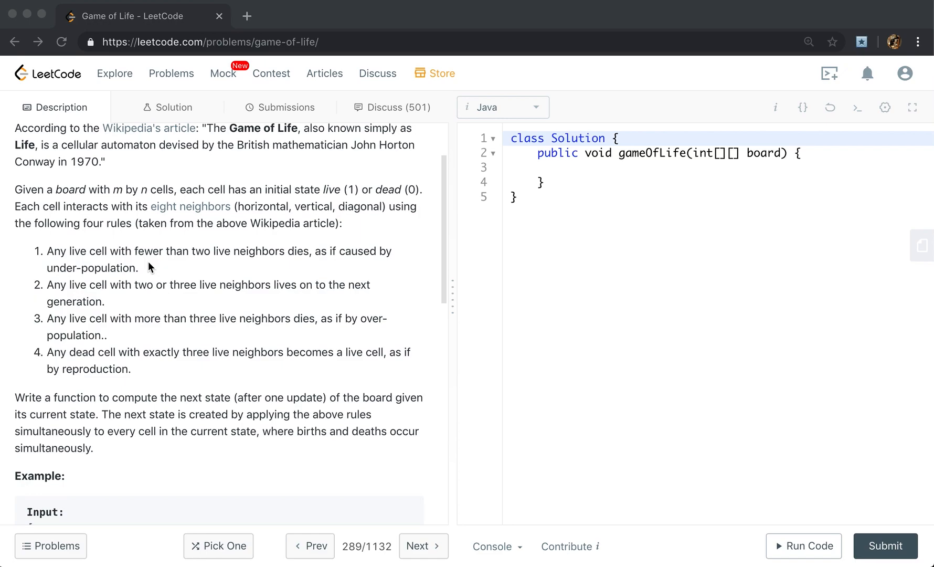
mouse_move(125, 309)
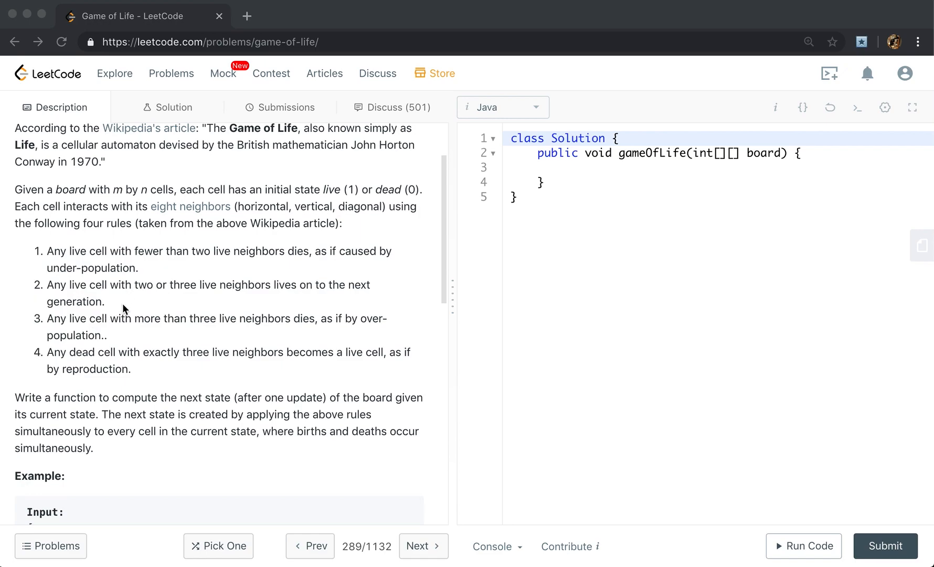
mouse_move(243, 323)
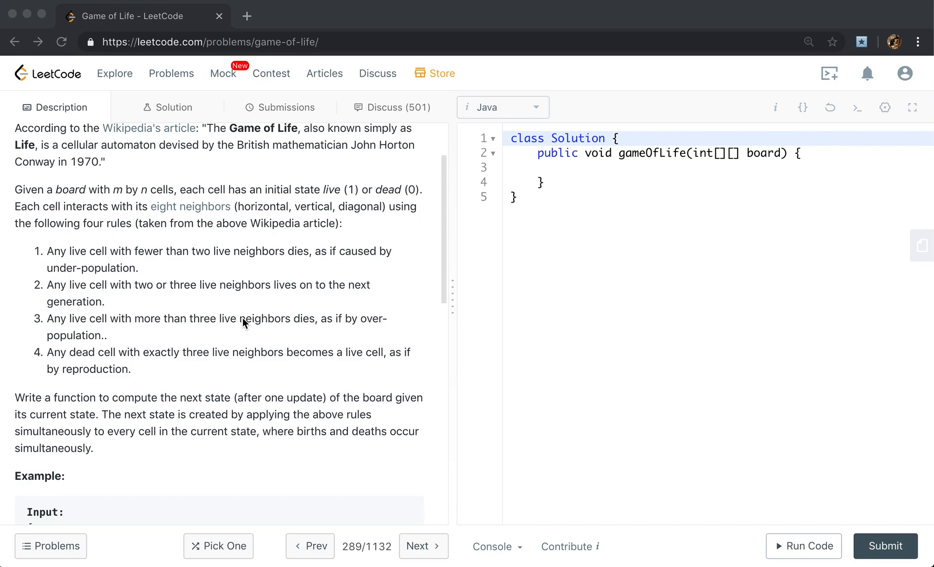
mouse_move(286, 363)
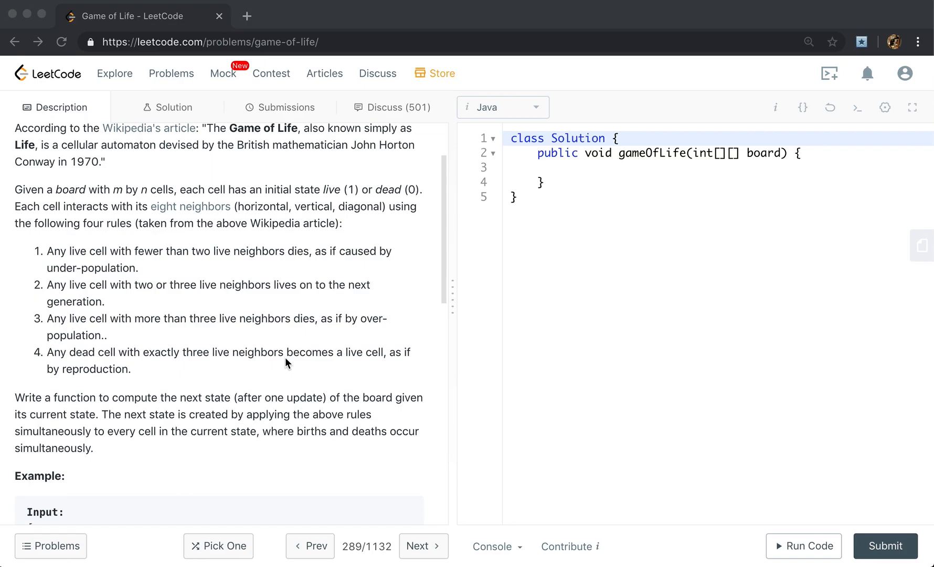
mouse_move(221, 397)
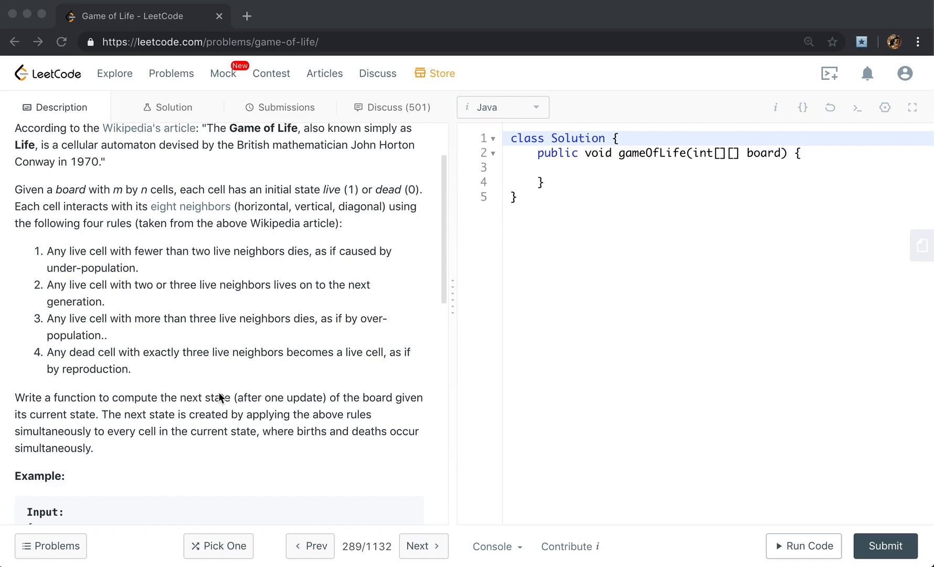
scroll("down", 3)
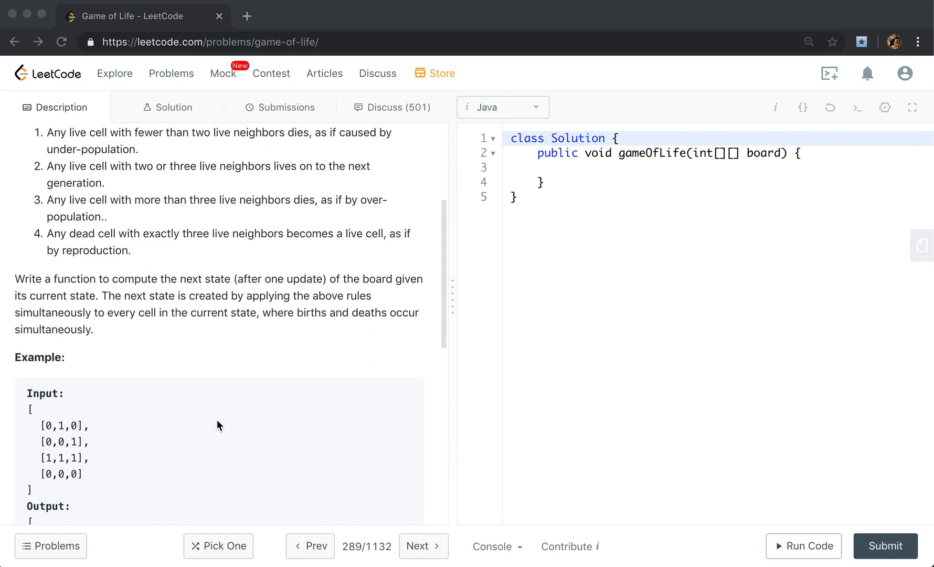
scroll("down", 3)
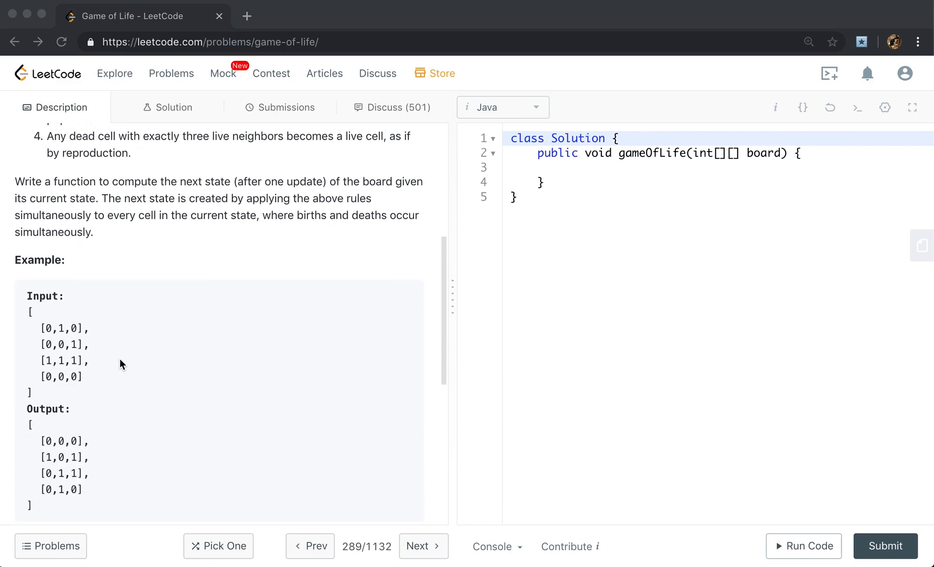
mouse_move(124, 369)
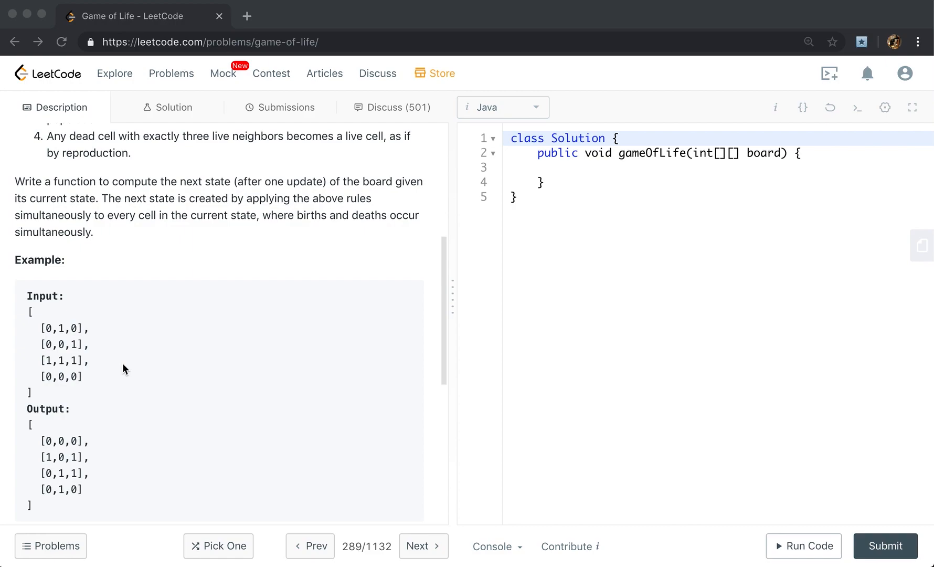
mouse_move(200, 241)
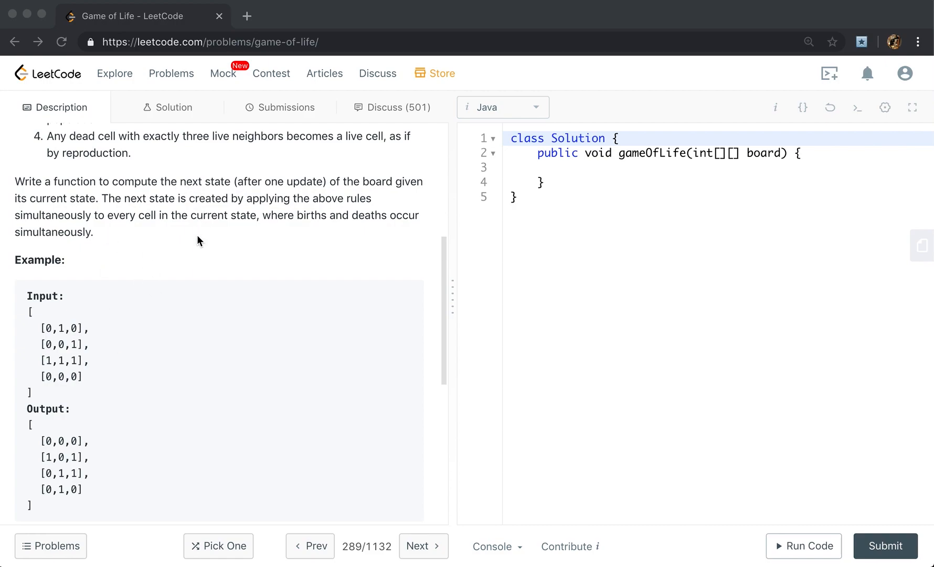
mouse_move(235, 247)
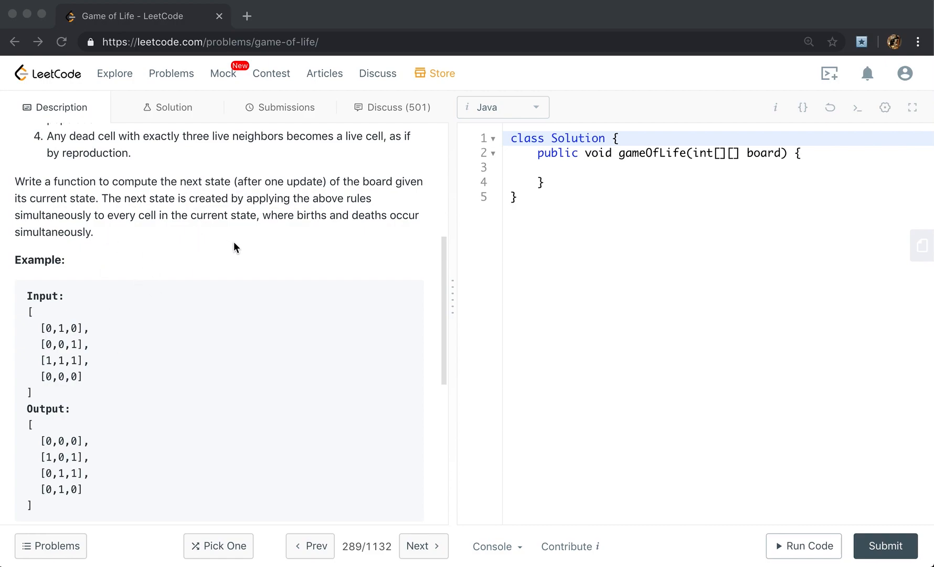
mouse_move(175, 244)
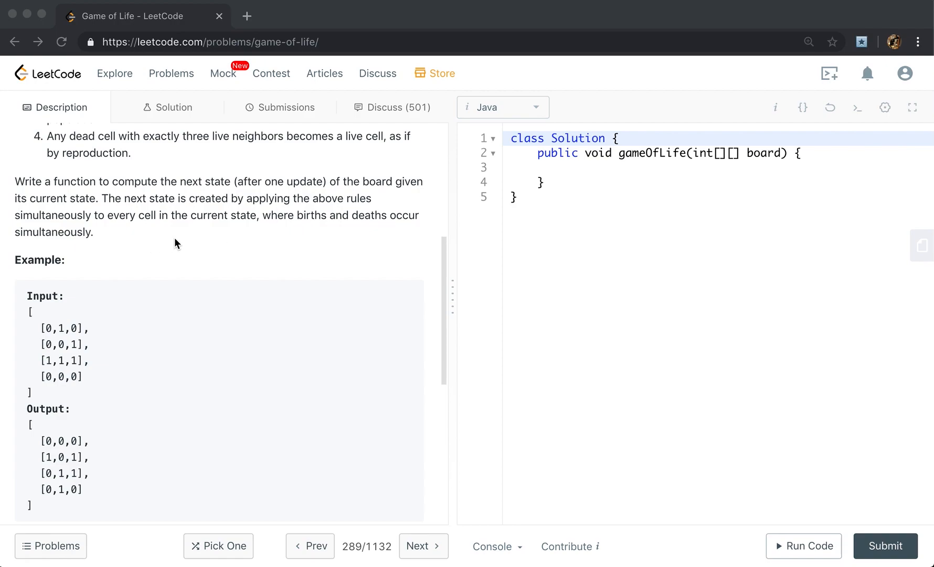
mouse_move(94, 341)
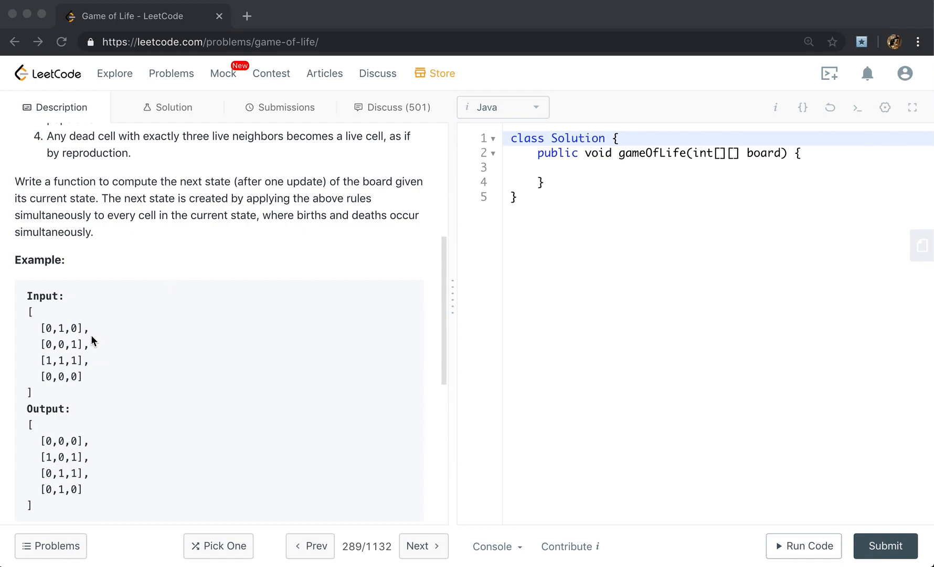
mouse_move(134, 399)
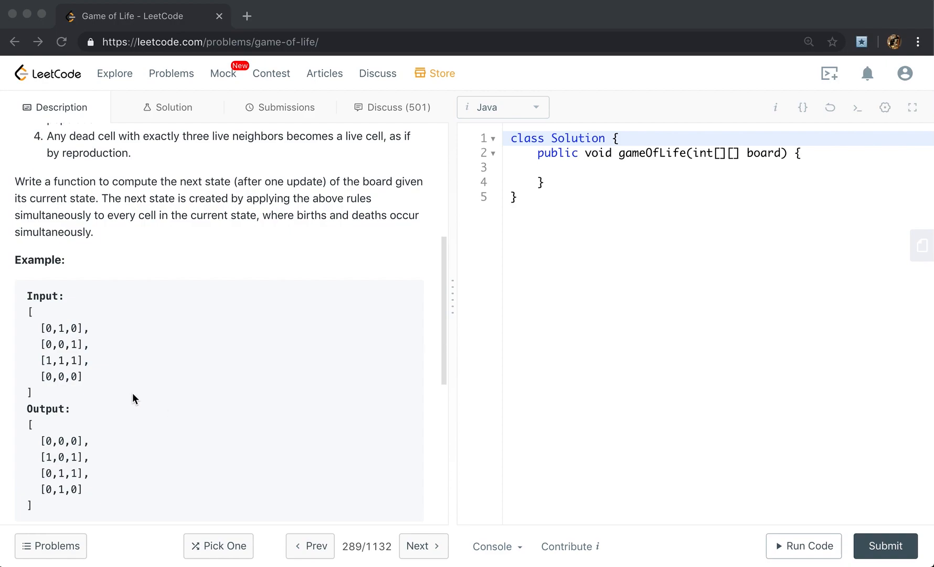
mouse_move(75, 347)
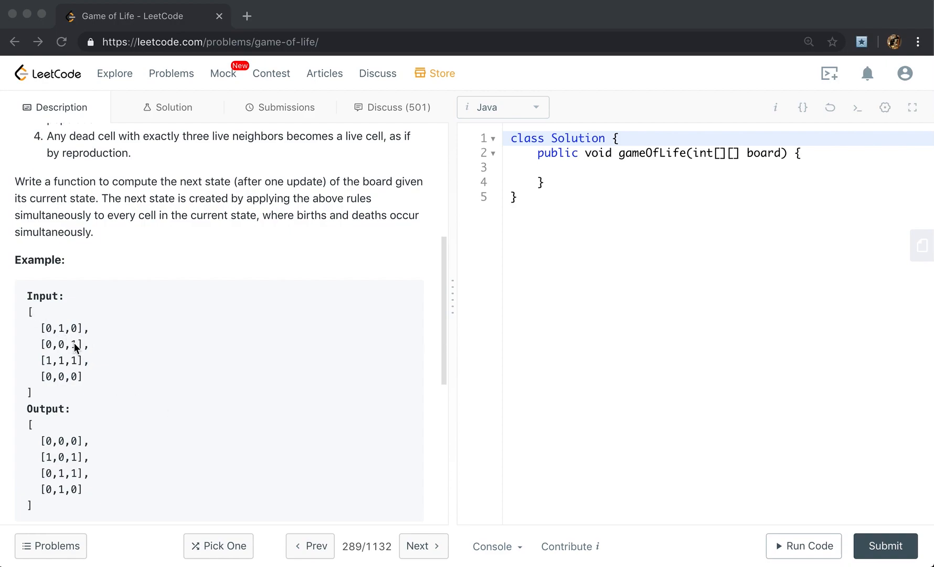
mouse_move(81, 351)
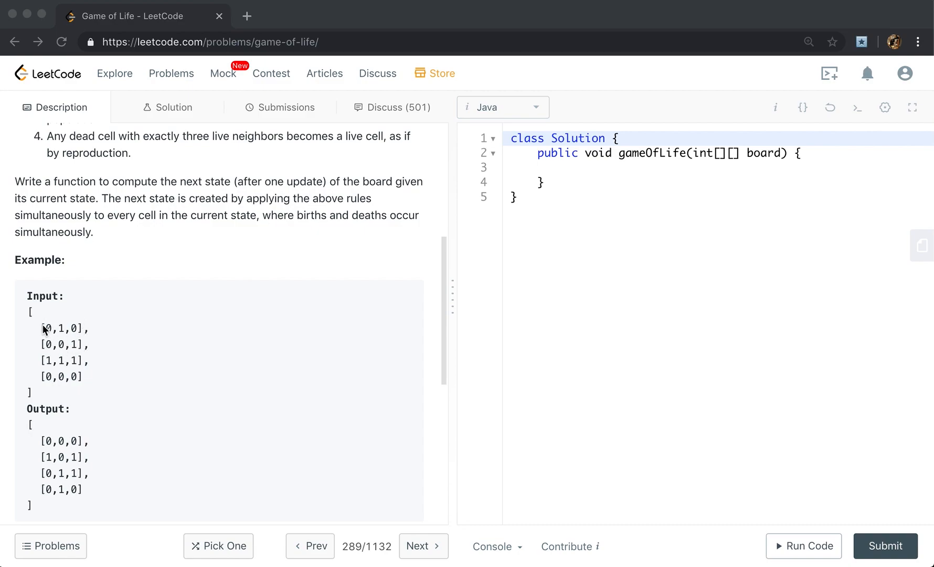
mouse_move(92, 345)
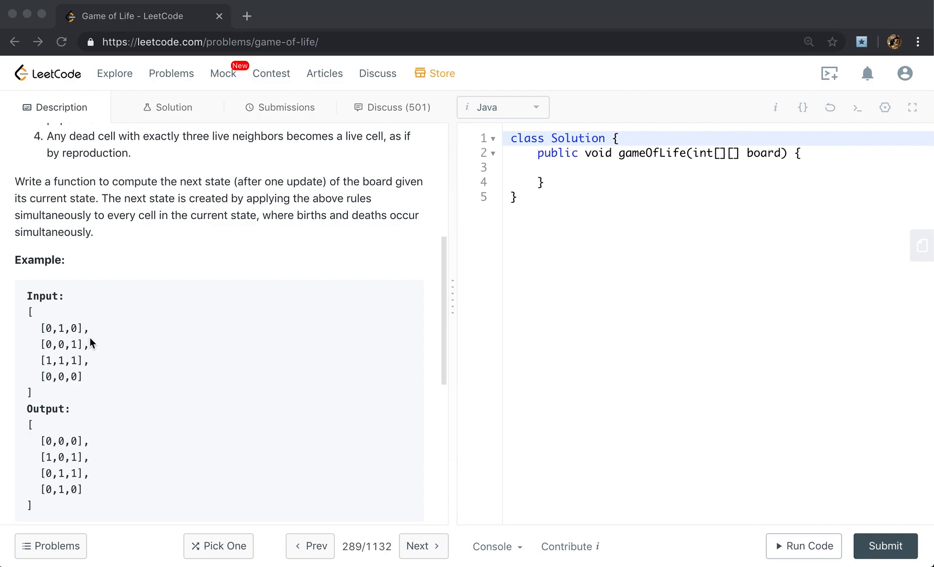
mouse_move(57, 388)
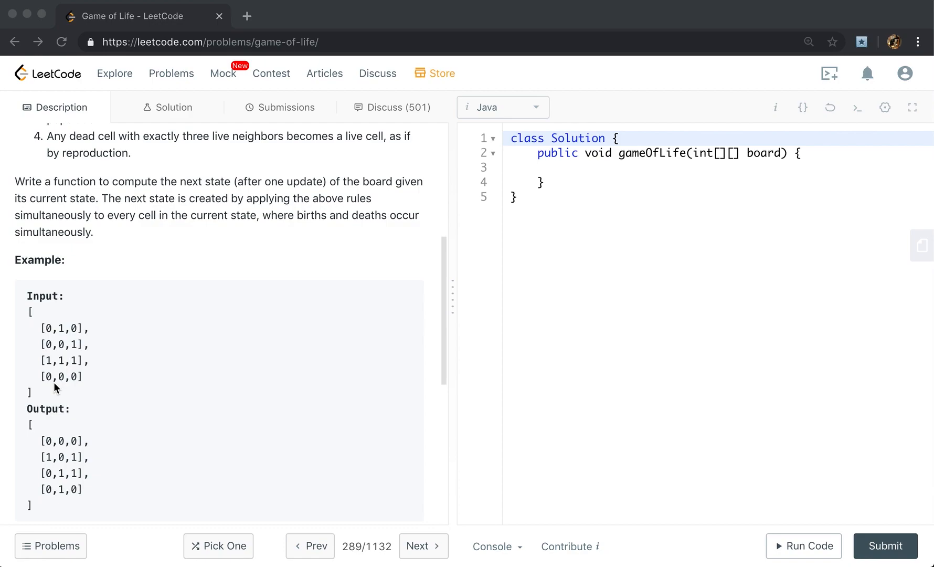
mouse_move(82, 379)
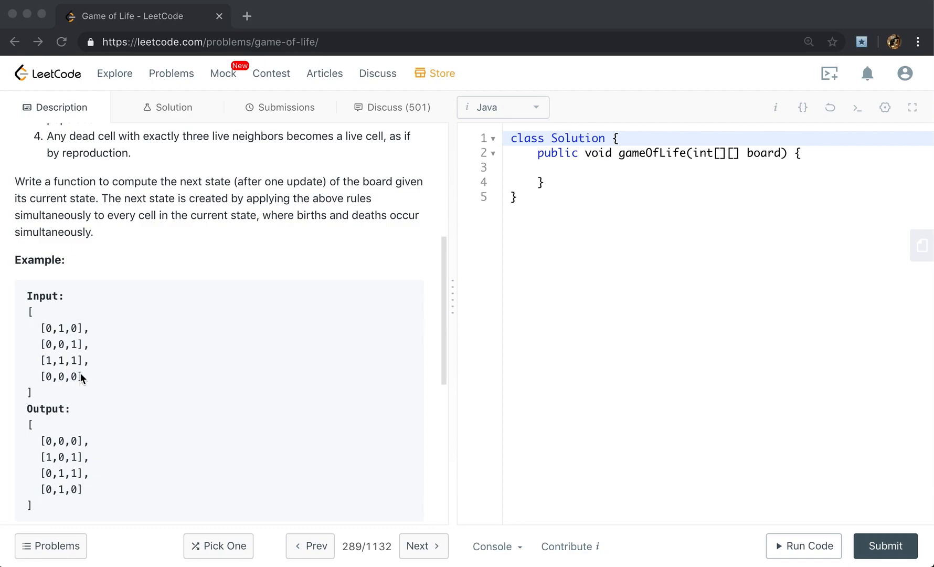
mouse_move(64, 380)
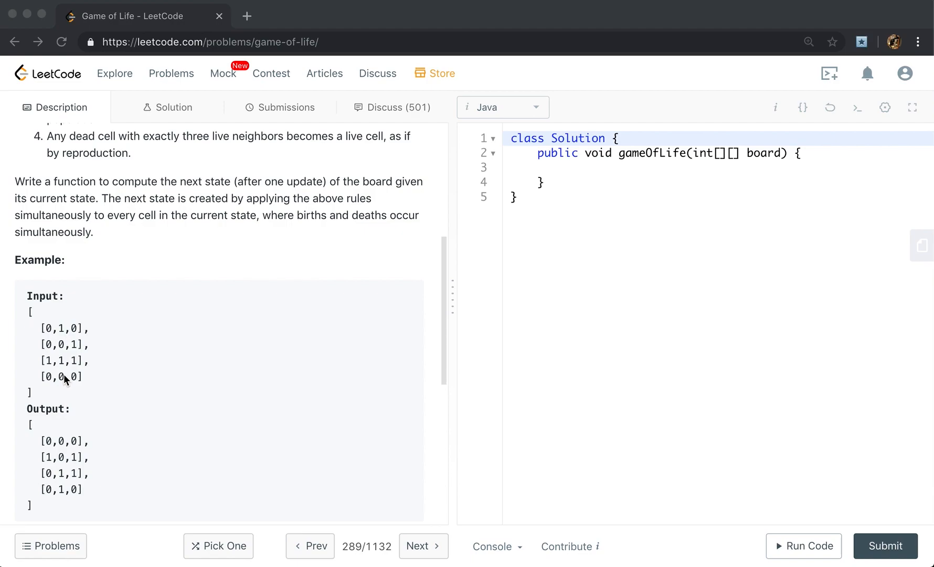
mouse_move(82, 370)
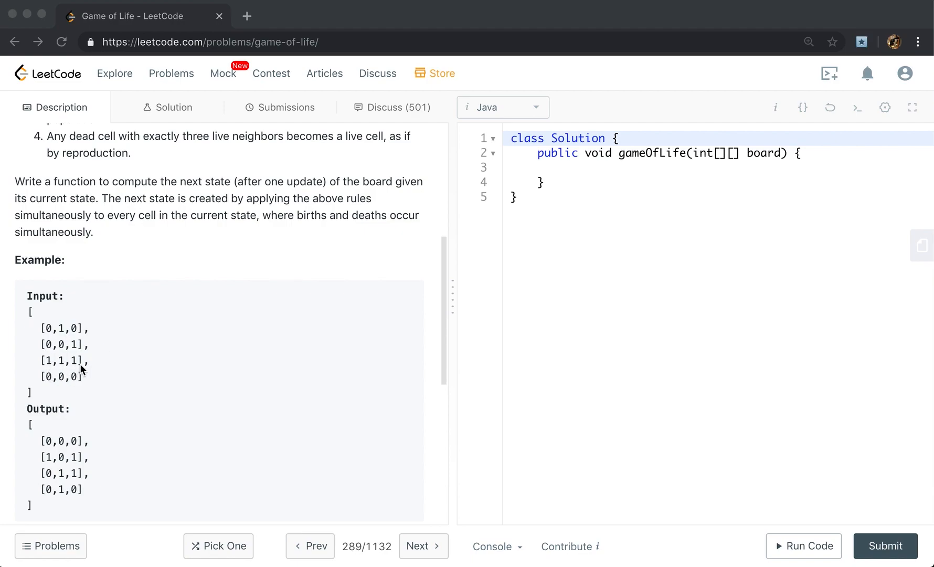
mouse_move(40, 370)
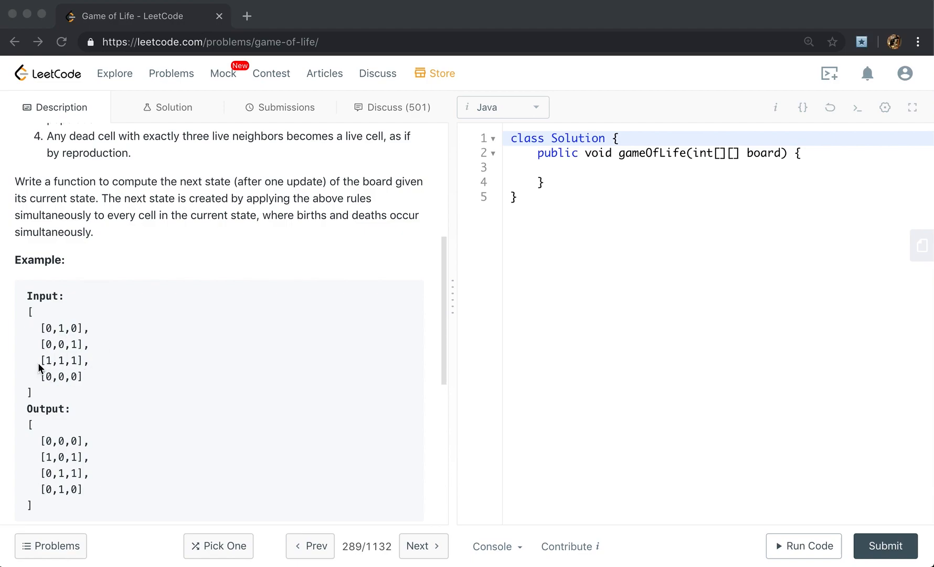
mouse_move(79, 383)
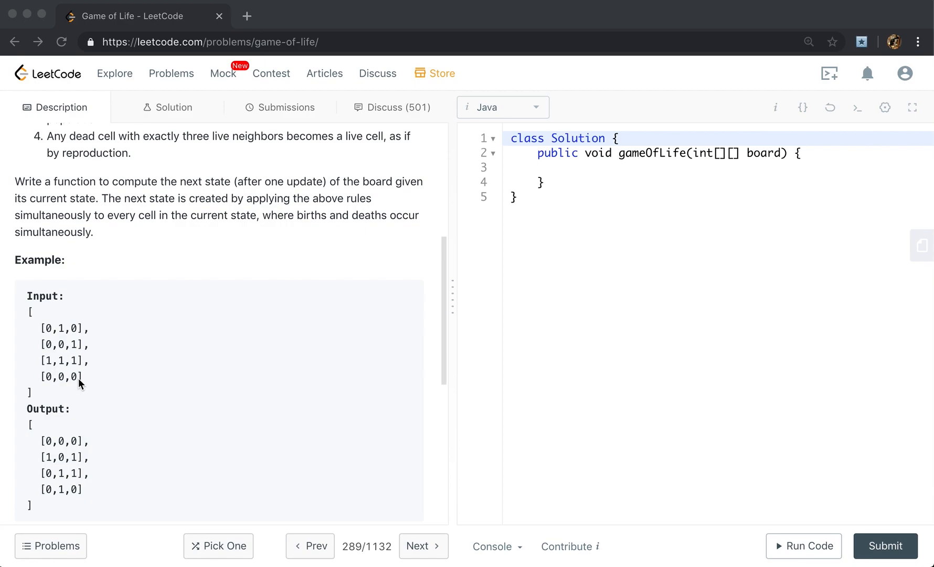
mouse_move(182, 379)
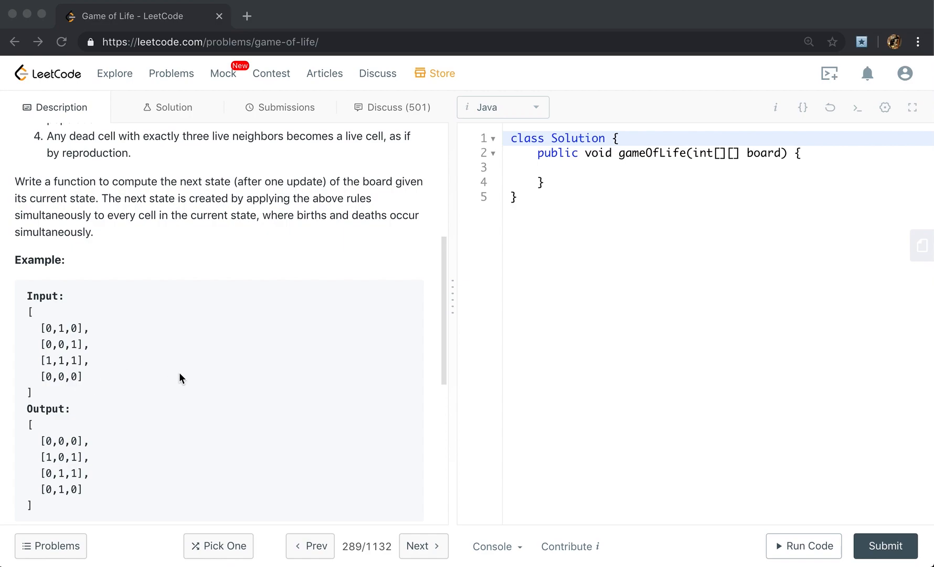
mouse_move(183, 392)
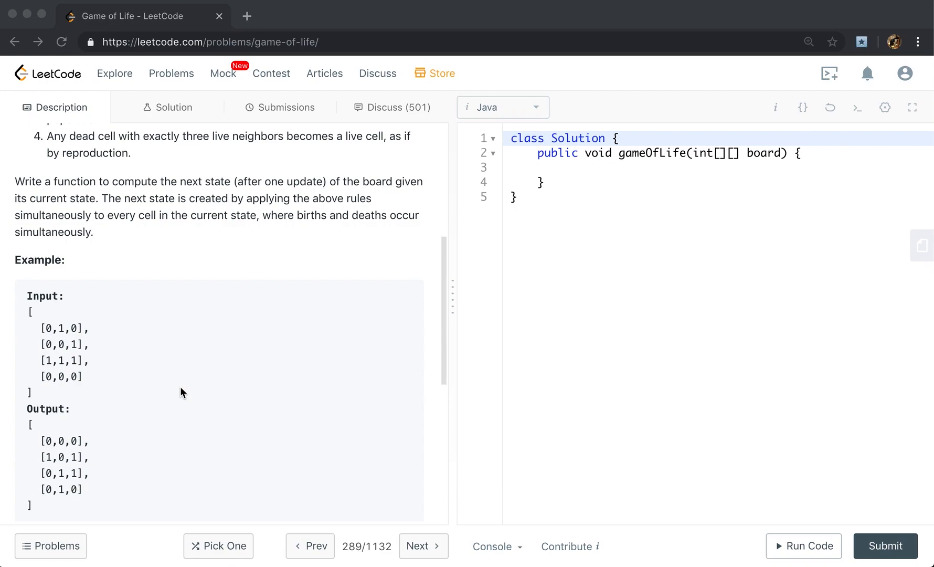
mouse_move(81, 342)
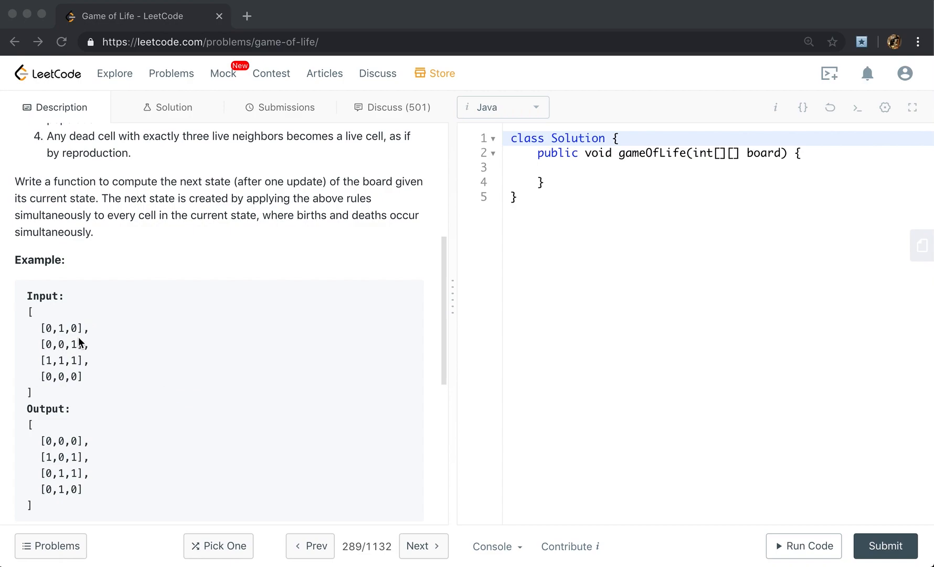
mouse_move(130, 355)
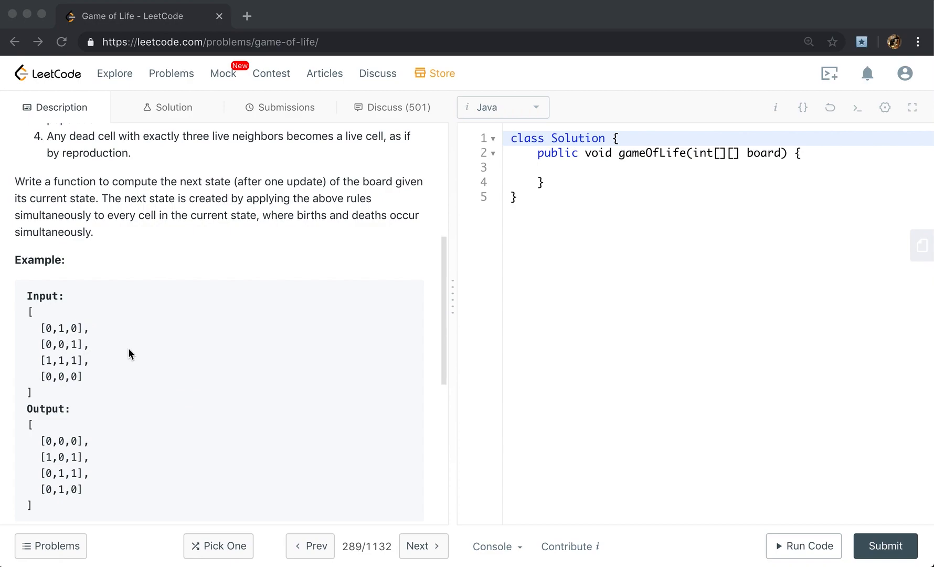
mouse_move(222, 373)
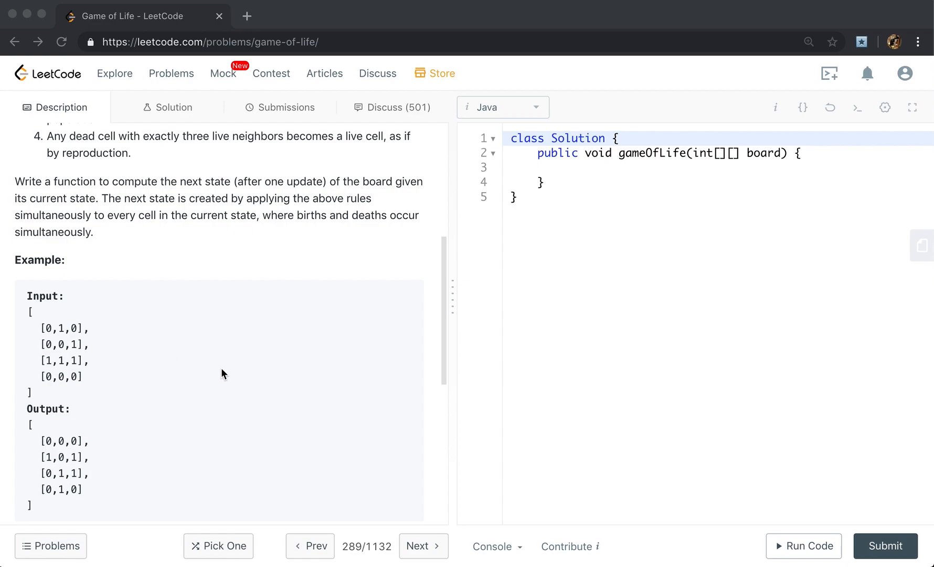
mouse_move(220, 382)
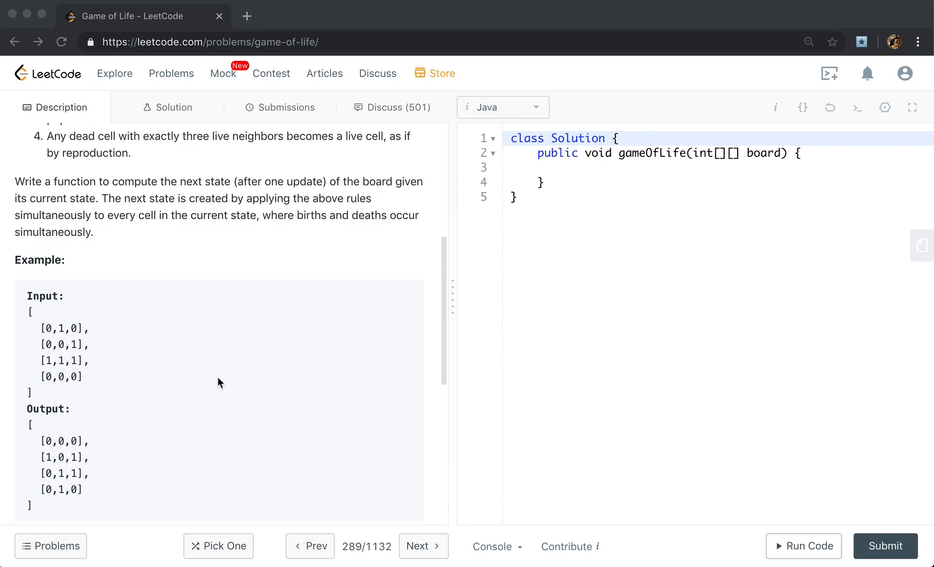
mouse_move(632, 147)
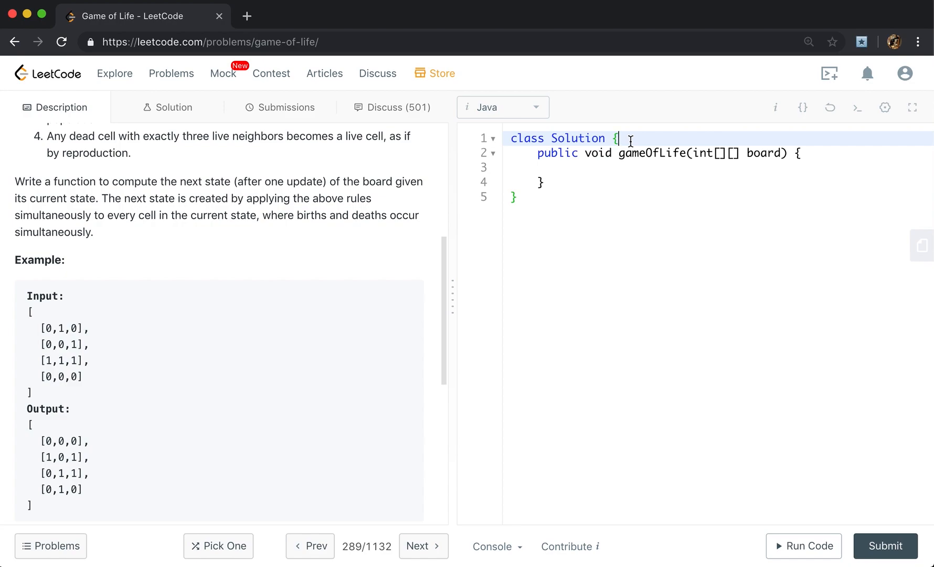
type("/")
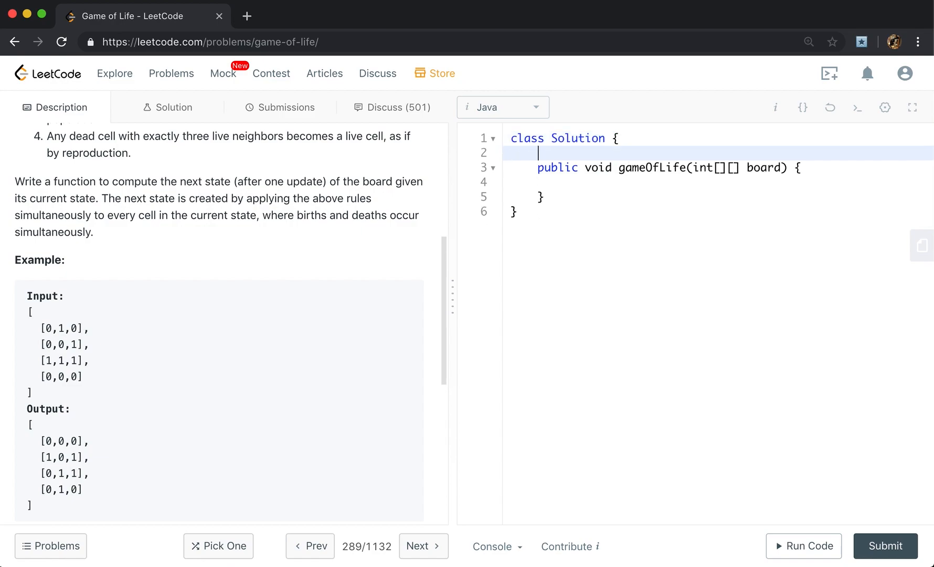
type("//")
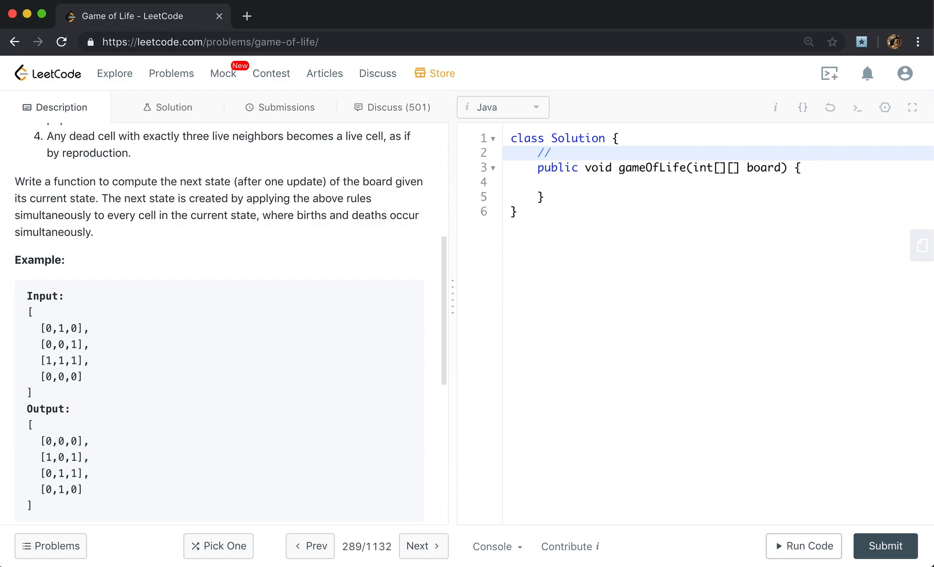
type("di")
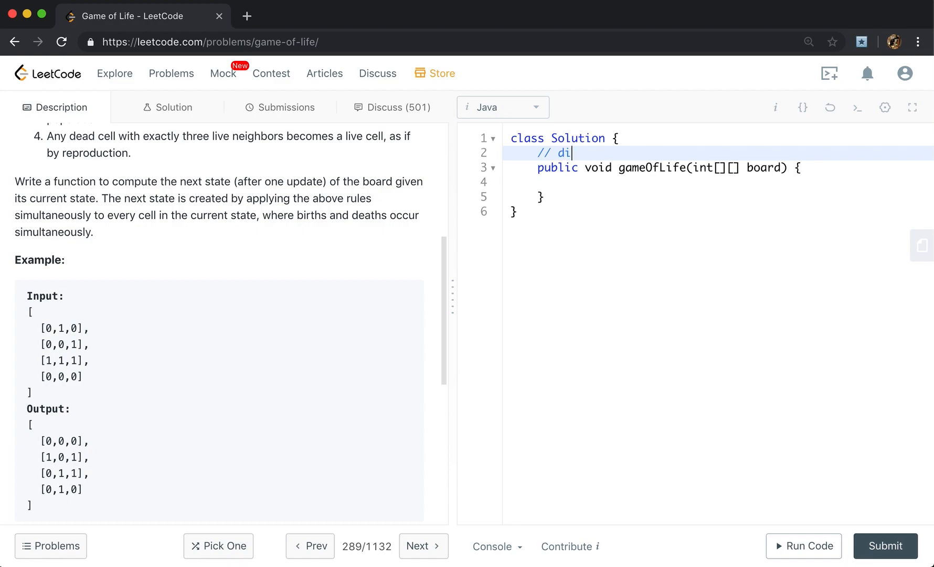
type("e -> live")
type("// live -")
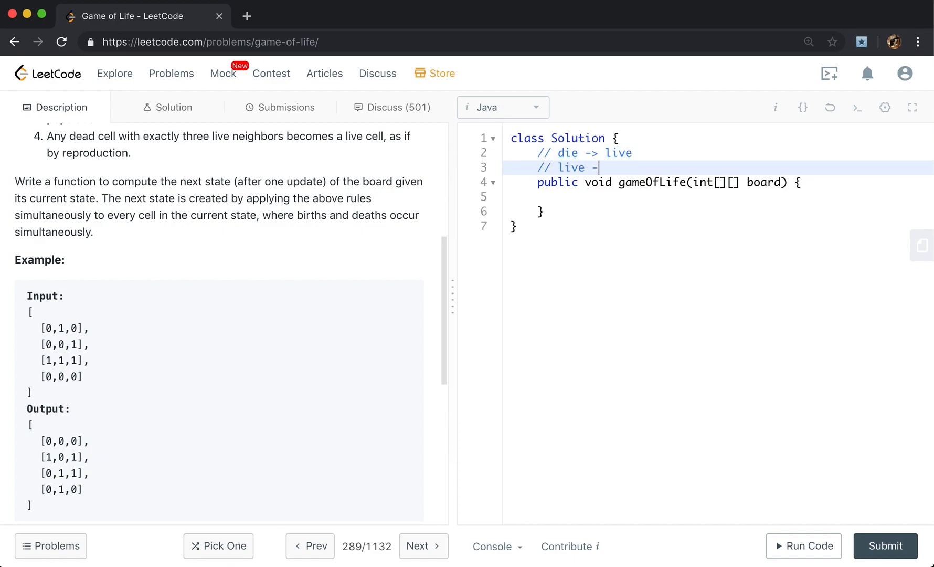
type("> die")
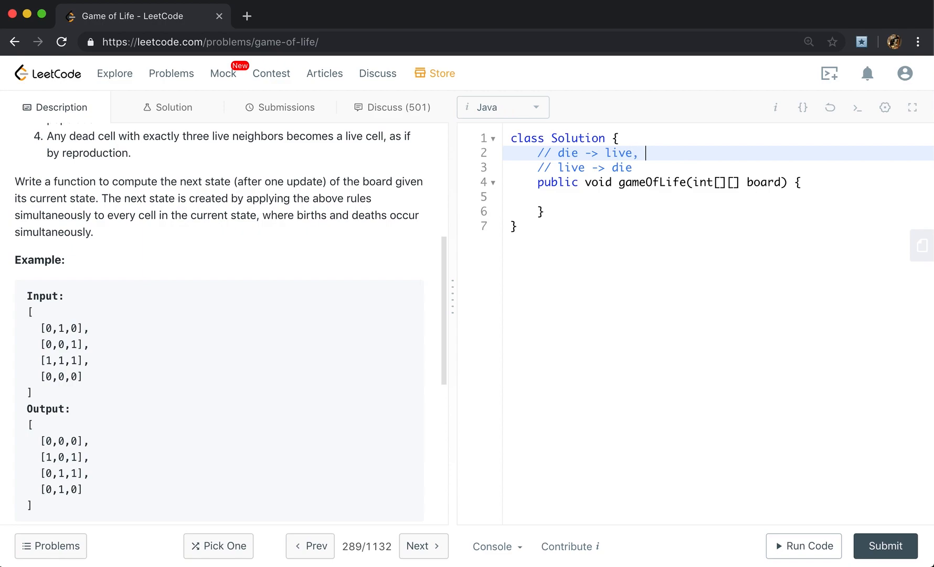
Append the marker values: -1 for die -> live and 2 for live -> die
type("-1")
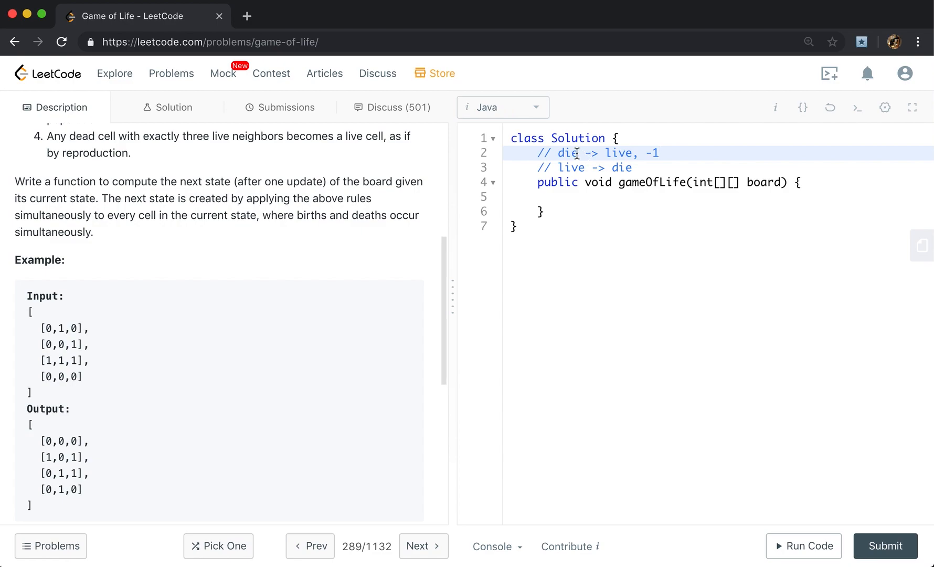
mouse_move(653, 156)
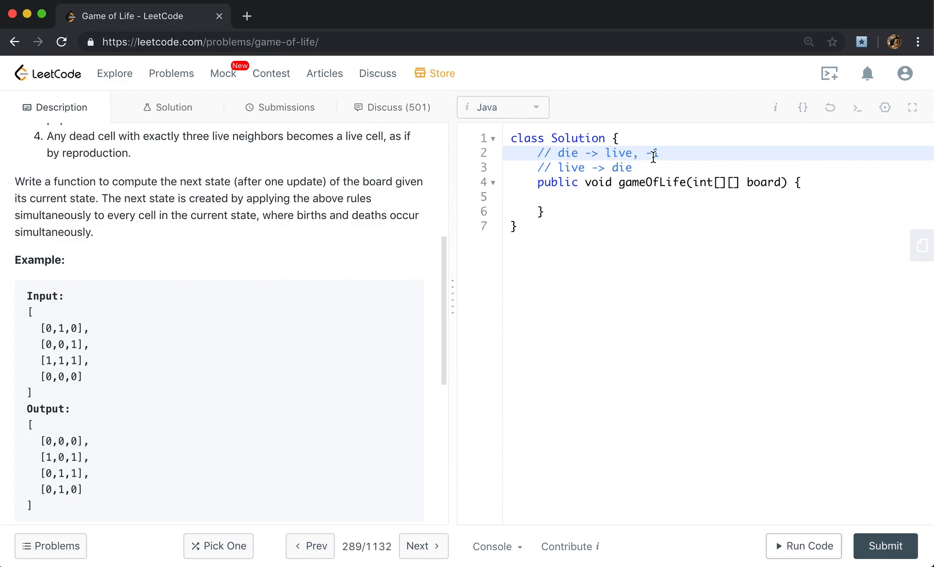
type("1")
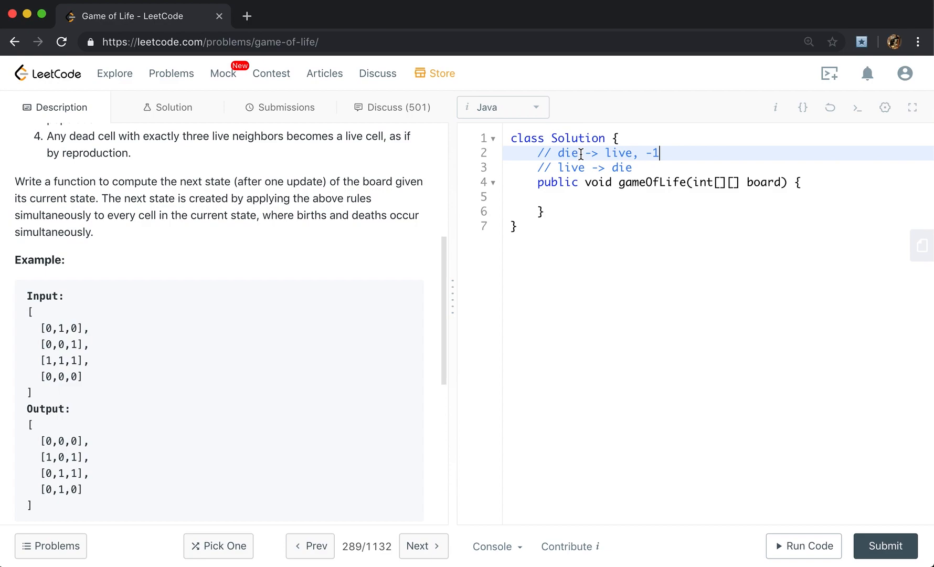
type(",")
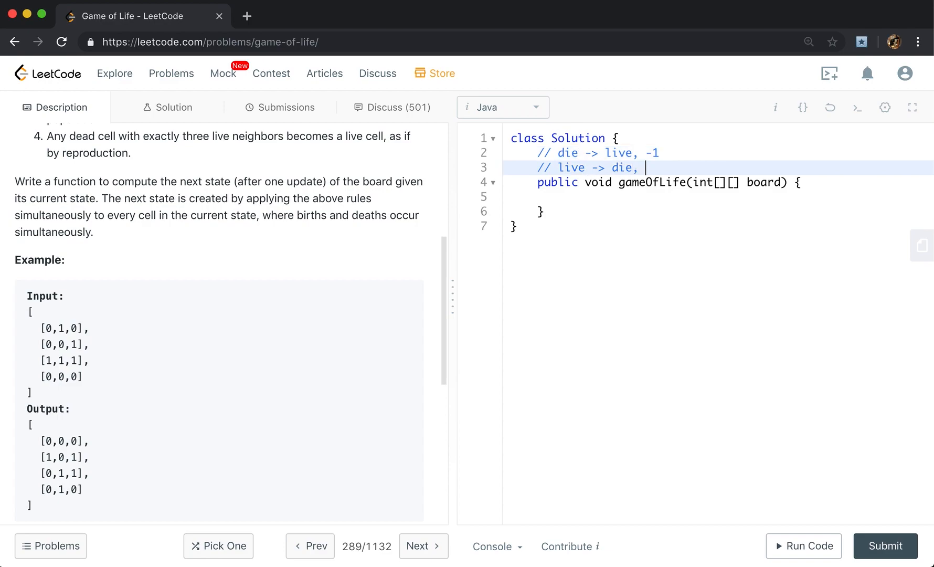
type("2")
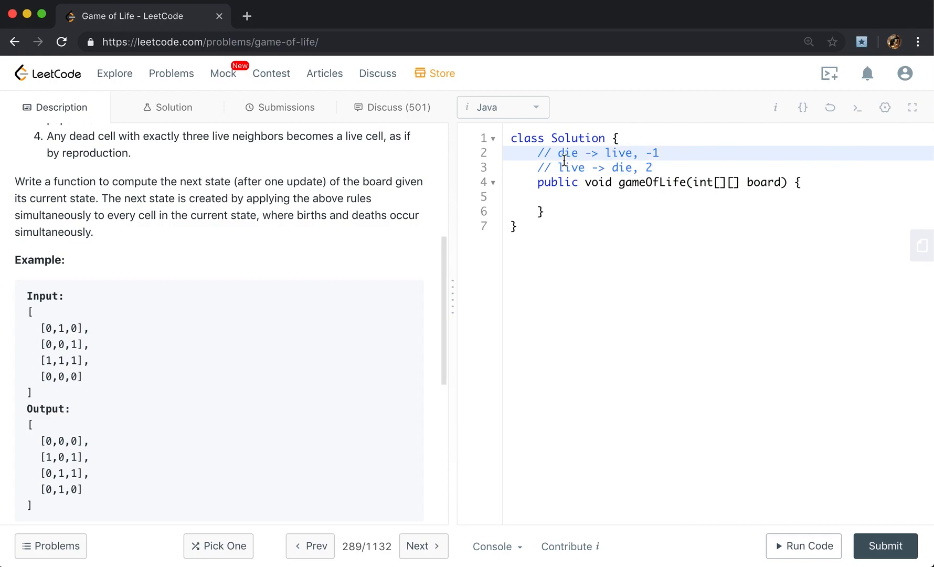
Prefix both comment lines with the word "mark"
type("mark")
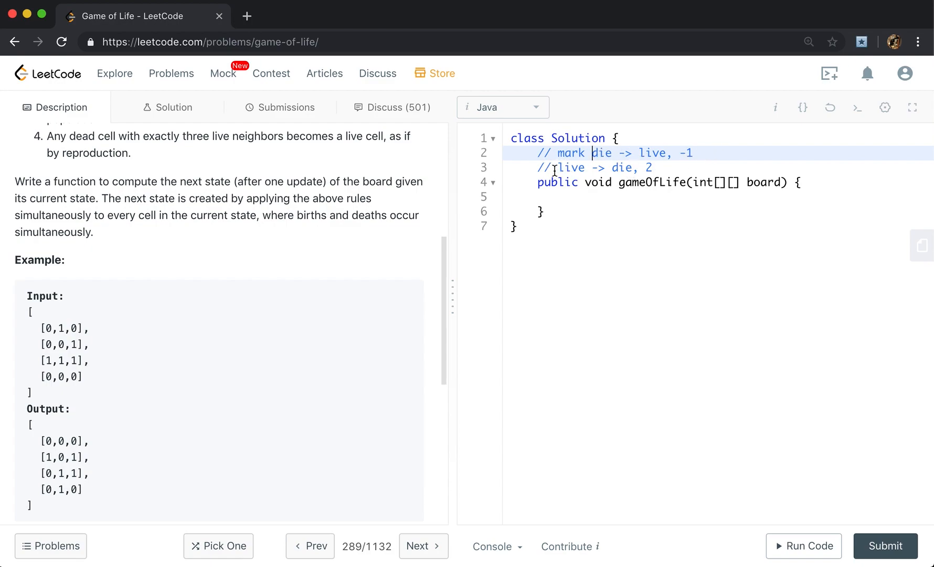
type("mark")
type("// u")
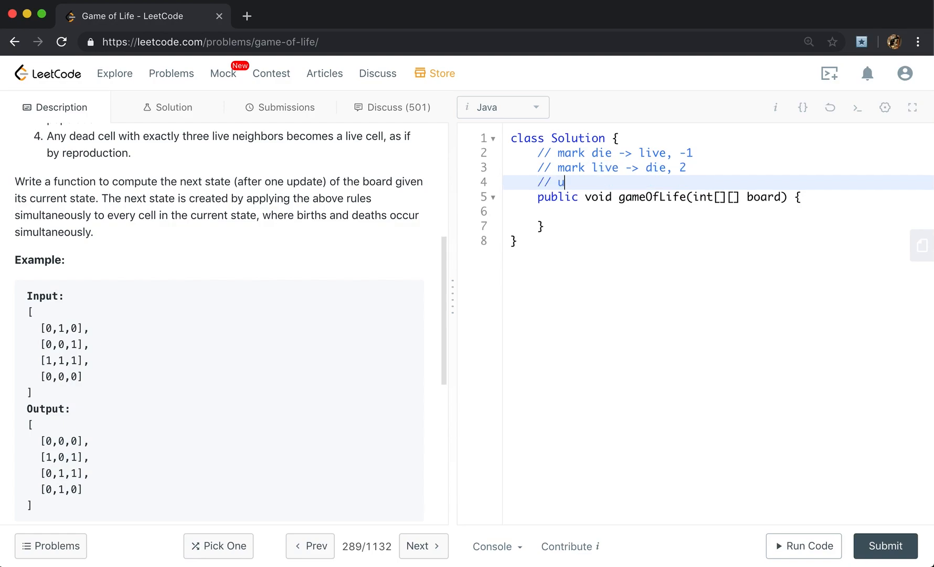
Add a third comment "// update() -1 => 1, 2 => 0"
type("pdate()")
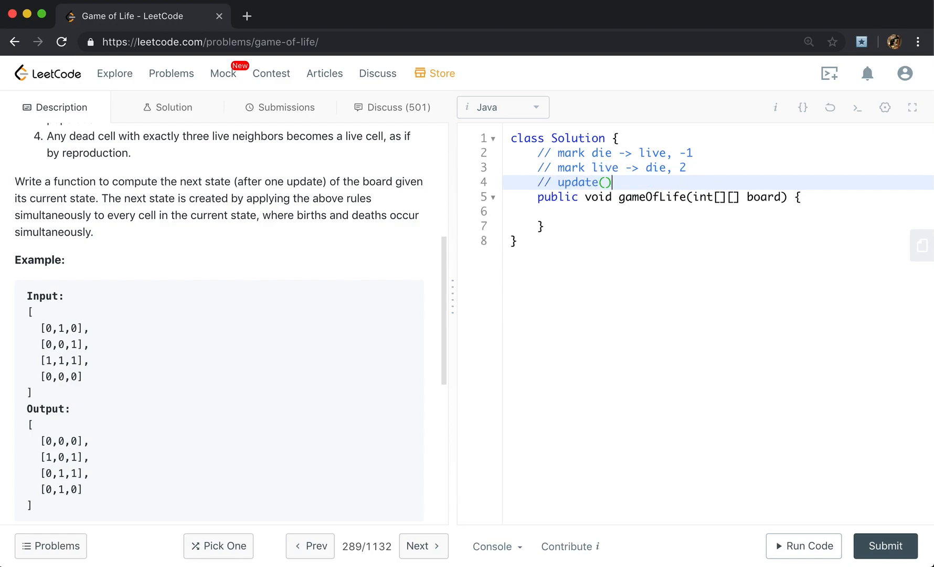
type("-1 =>")
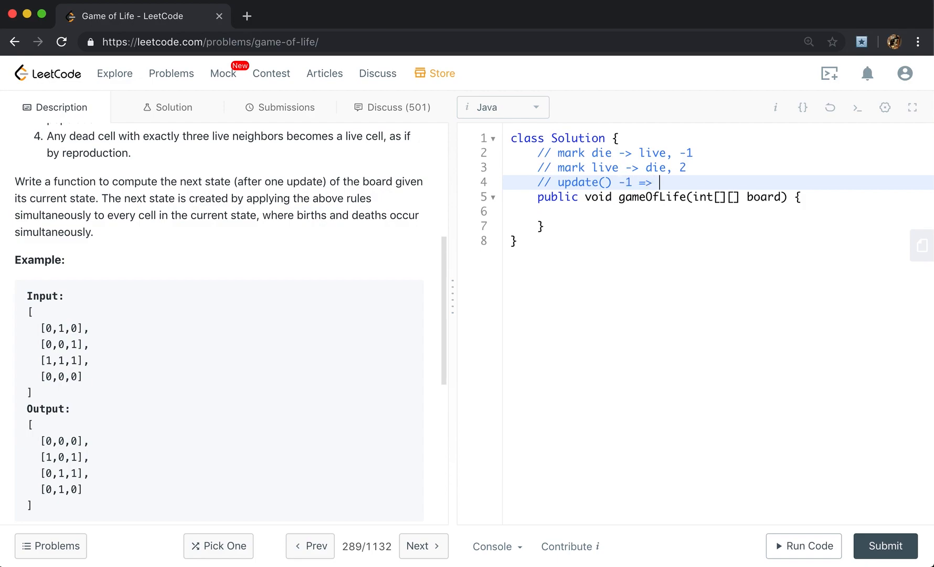
type("1,")
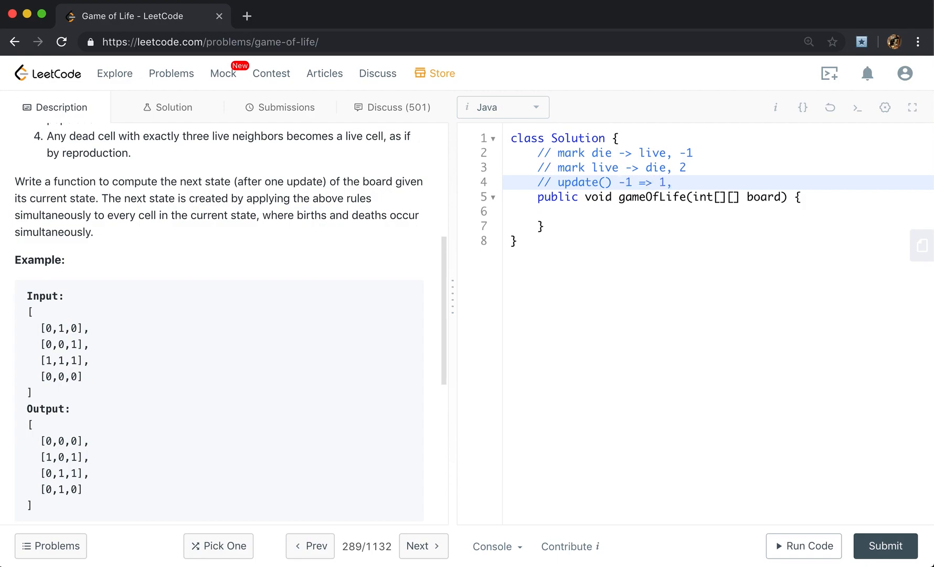
type(", 2 -")
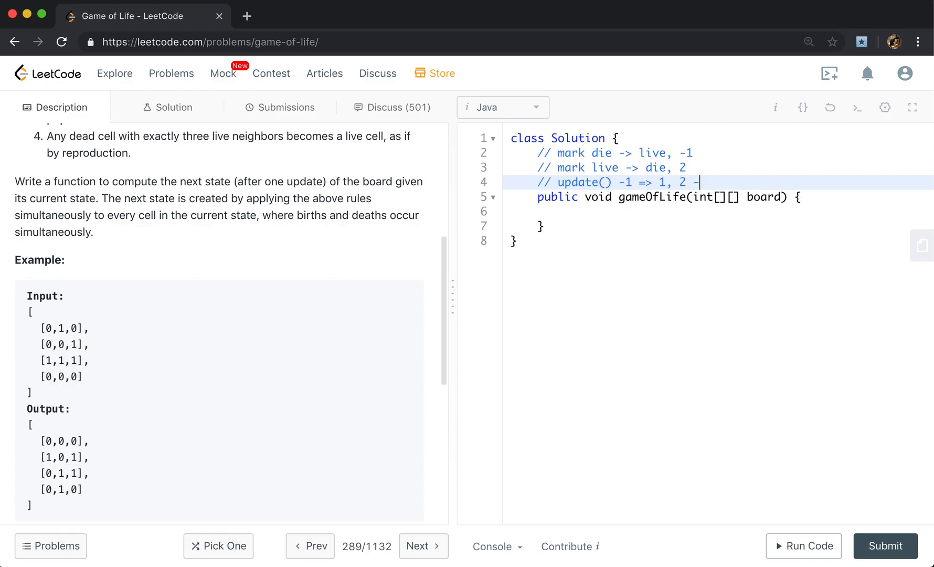
type("> 0")
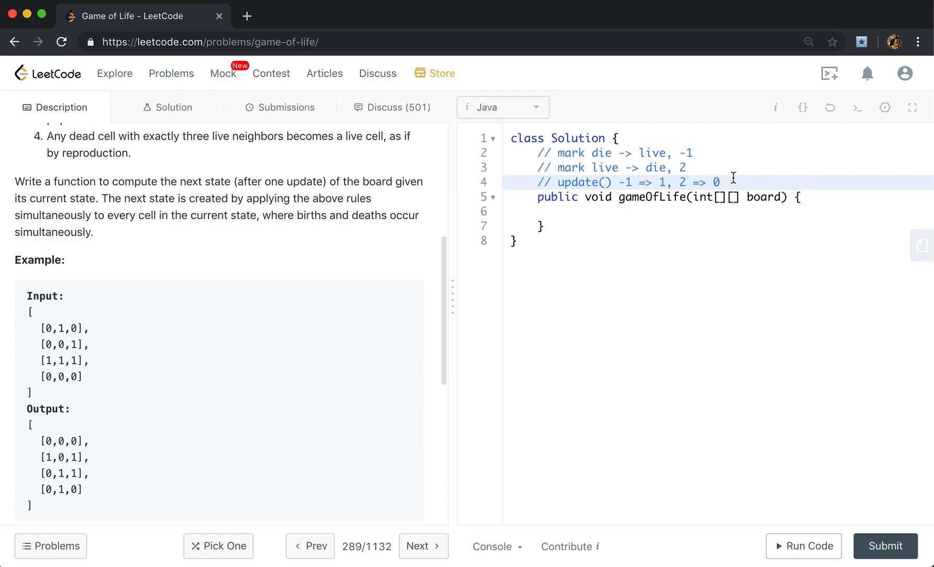
mouse_move(794, 230)
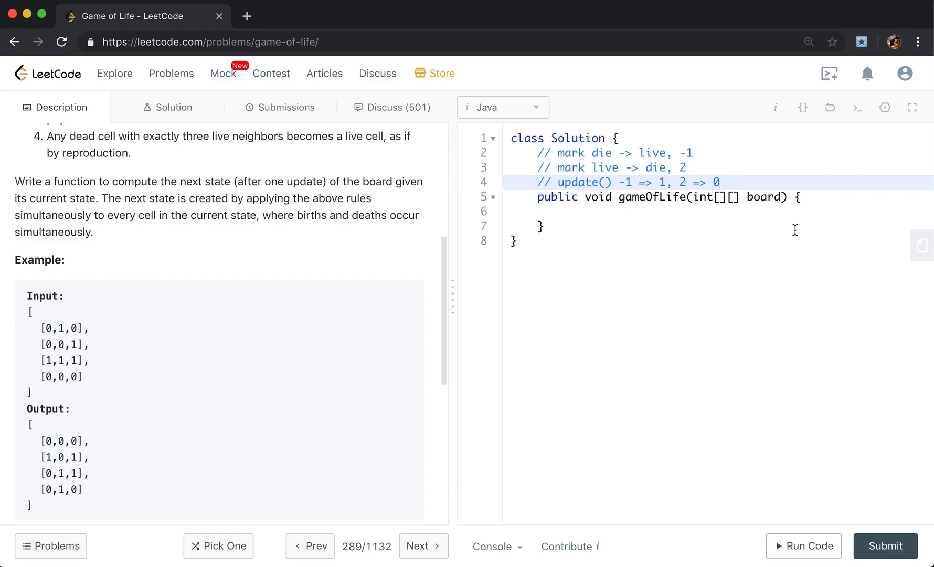
mouse_move(702, 216)
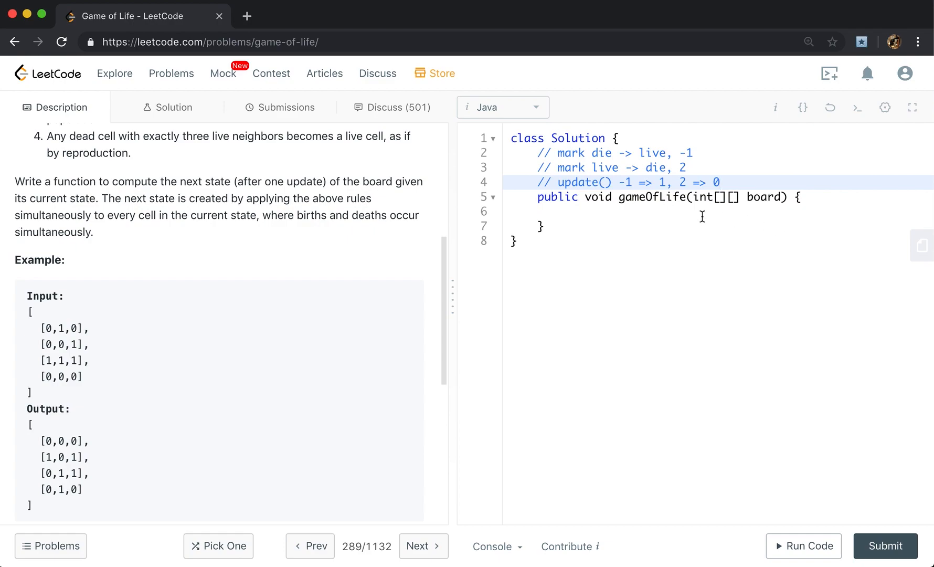
Begin gameOfLife with an early return when board is null or board.length == 0
left_click(700, 211)
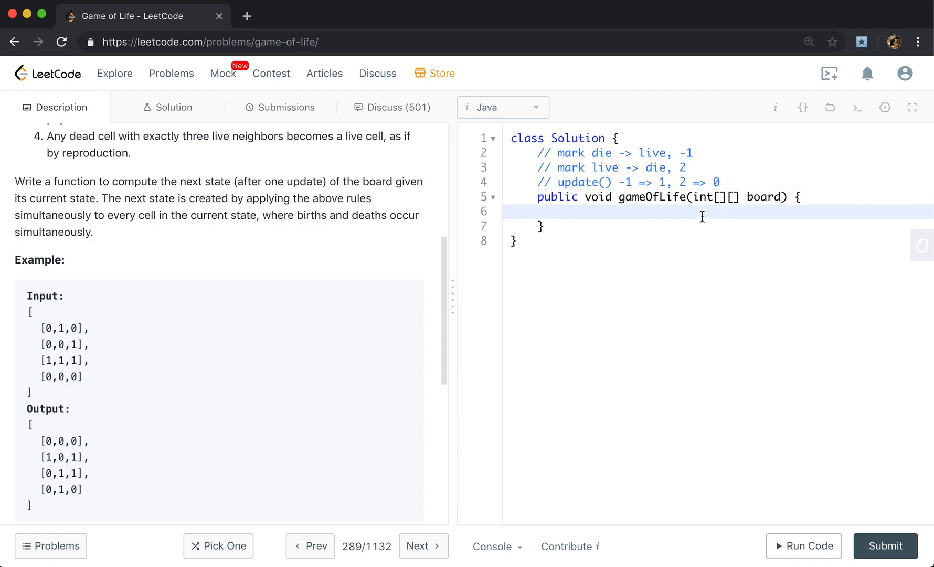
type("i")
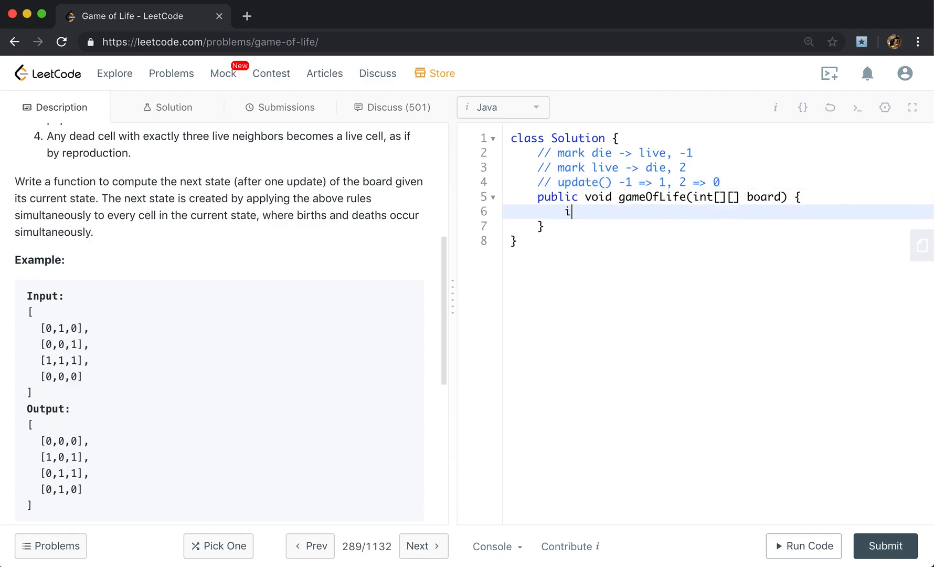
type("f (board == null |")
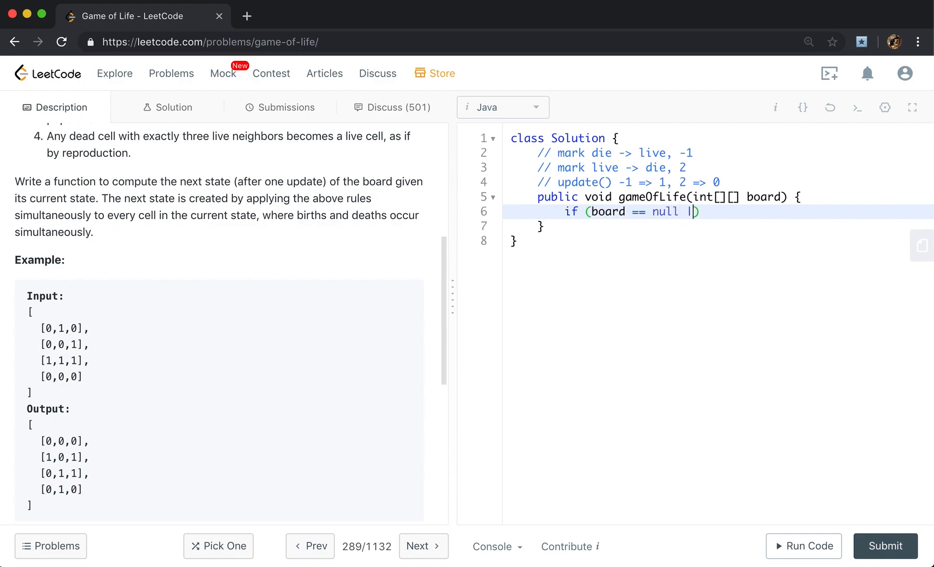
type("| board.length")
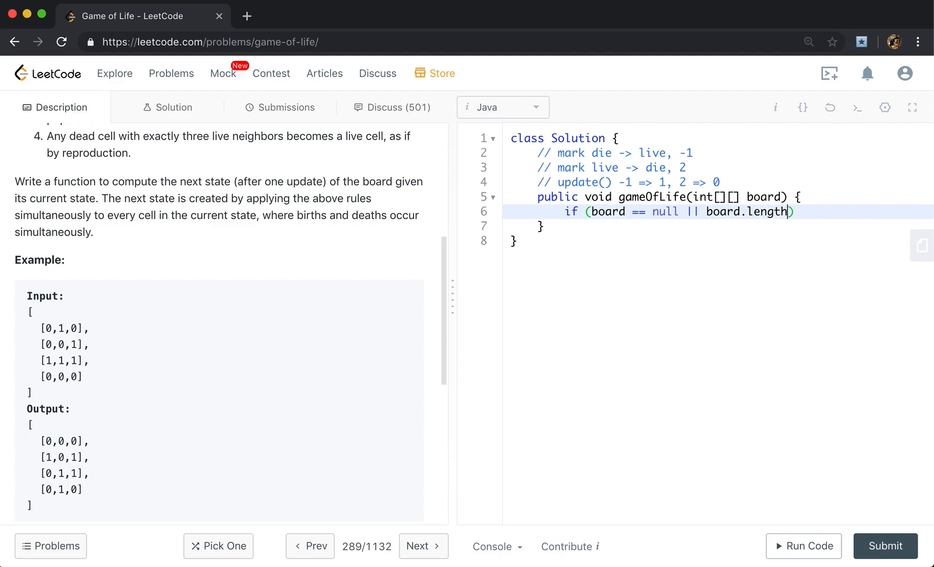
type("== 0)")
type("int row")
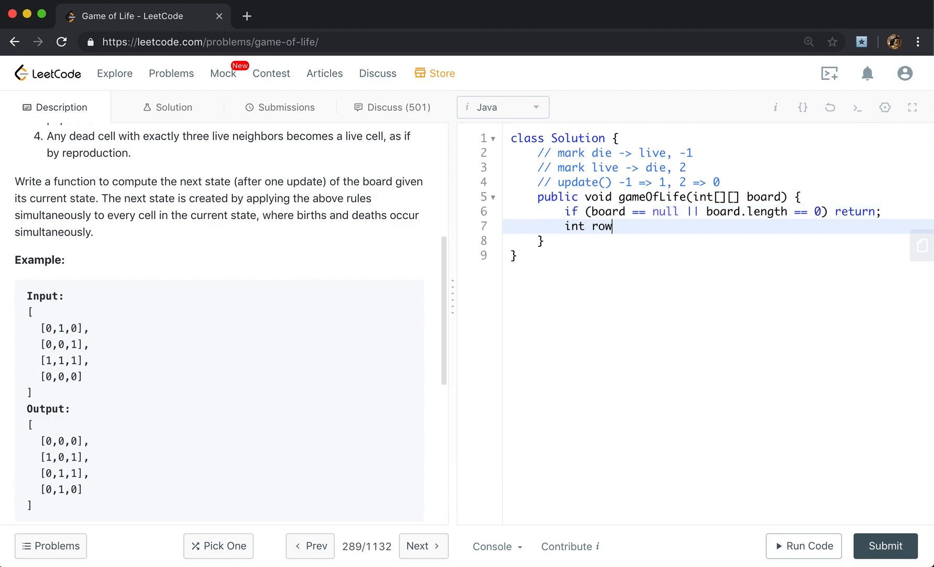
Declare int rows = board.length, cols = board[0].length
type("s = board.leng")
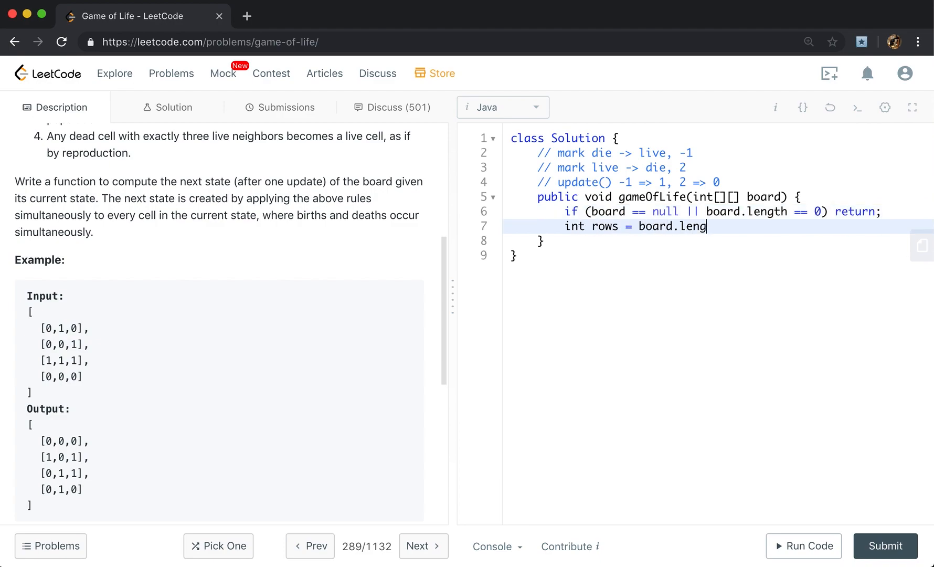
type("th, cols =")
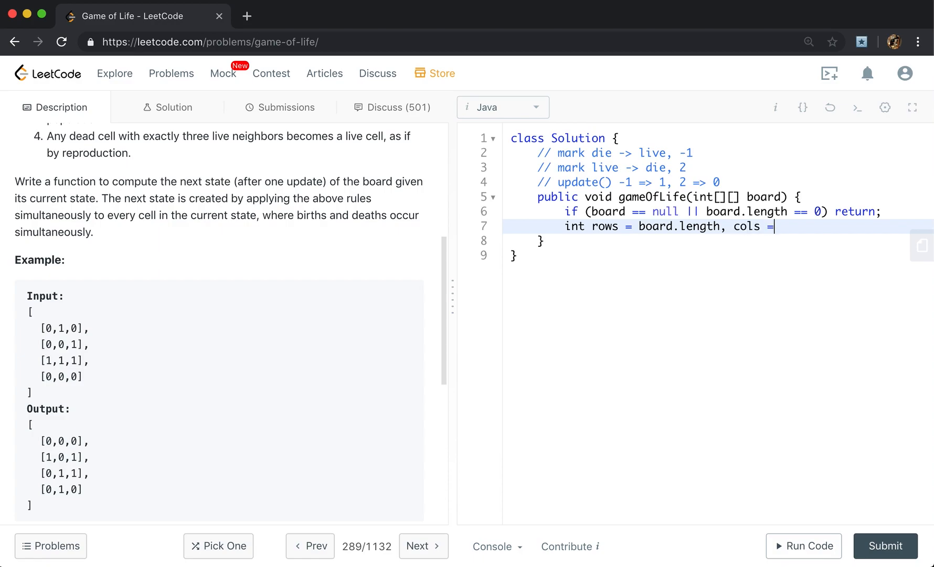
type("board[0].length;")
type("for (")
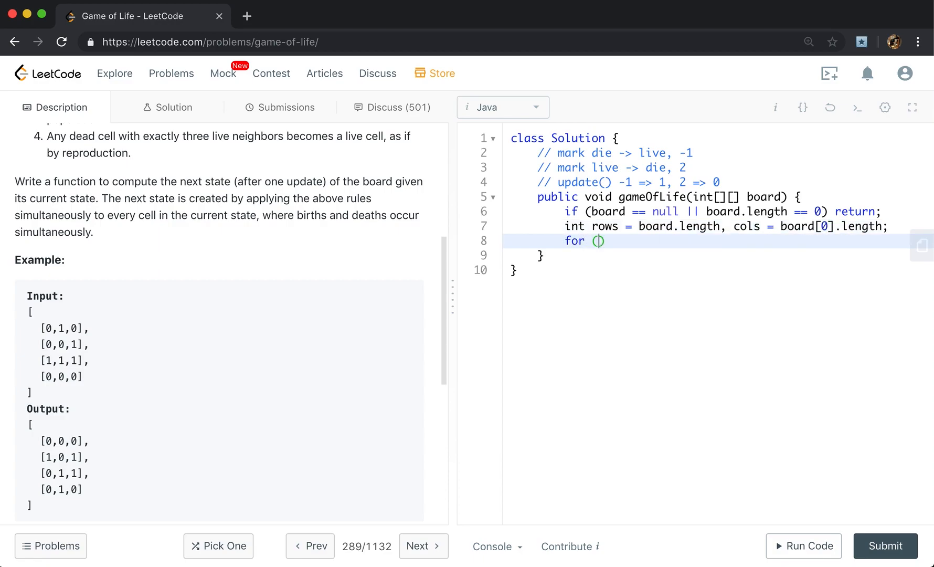
Write nested for loops over i < rows and j < cols with an if for board[i][j] == 0
type("int i = 0;")
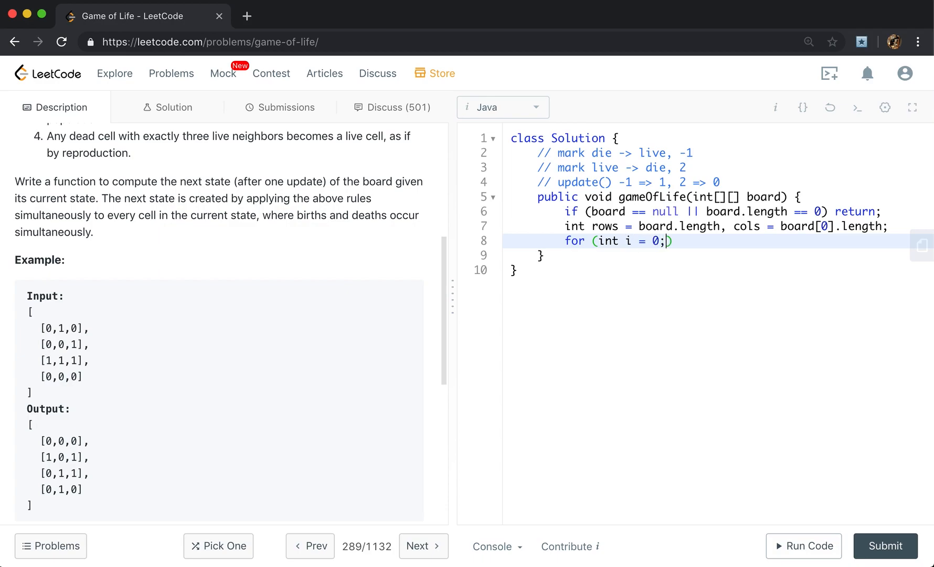
type("i < rows")
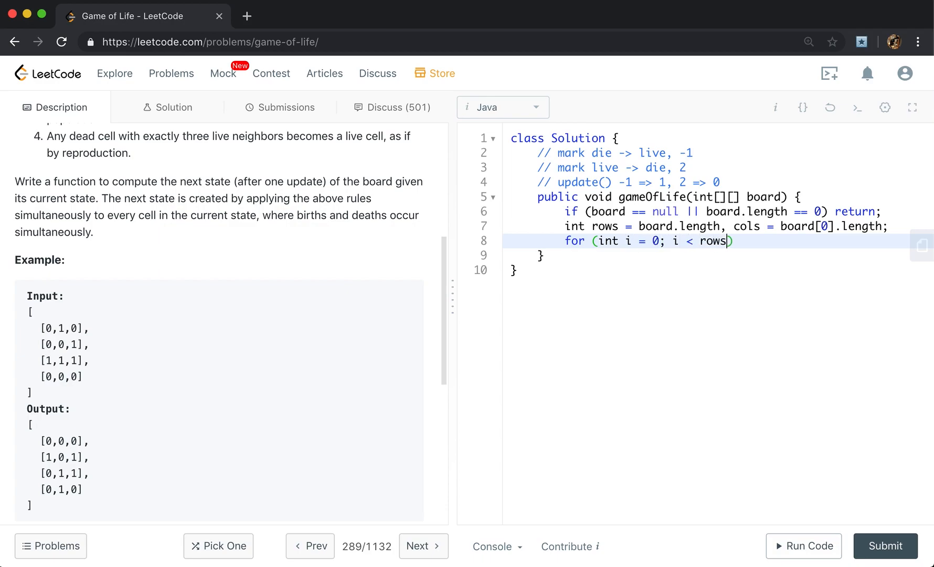
type("; i++")
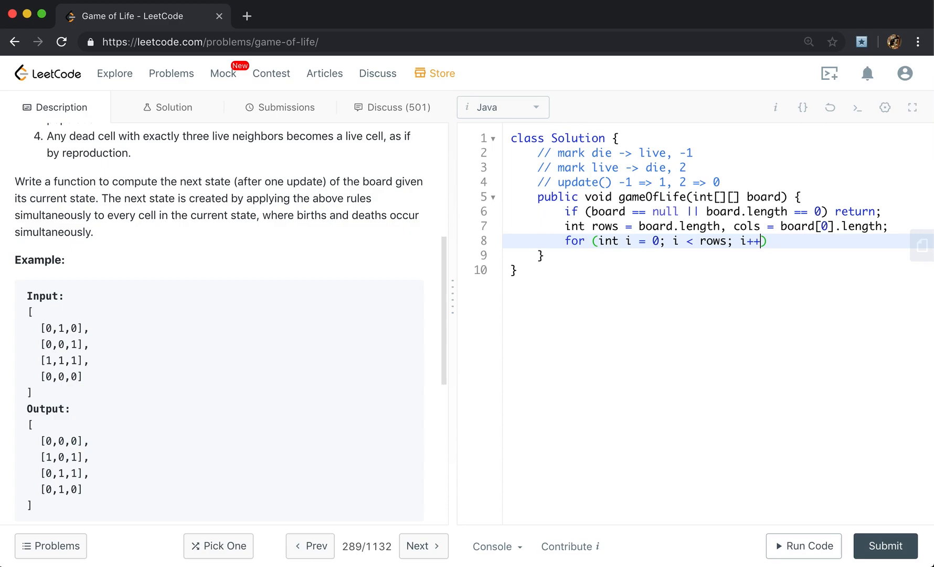
type("{")
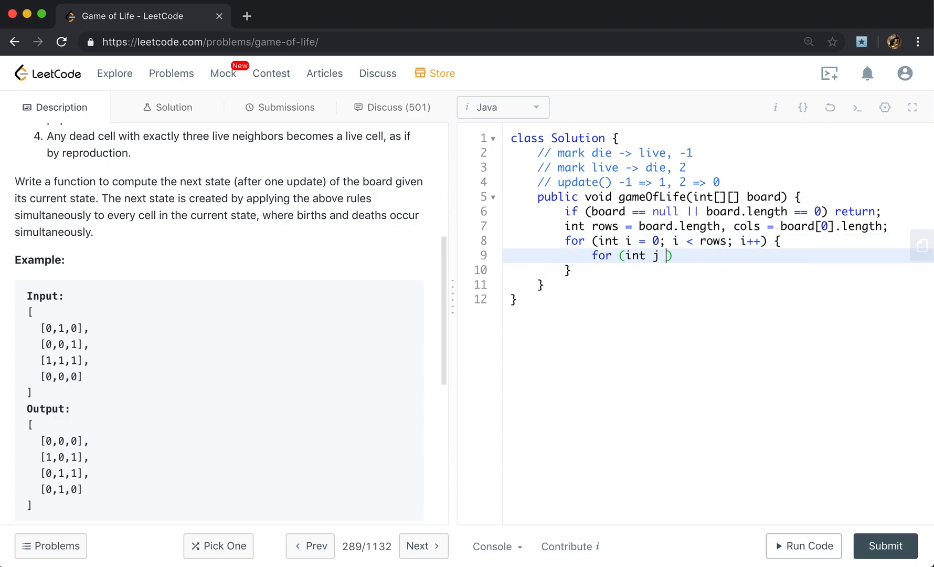
type("= 0; j < cols; j++")
type("if (board[i][j] == ")
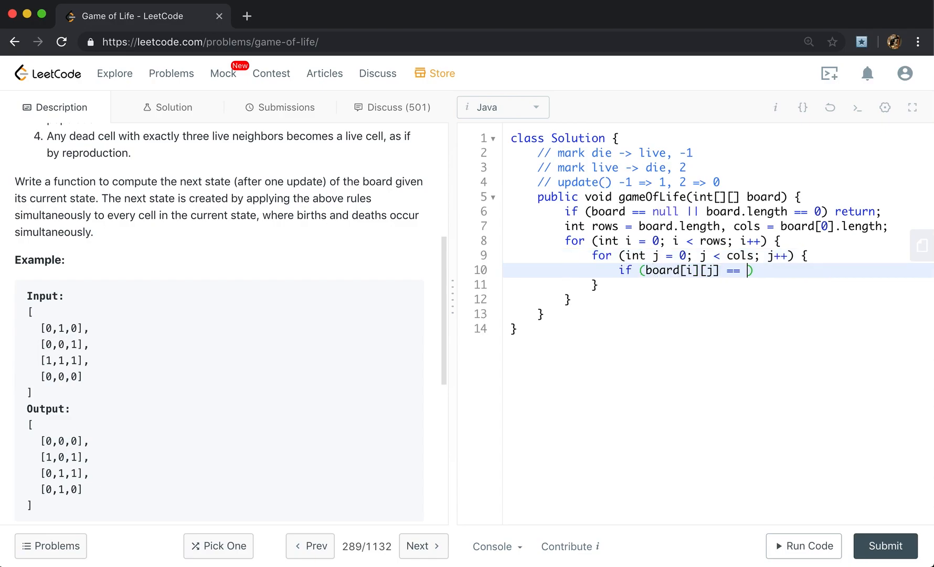
type("0) {")
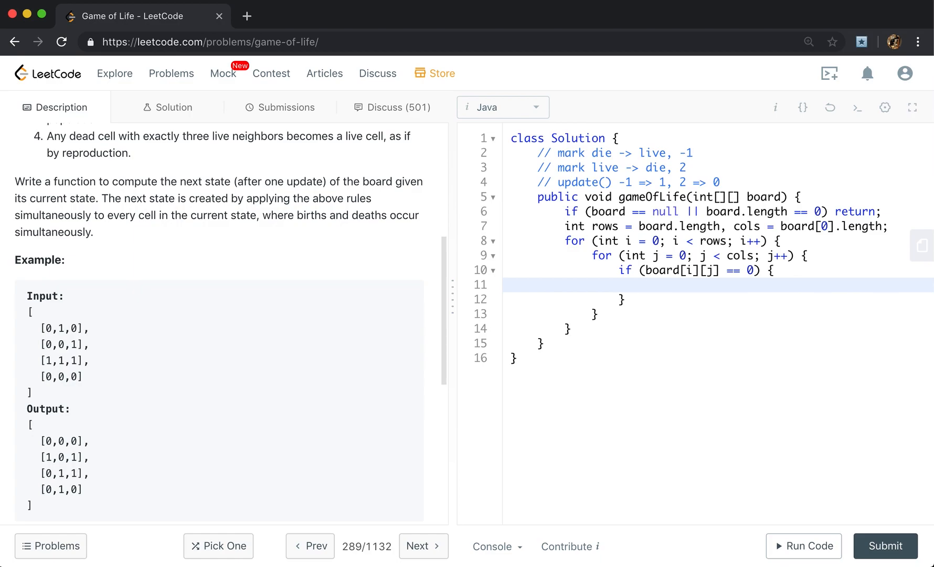
Inside, set int lives = count(board, i, j) and mark board[i][j] = -1 when lives == 3
type("int lives =")
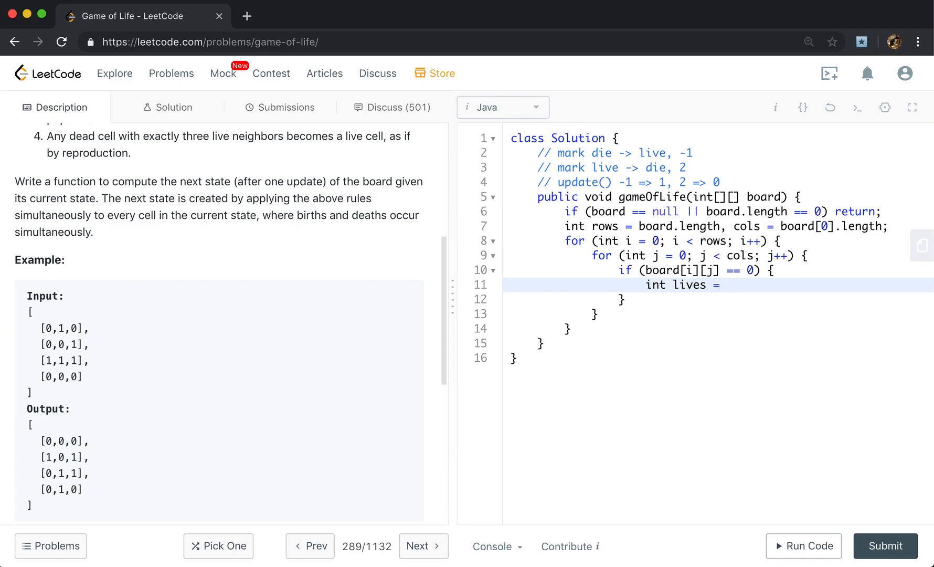
type("cou")
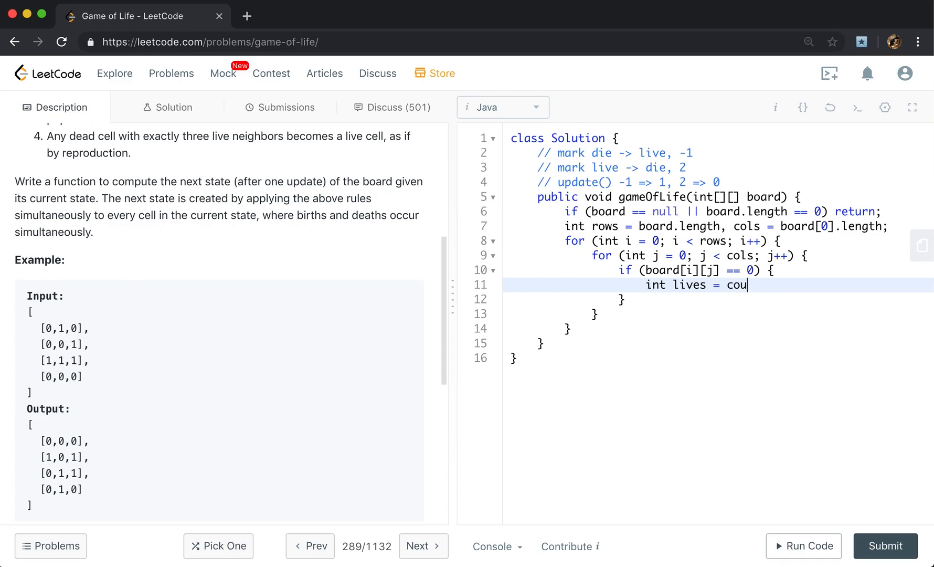
type("nt(board, i, j);")
type("if (")
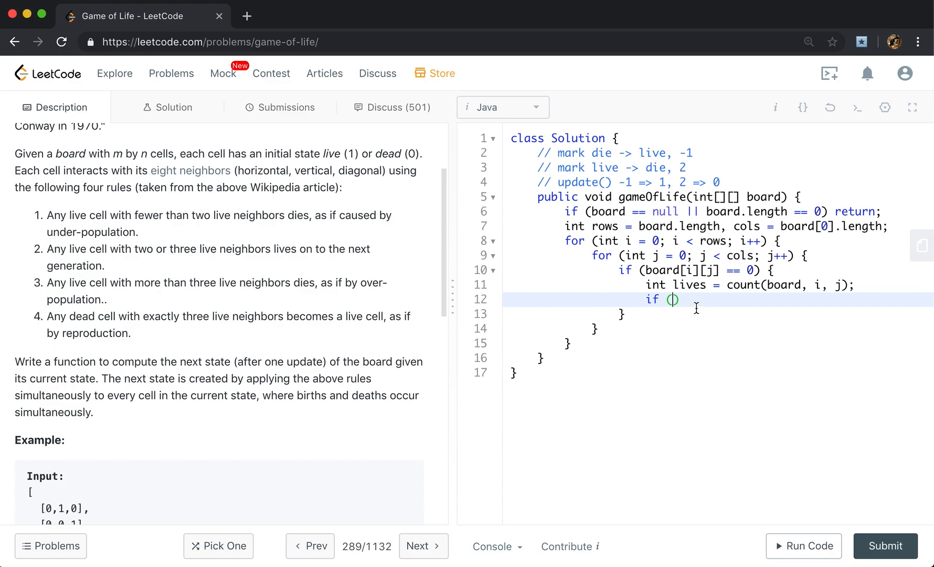
type("lives == 3")
type("board[i")
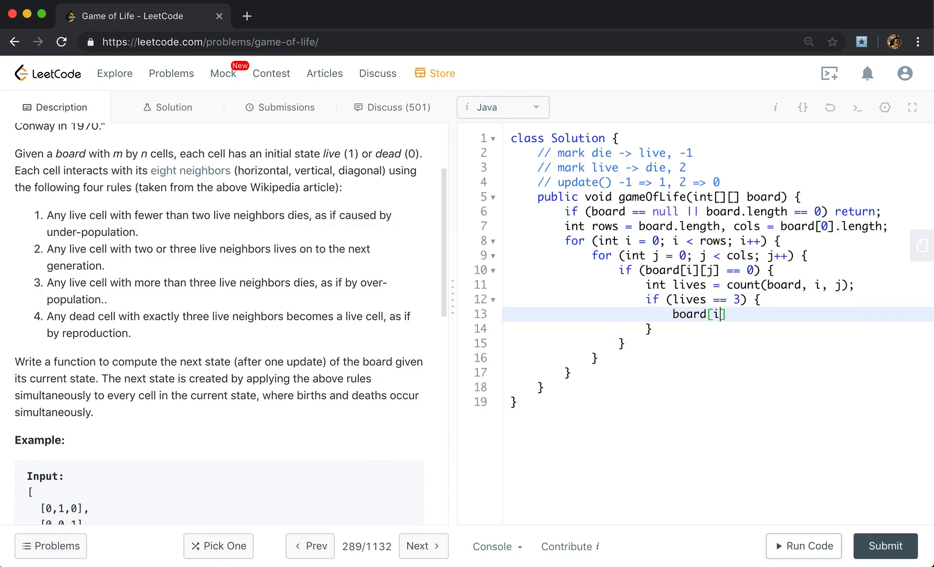
type("[j] = 01;")
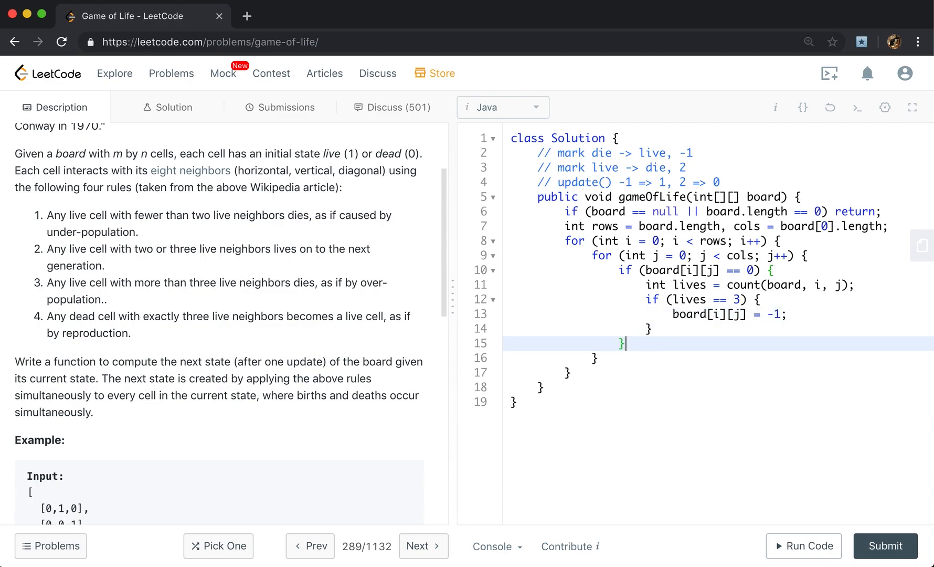
Add an if for board[i][j] == 1 with int lives = count(board, i, j)
type("es =")
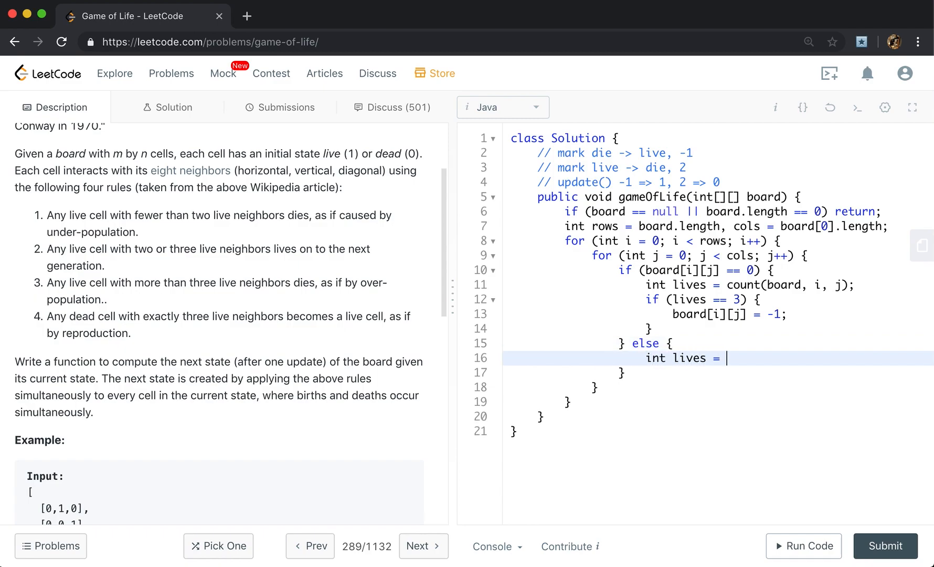
type("cou")
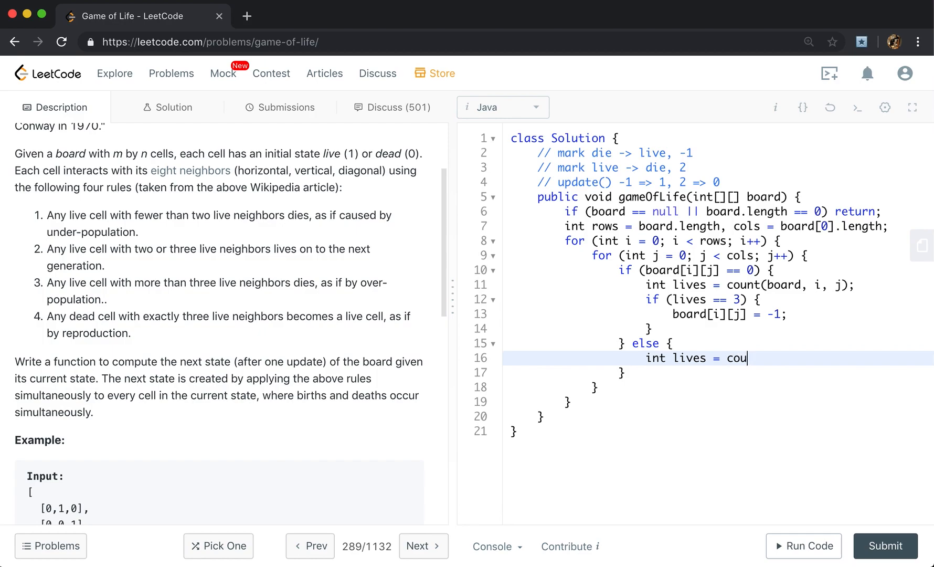
type("nt(board,)")
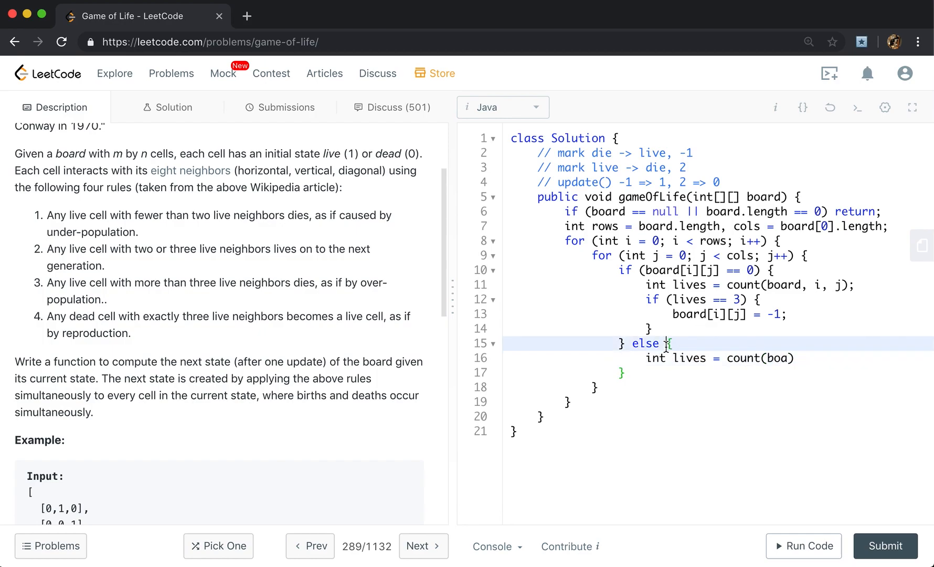
type("if (boa")
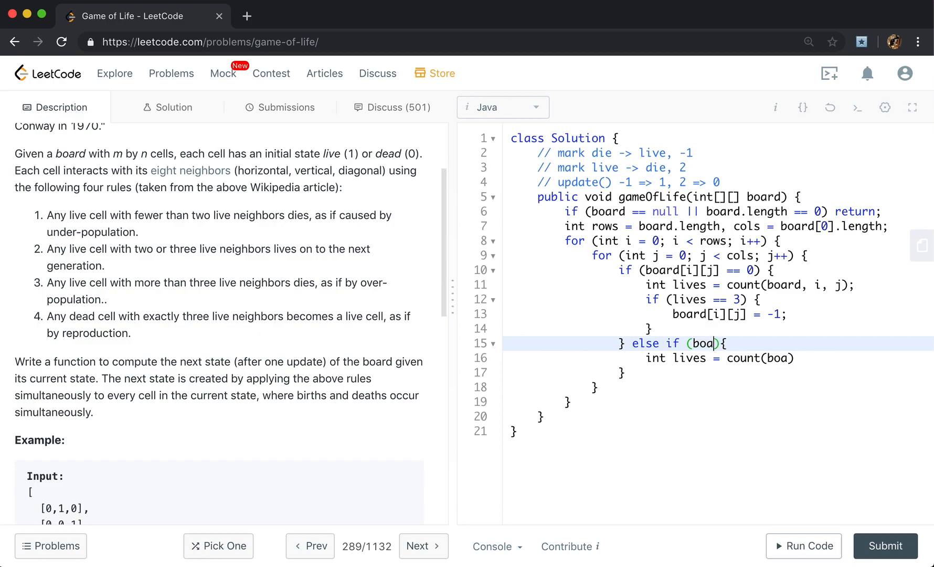
type("rd[i][j] ==")
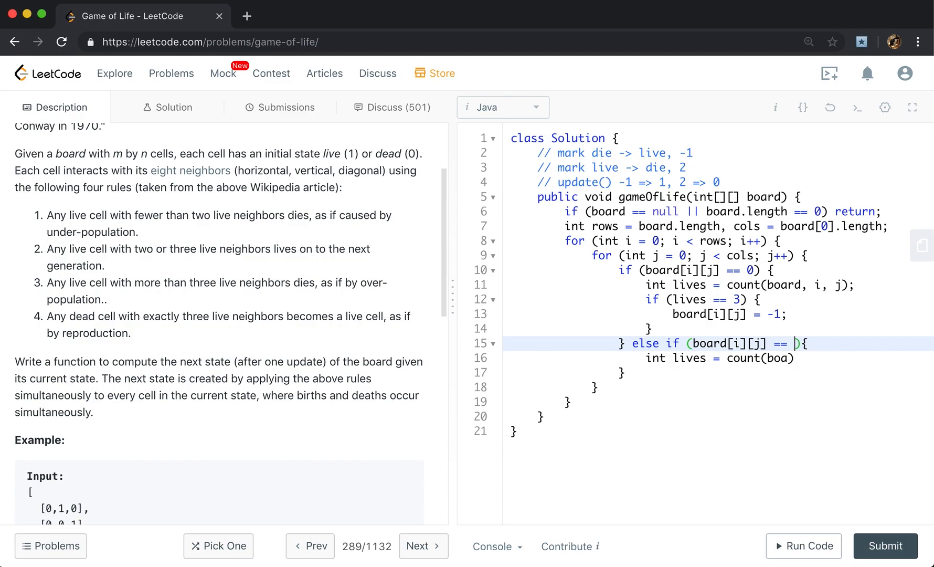
type("1)")
left_click(719, 357)
type("rd, i")
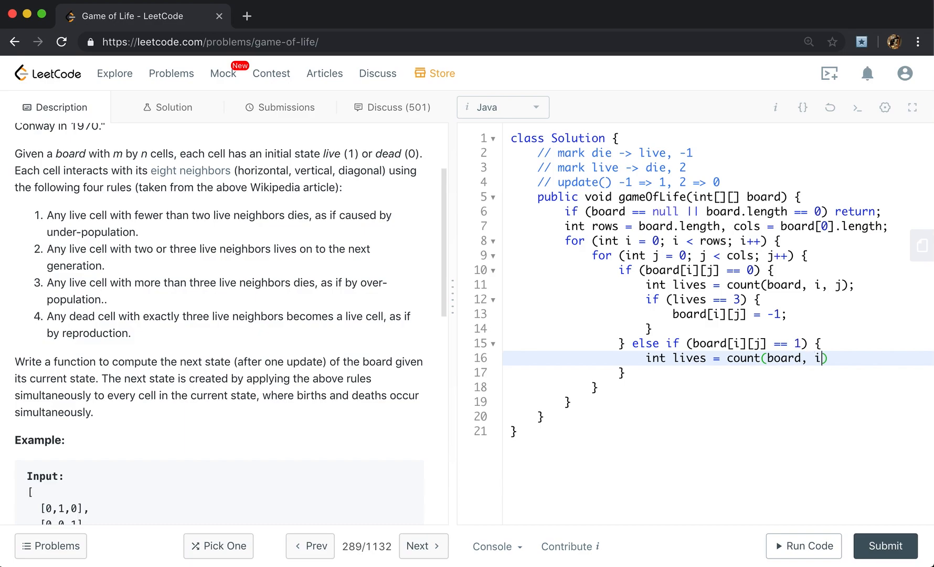
type(", j);")
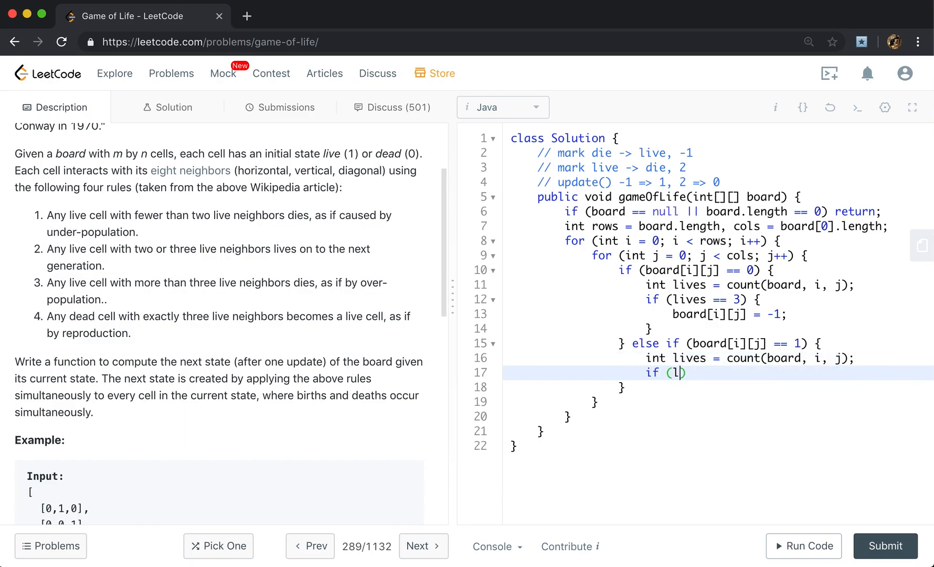
Set board[i][j] = 2 when lives < 2 || lives > 3
type("ives")
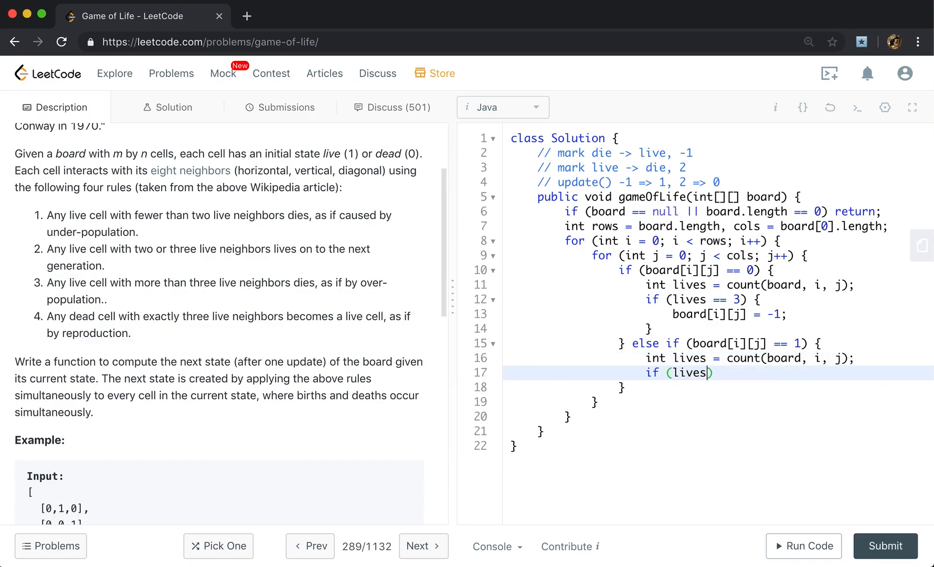
type("<")
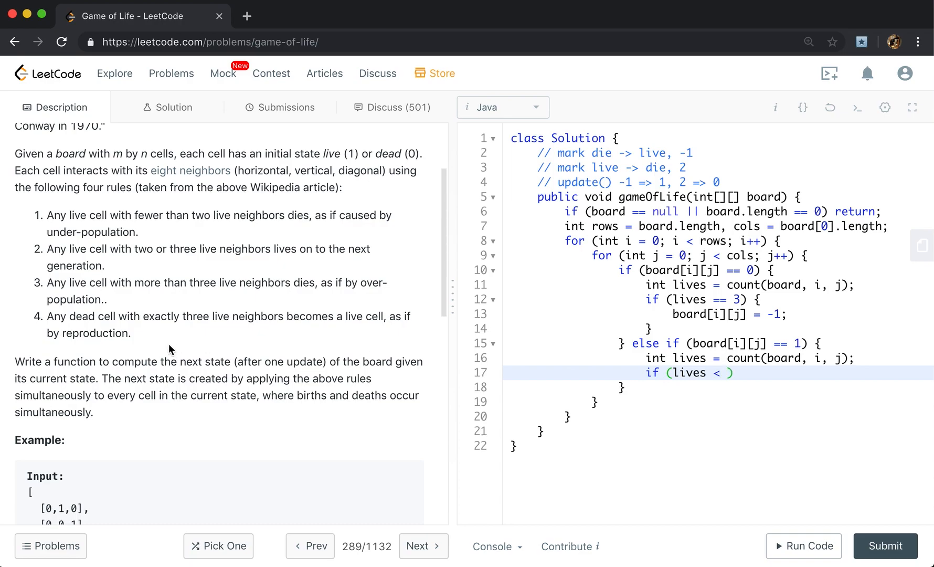
type("2")
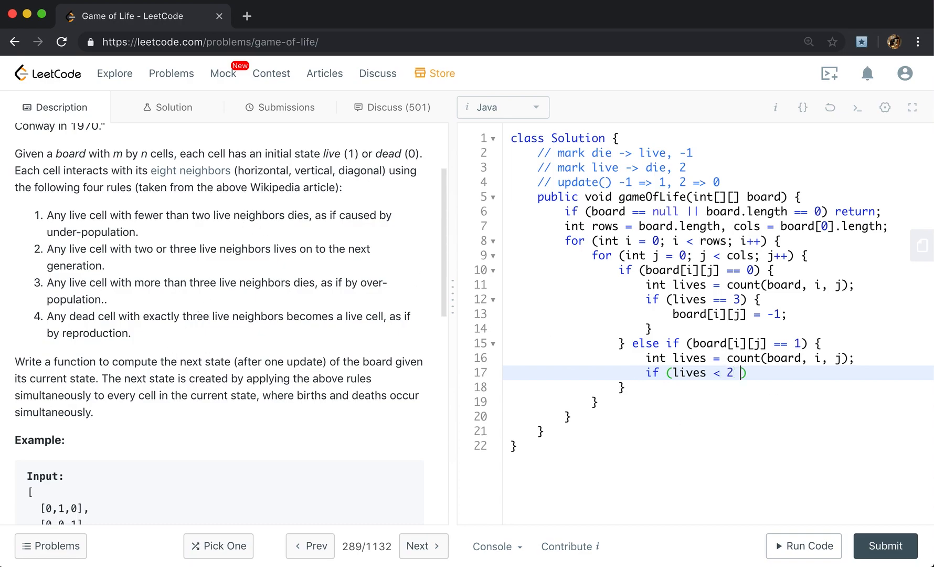
type("|| lives > 3")
type("bo")
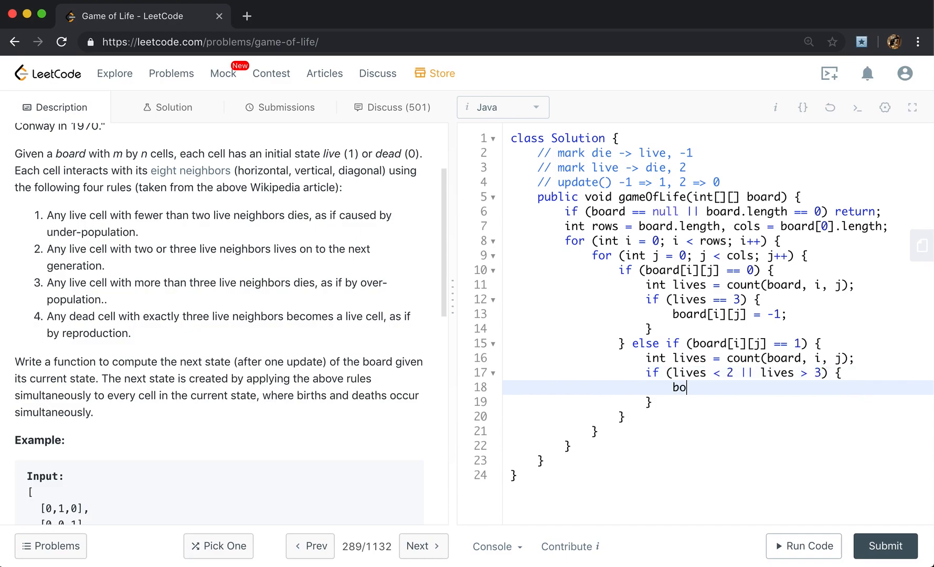
type("ard[i][]")
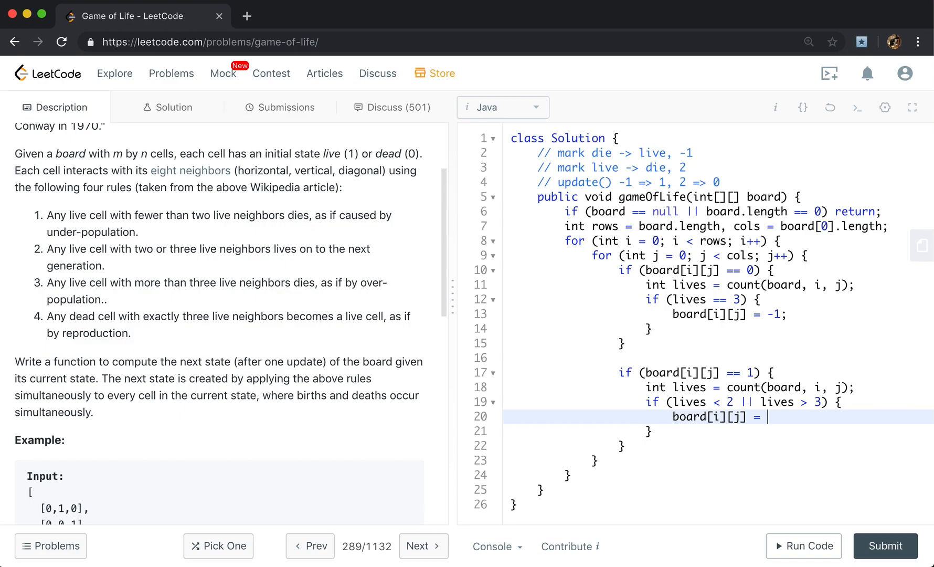
type("2;")
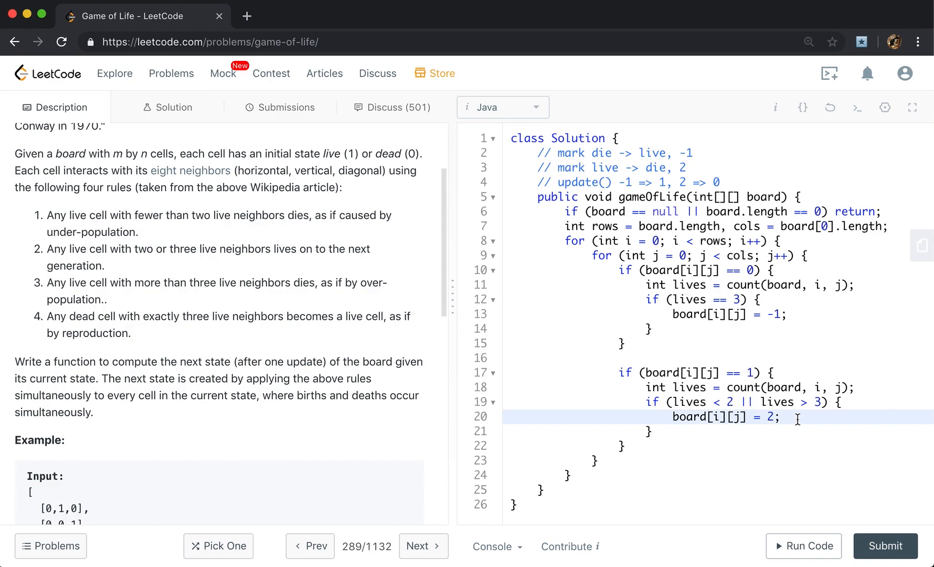
left_click(572, 477)
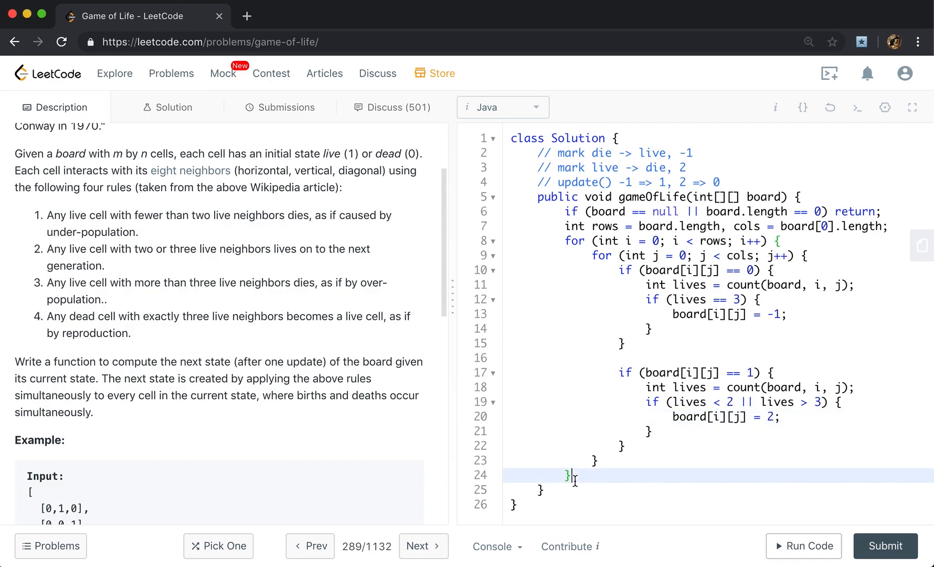
Call update(board) after the nested loops
type("update(b")
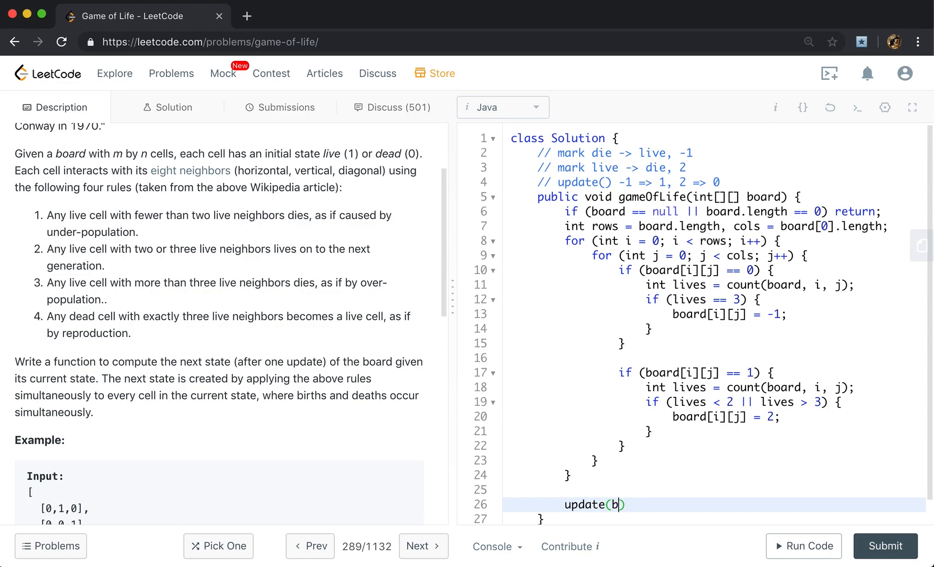
type("oard);")
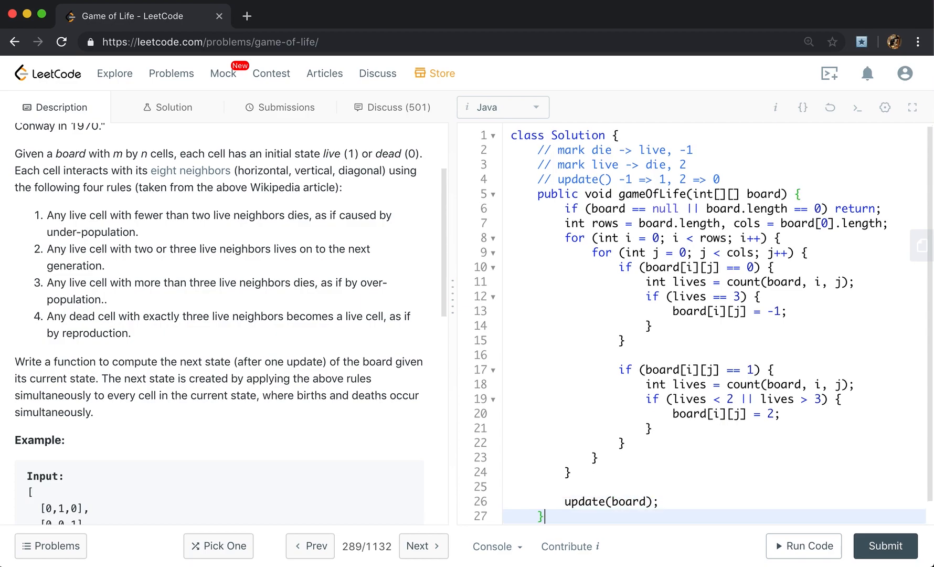
Declare a private count(int[][] board, int row, int col) helper stub
type("private v")
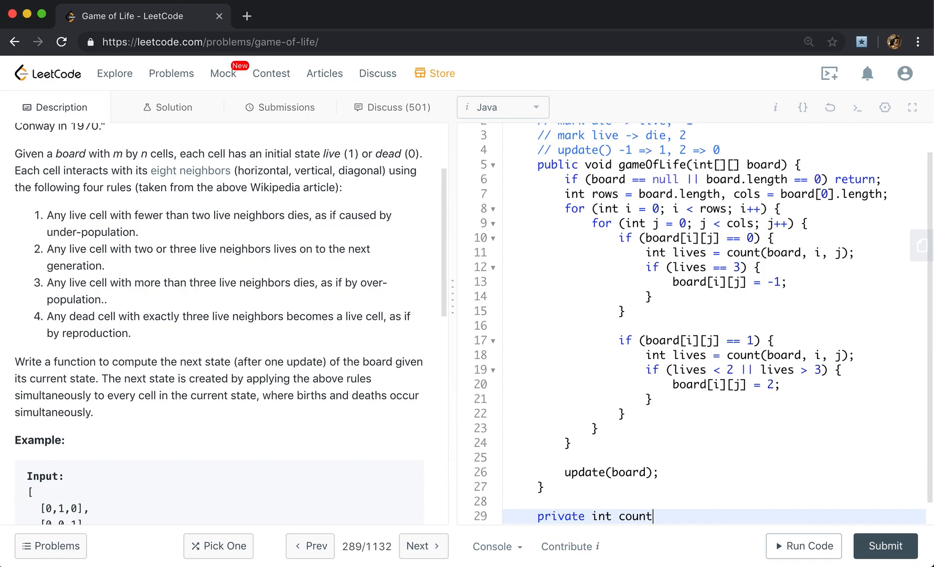
type("(int[][] b")
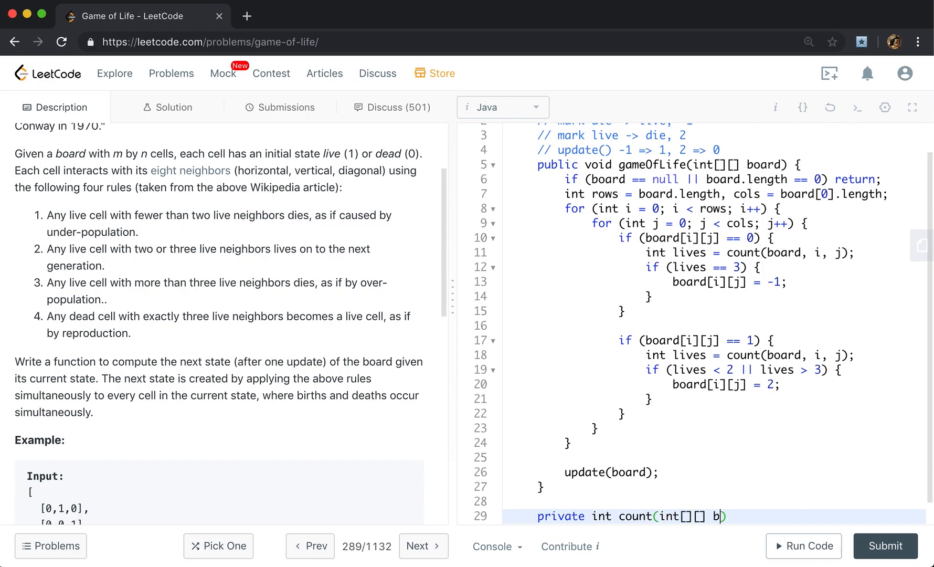
type("oard, int i, i")
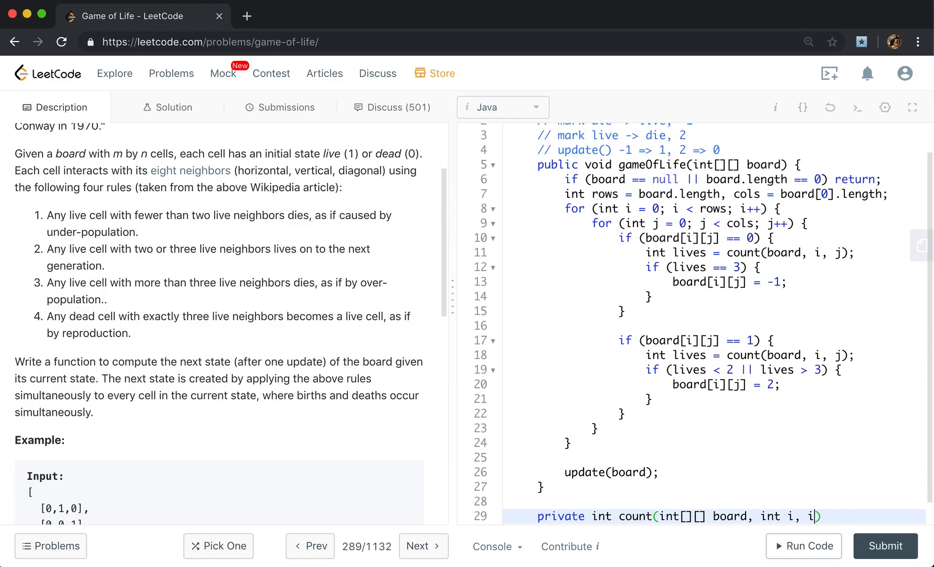
type("row, int col")
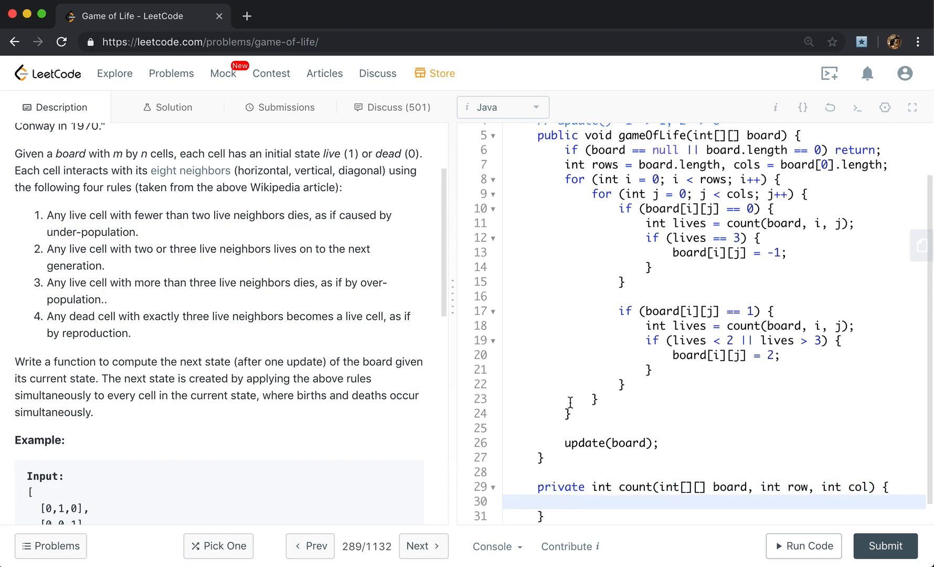
scroll("up", 3)
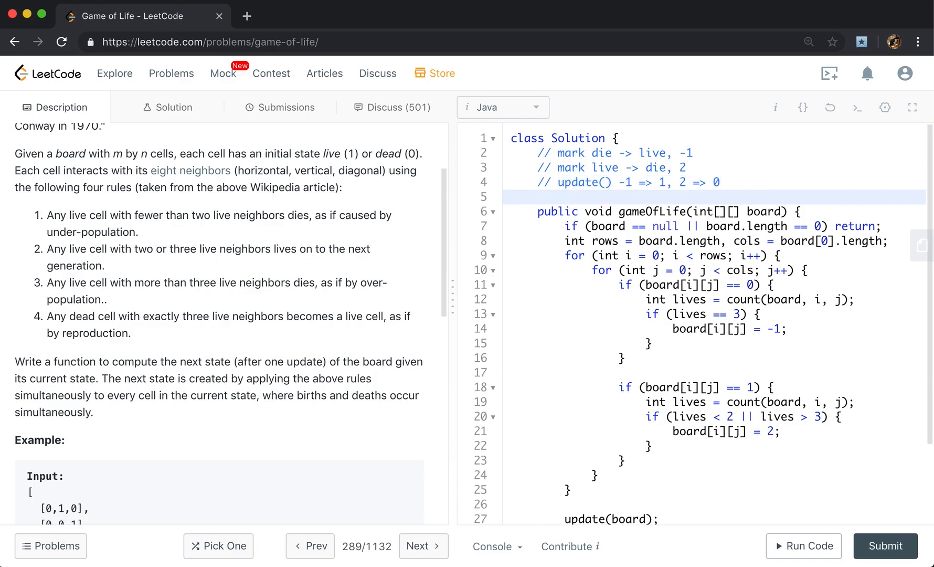
Declare final static int[][] dirs starting with {0,-1},{0,1},{1,0},{-1,0}
type("final sta")
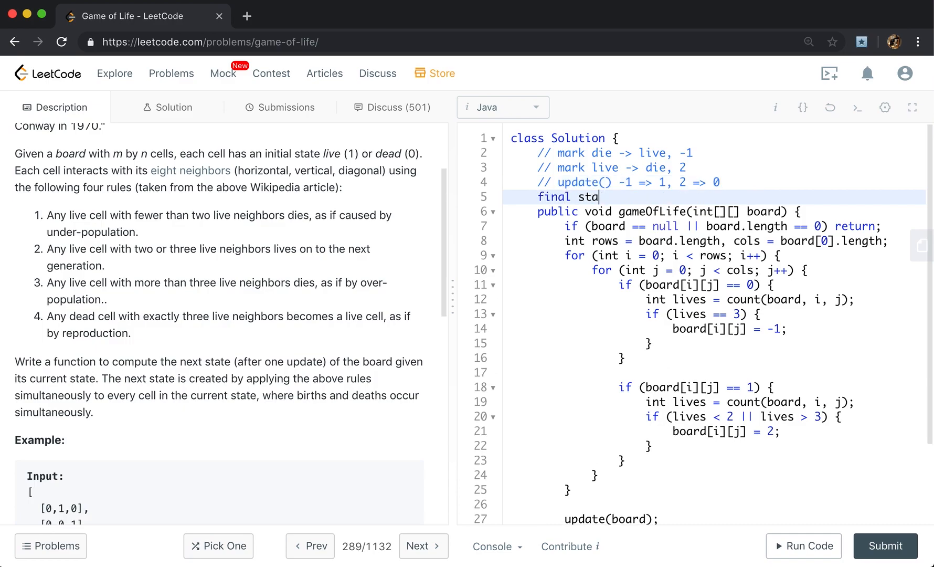
type("tic it")
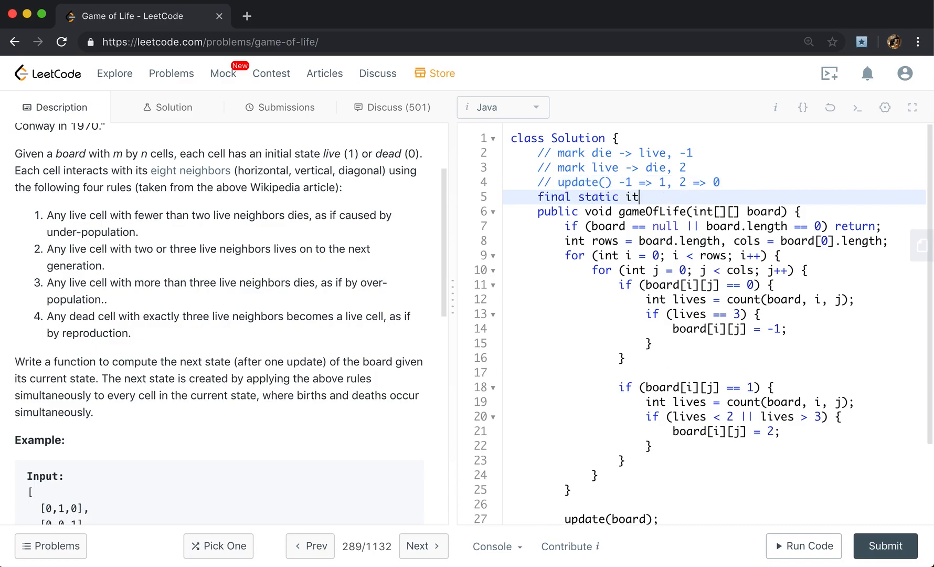
type("int[][] d")
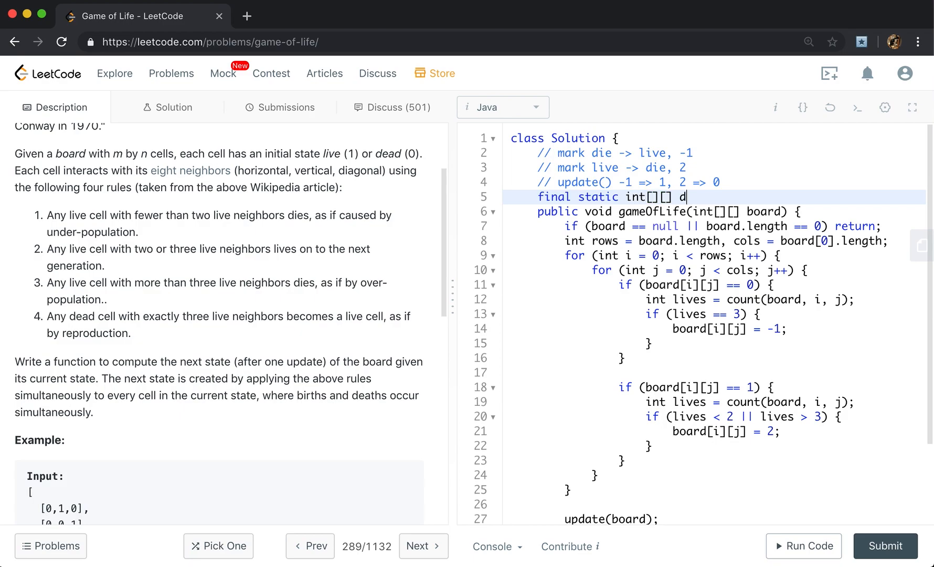
type("irs = {{}}")
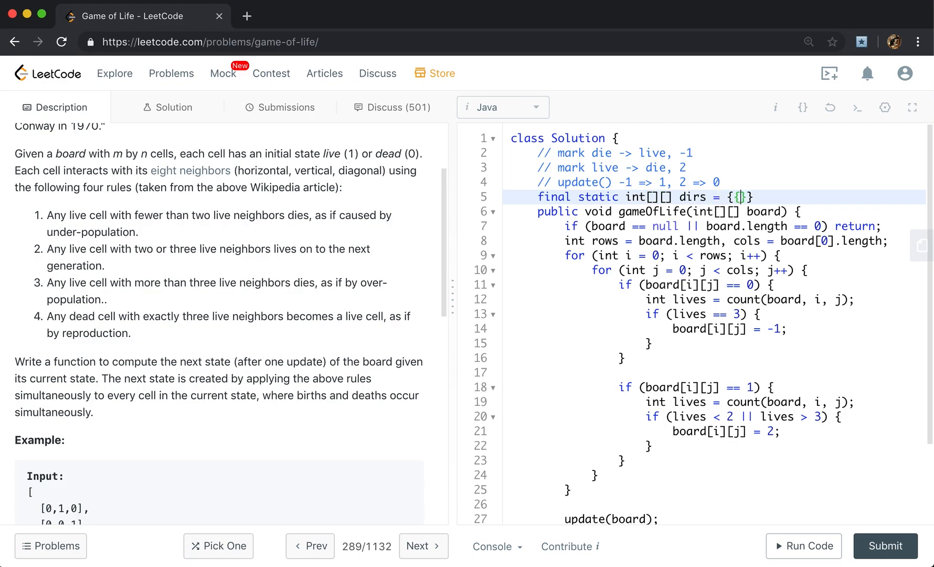
type("0, -1")
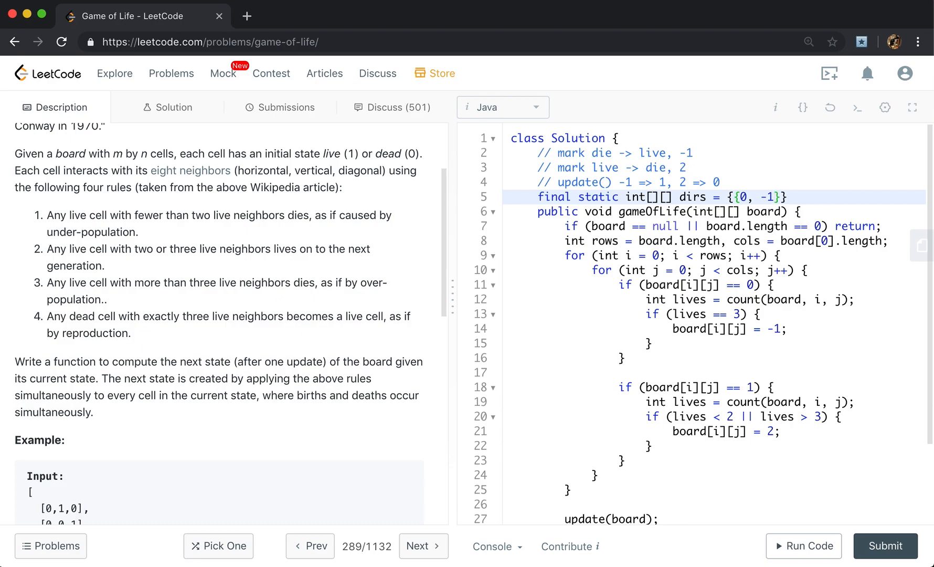
type(", {0,")
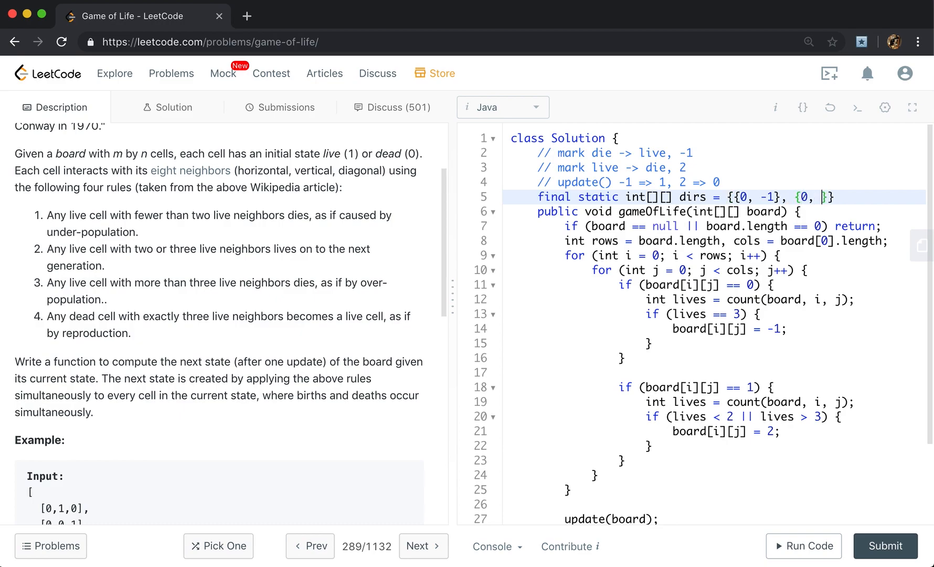
type("1}, {1,")
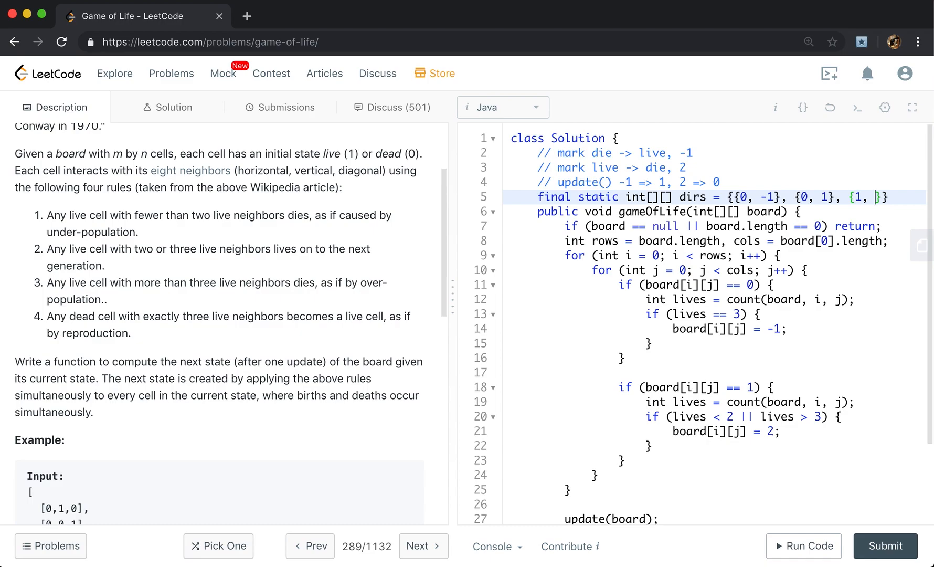
type("0}, {-1, 0")
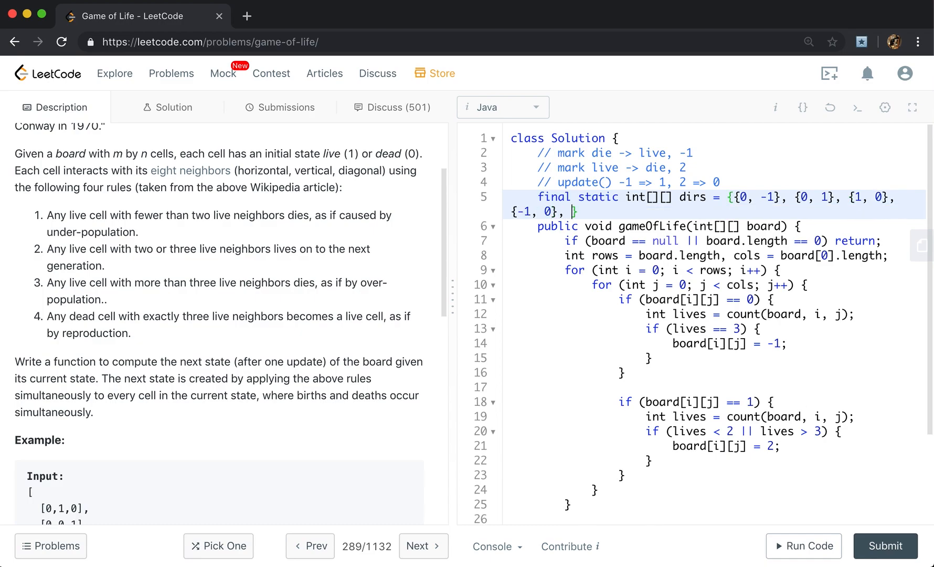
Complete dirs with the diagonal offsets {1,1},{1,-1},{-1,1},{-1,-1}
type("{}")
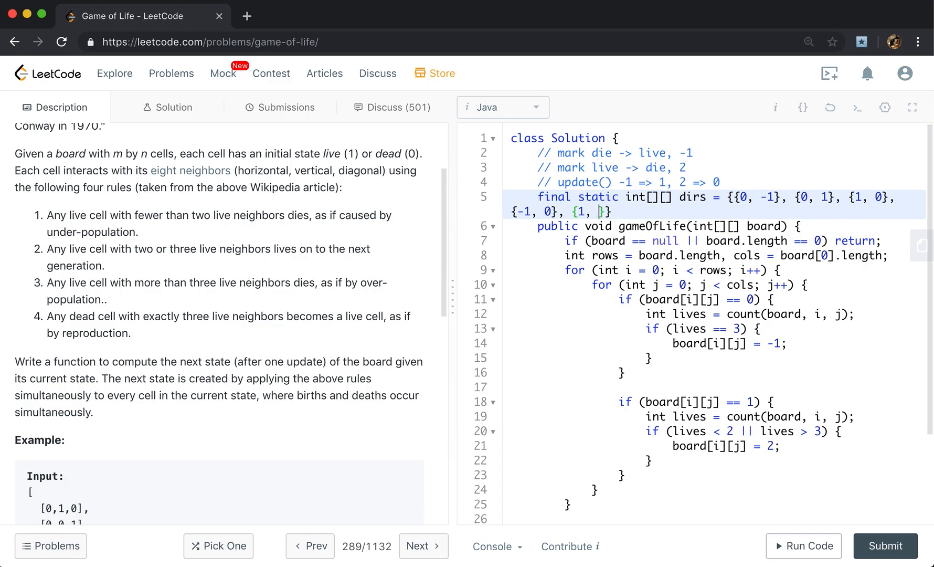
type("1}, {1,")
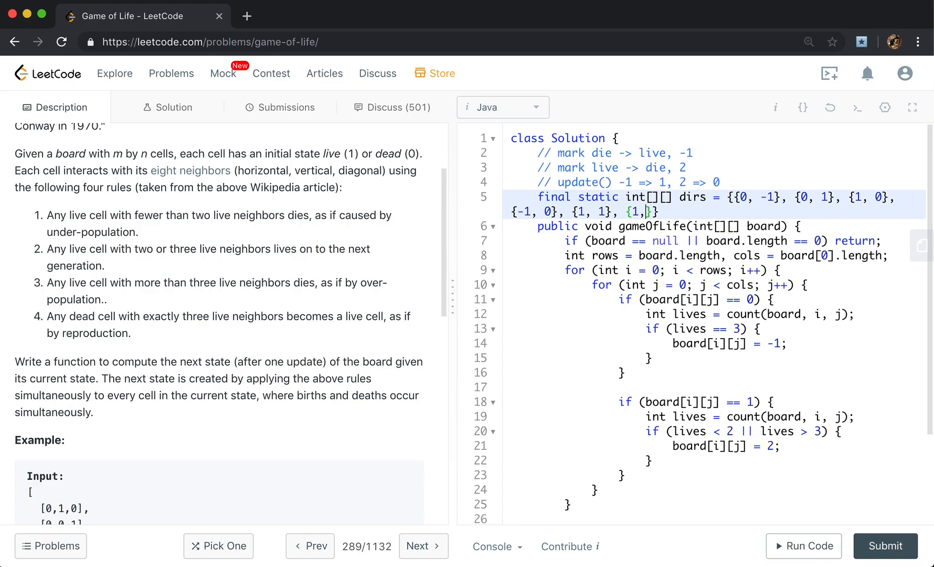
type("-1}, {")
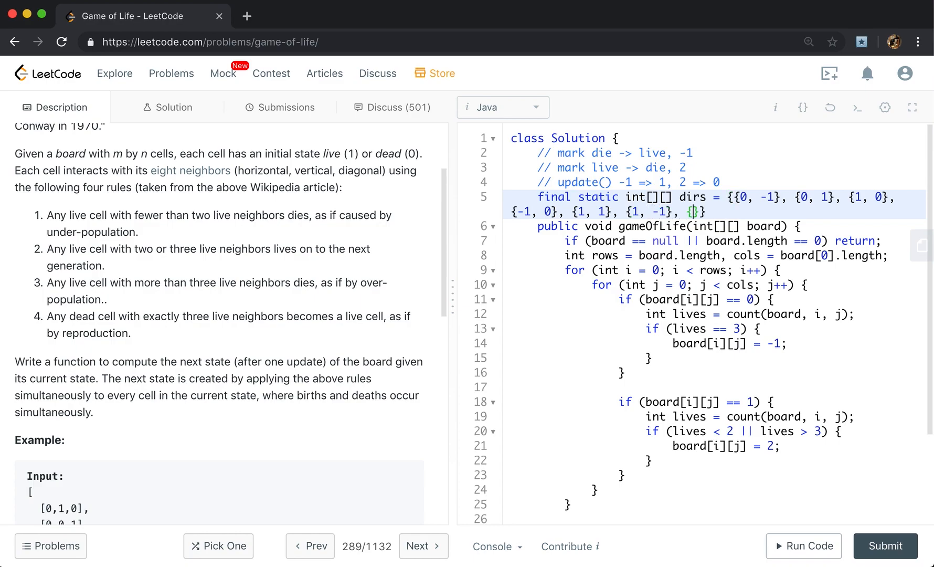
type("-1, 1}, {-1, -1")
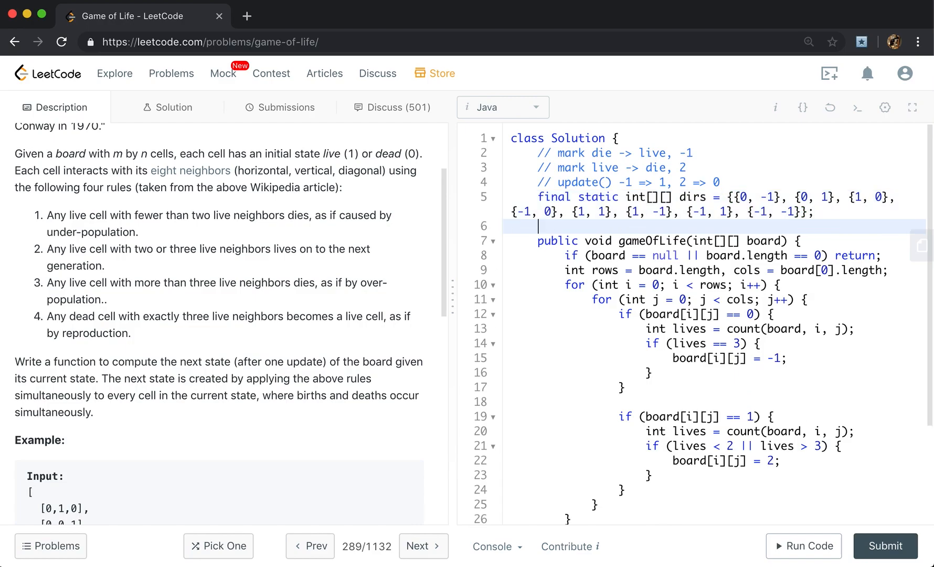
mouse_move(834, 227)
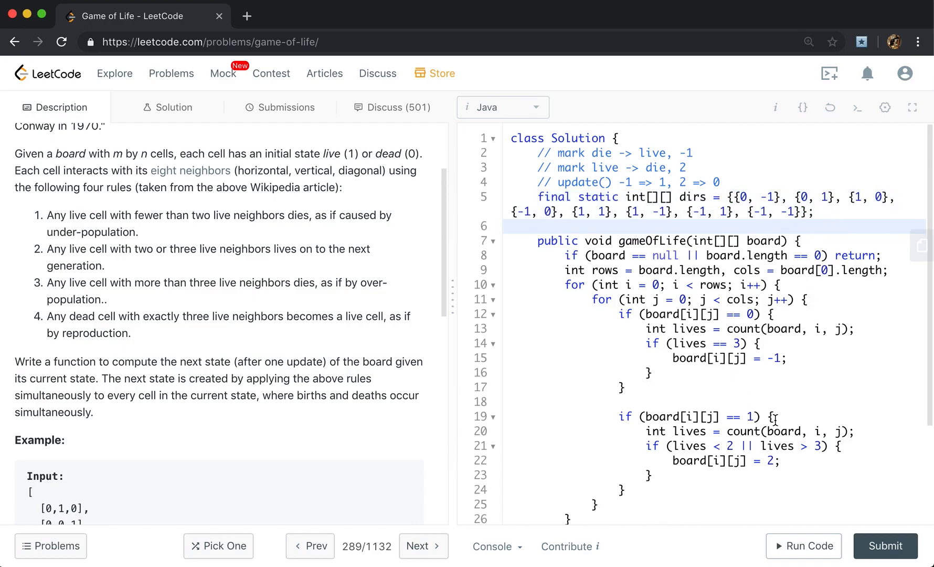
In count, set int res = 0 and loop over dirs computing newRow = row + dir[0], newCol = col + dir[1]
scroll("down", 3)
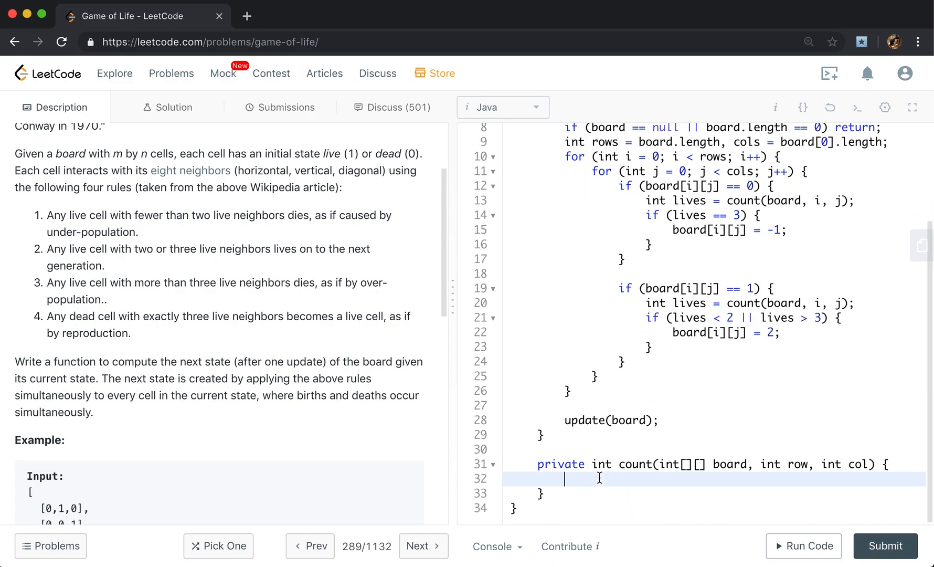
type("int res =")
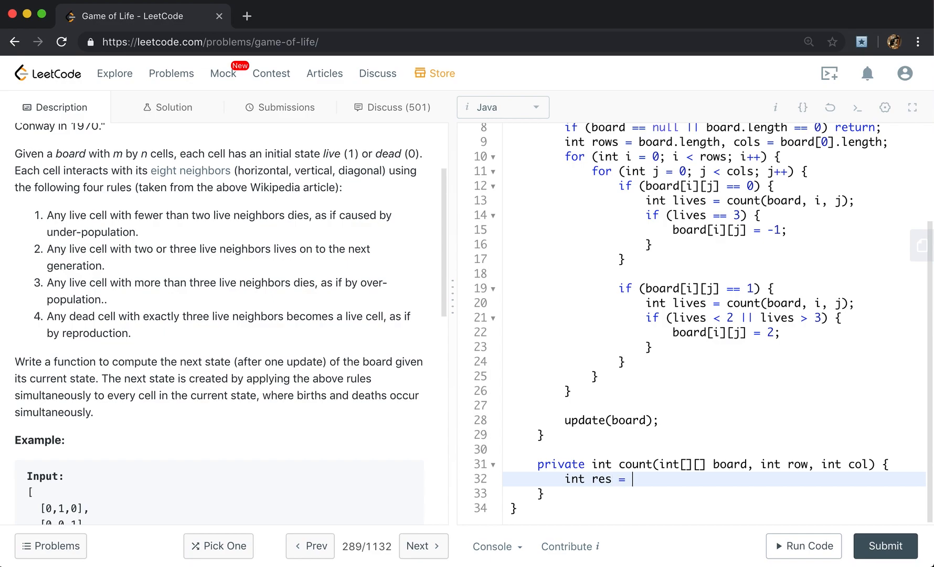
type("0;")
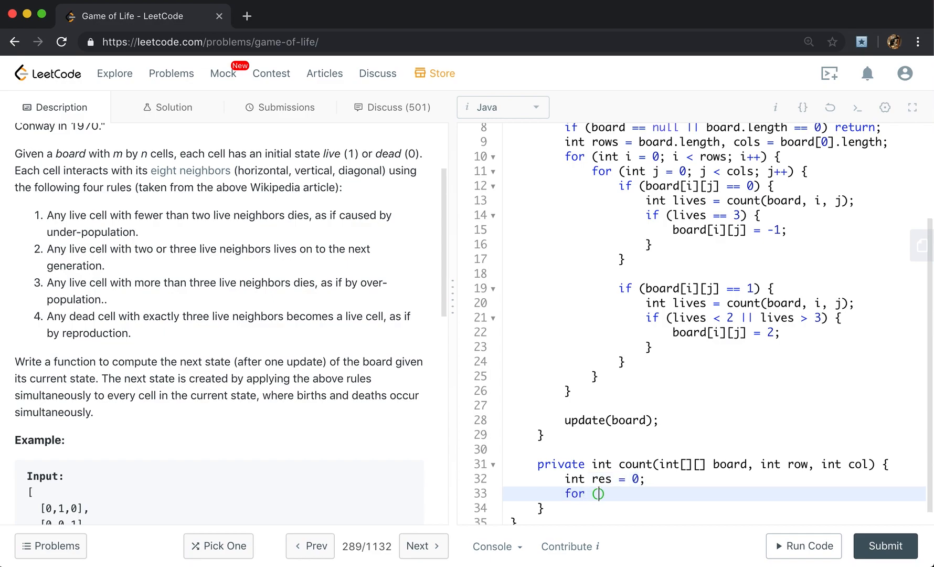
type("int[] dir")
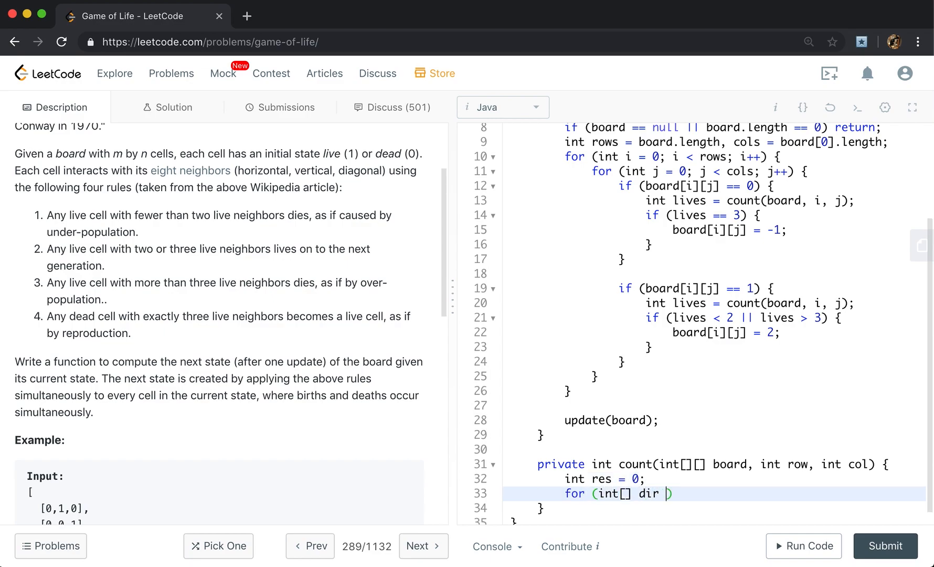
type(": dirs) {")
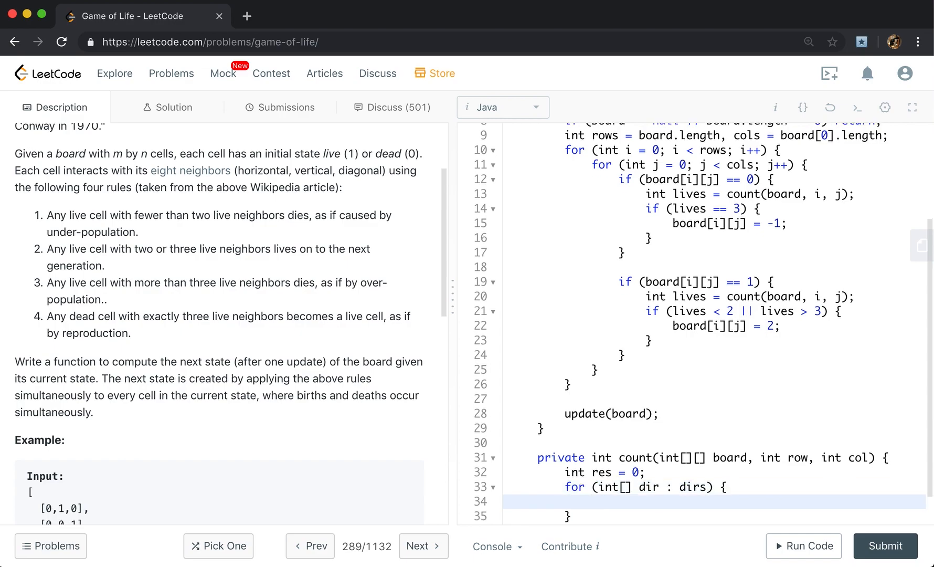
type("int")
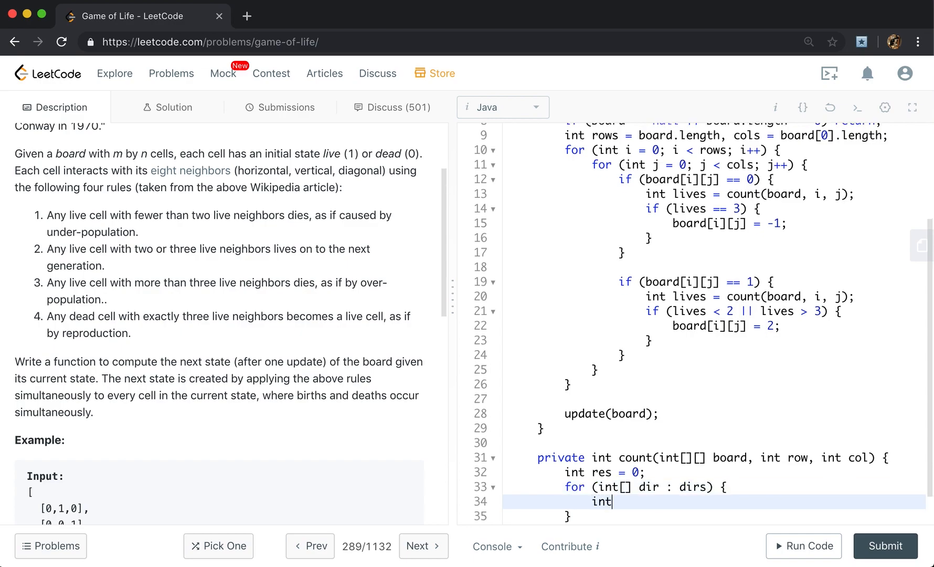
type("new")
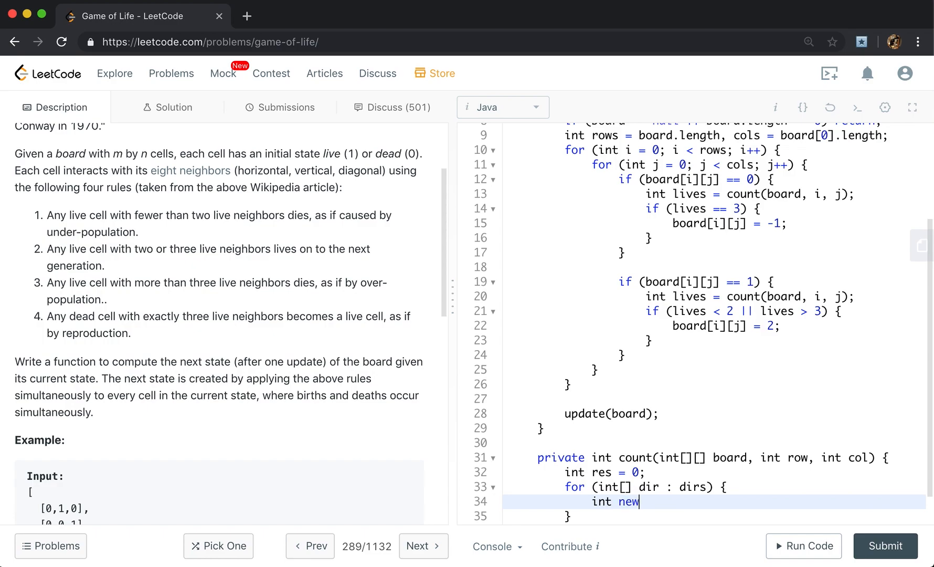
type("Row = row + d")
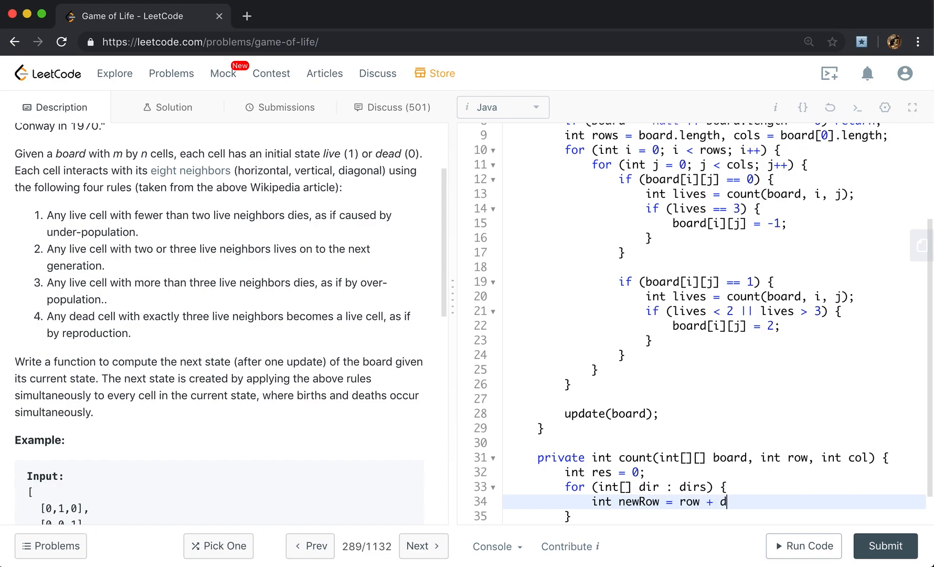
type("ir[0];")
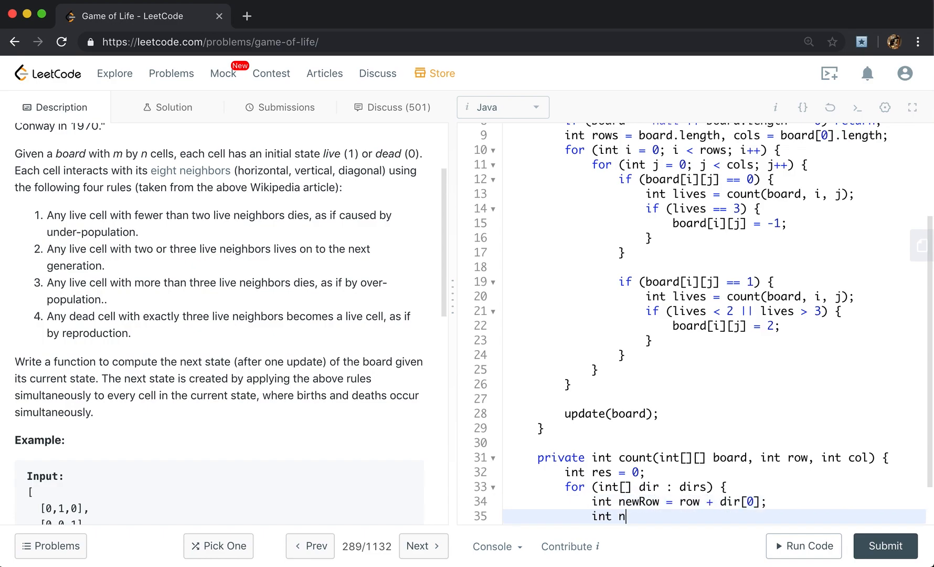
type("ewCol = col")
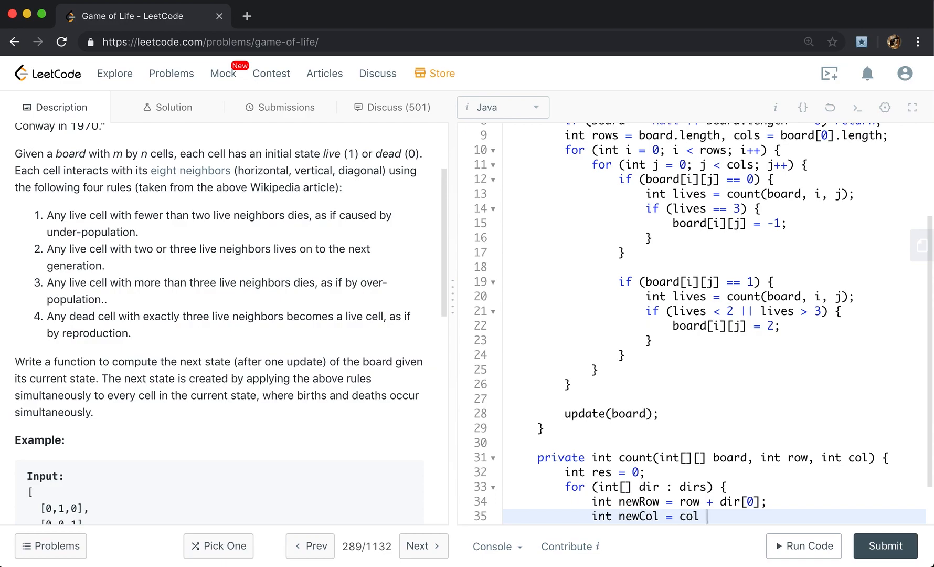
type("+ dir[1];")
type("if (")
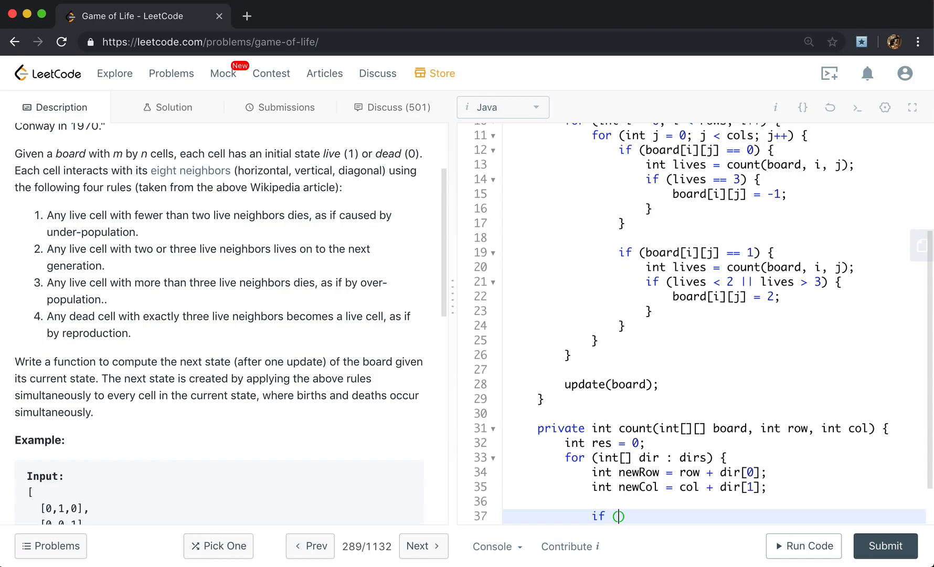
Check newRow and newCol are within 0 and board.length / board[0].length
type("newRow >")
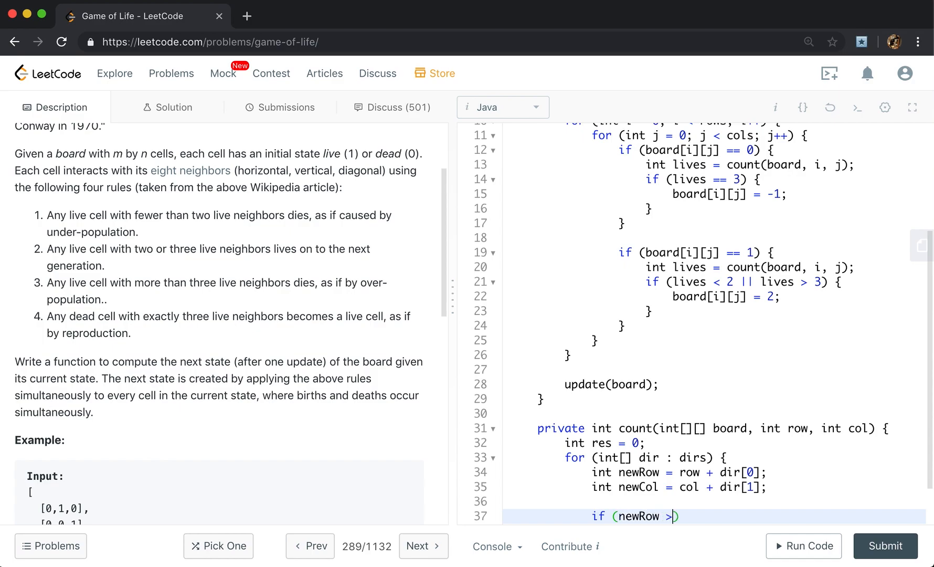
type("= 0 && newRow <")
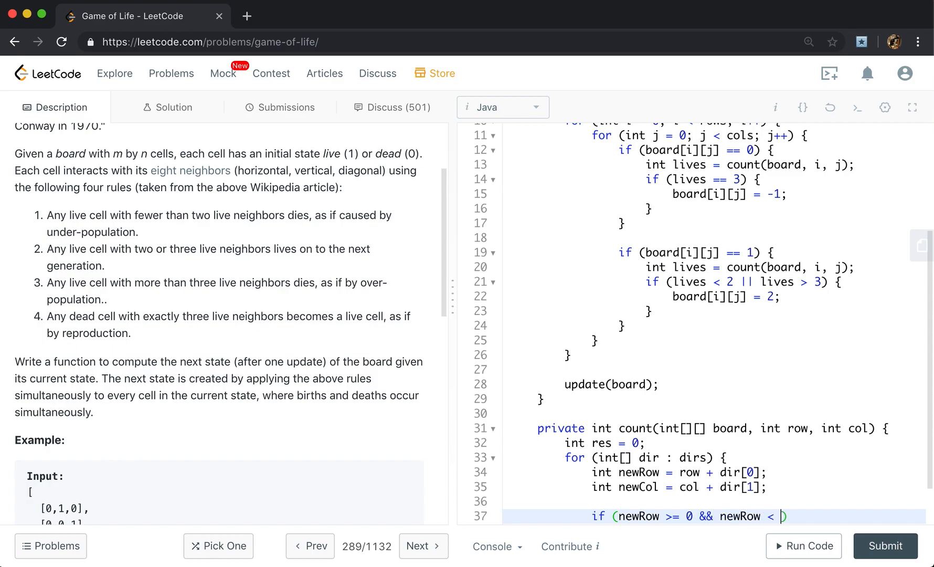
type("board.length &&")
type("new)")
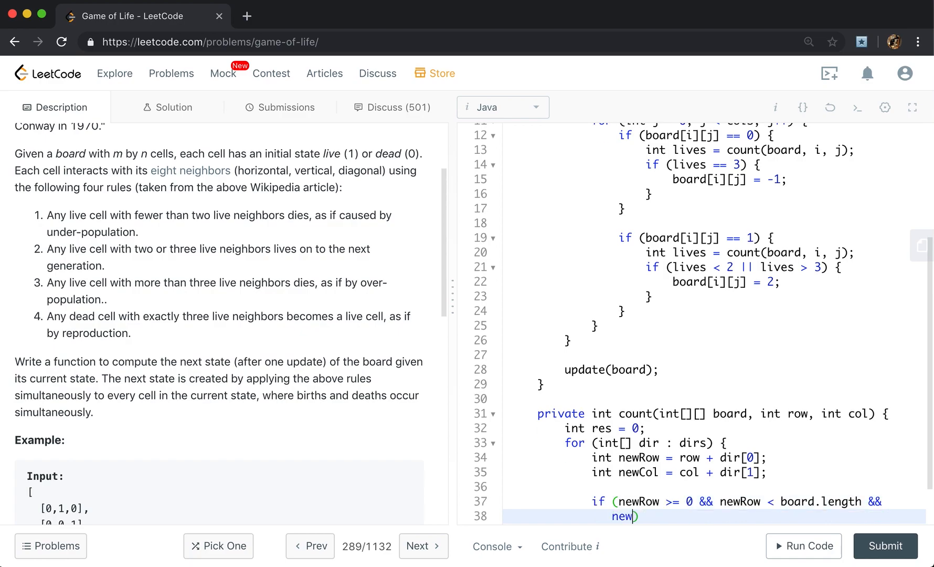
type("Col >= 0")
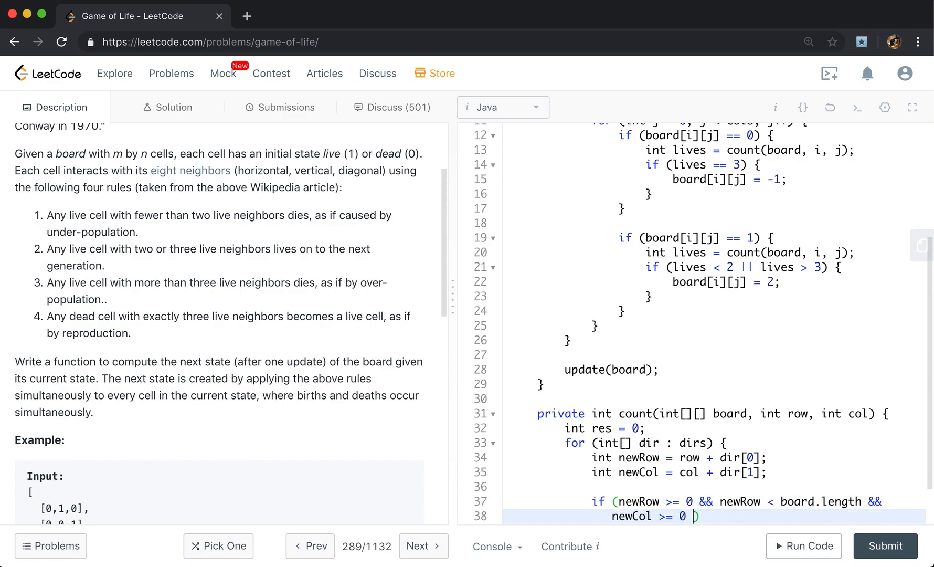
type("&& newCol < b")
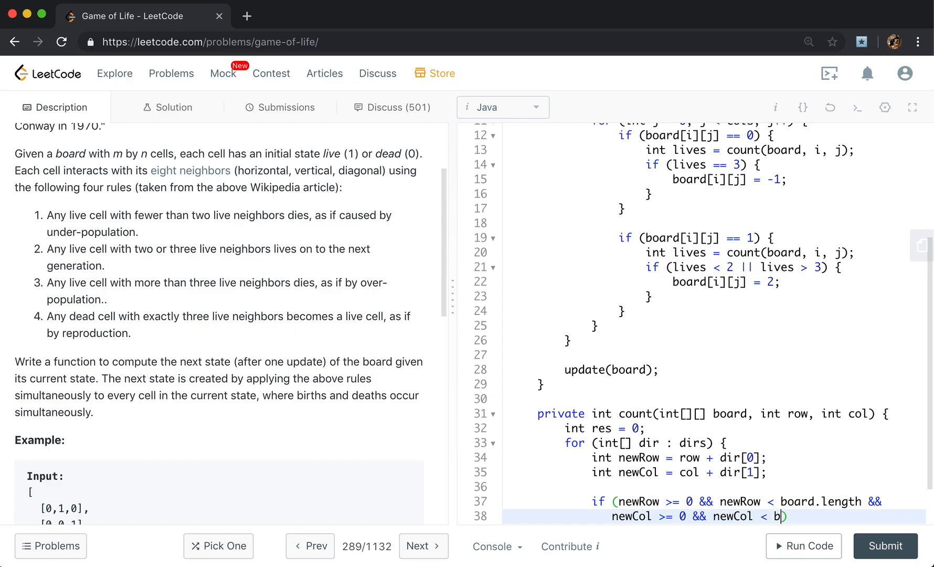
type("oard[0].length &&")
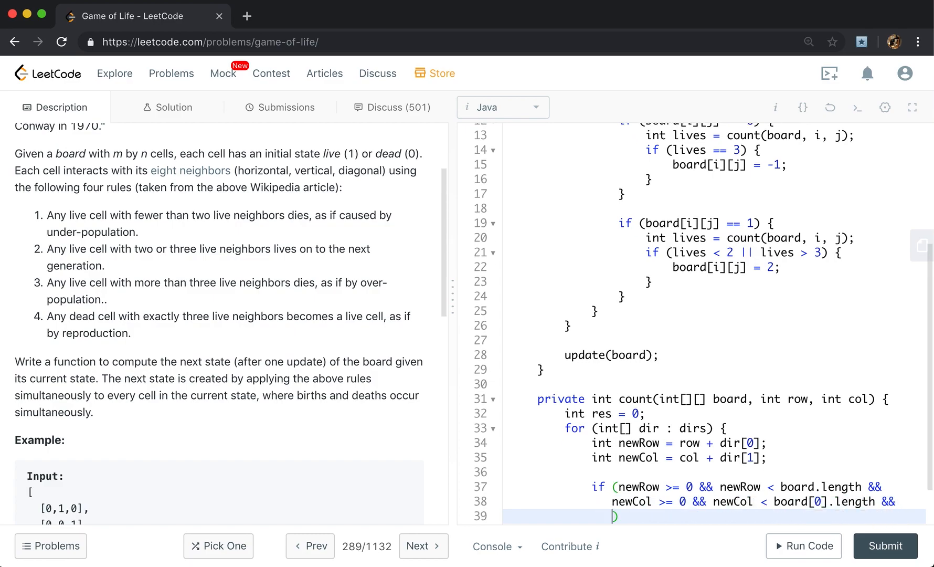
Increment res when board[newRow][newCol] is 1 or 2, then return res
type("board[newRow][newCol] ==")
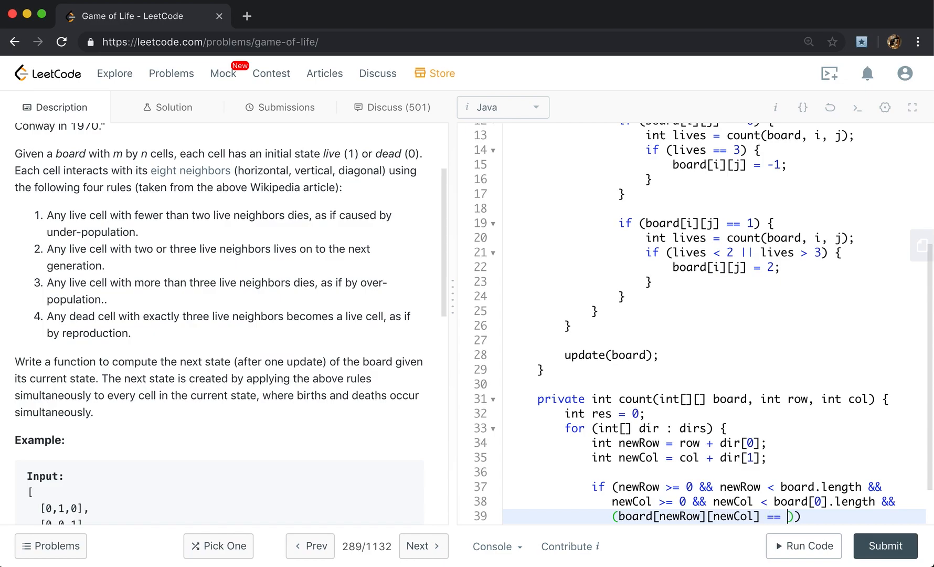
type("1 ||")
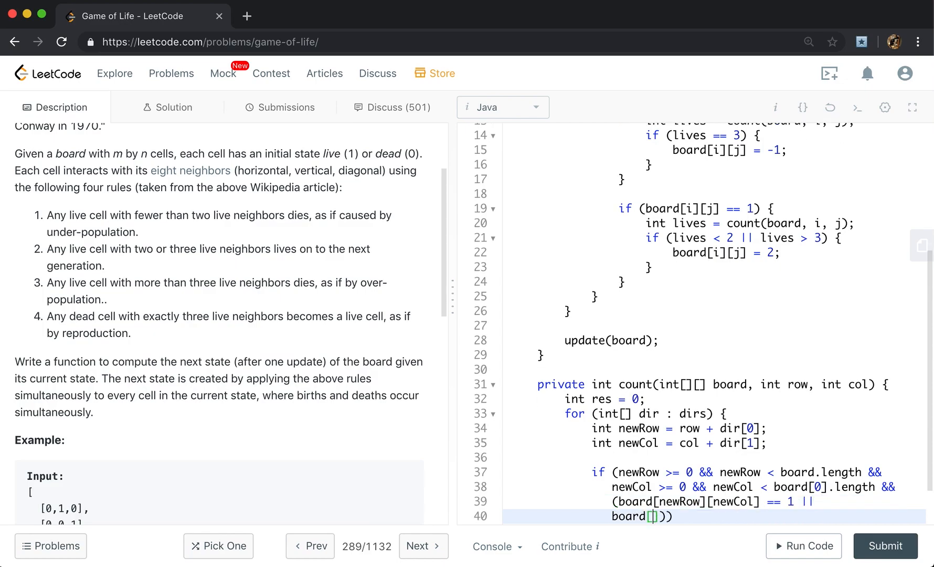
type("newRow][")
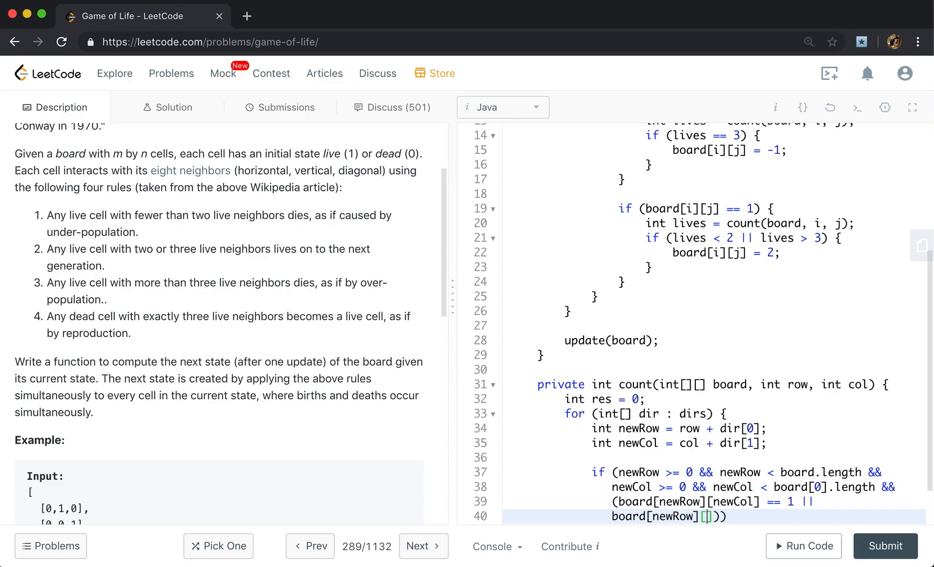
type("newCol")
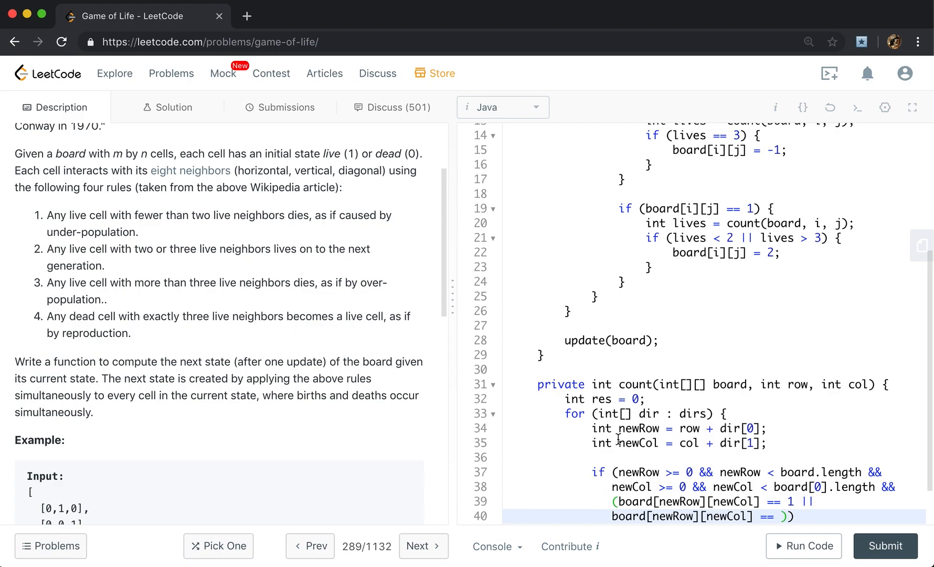
scroll("down", 3)
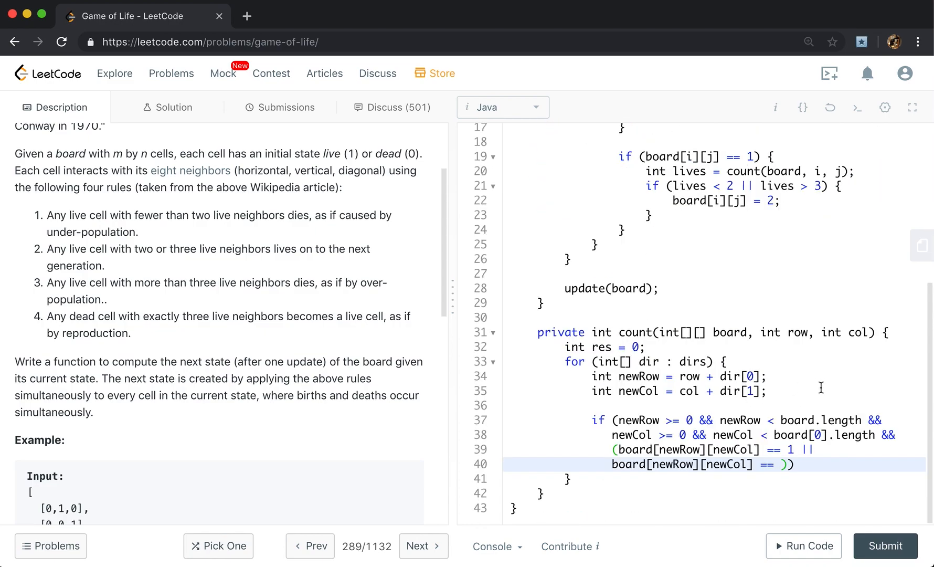
type("2)) {")
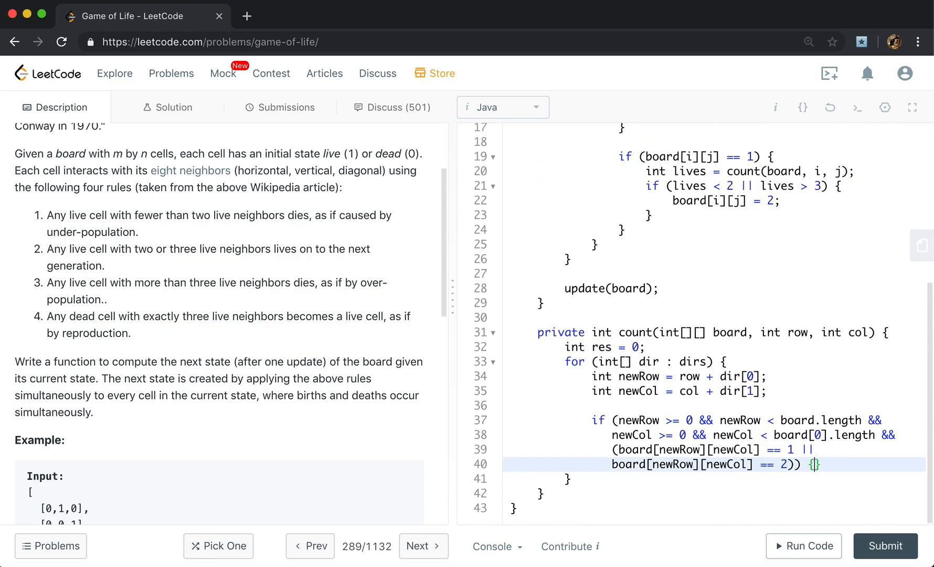
type("res++;")
type("return")
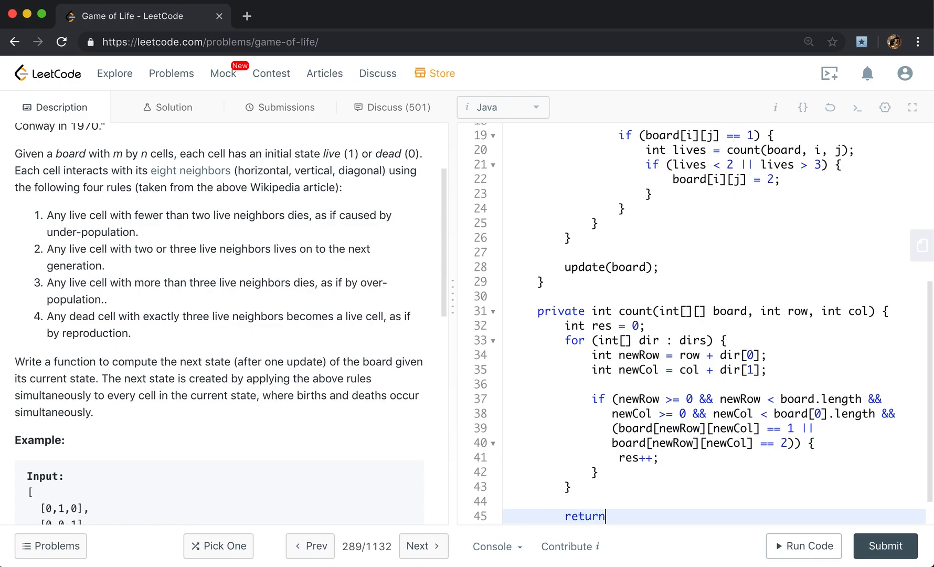
type("res;")
type("private")
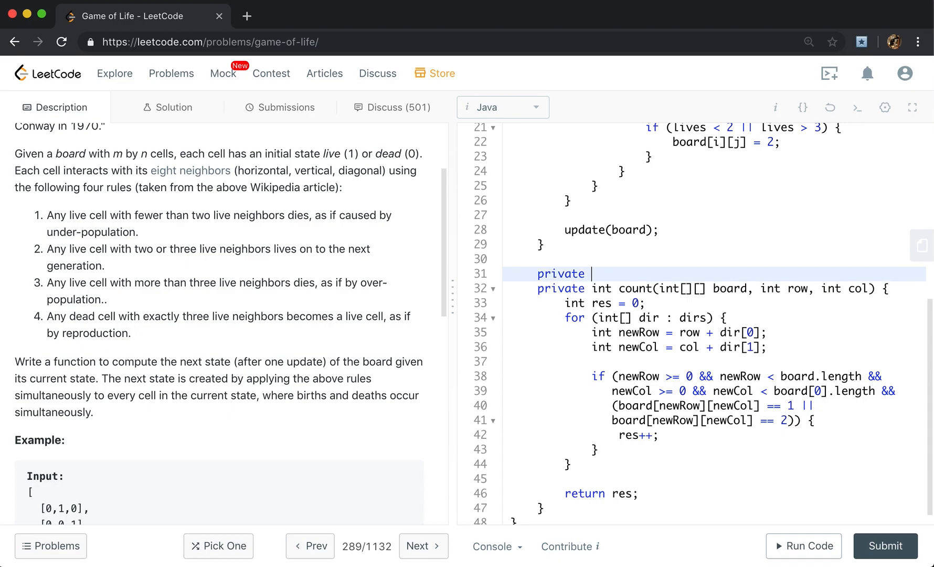
Declare private void update(int[][] board) with nested for loops over every cell
type("void update")
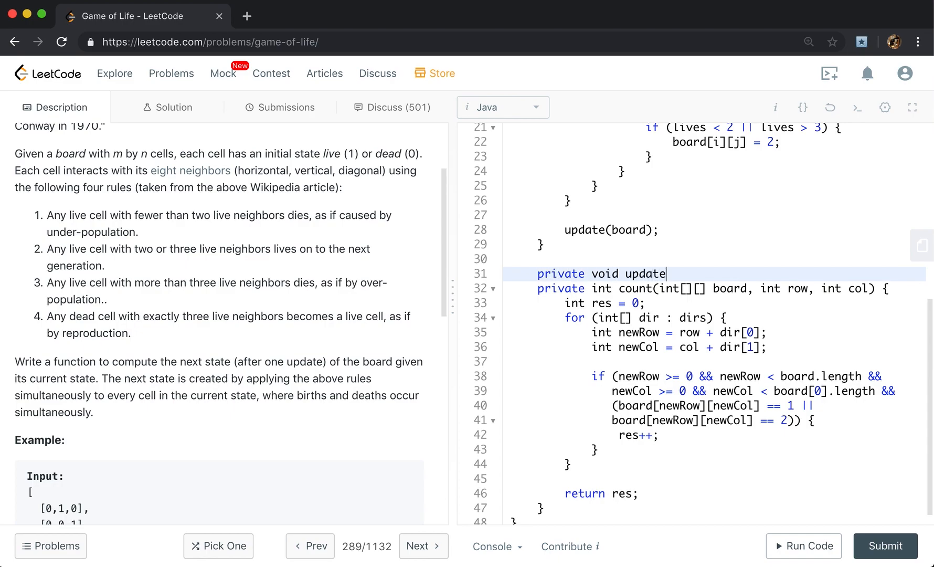
type("(int[][] board) {")
type("for")
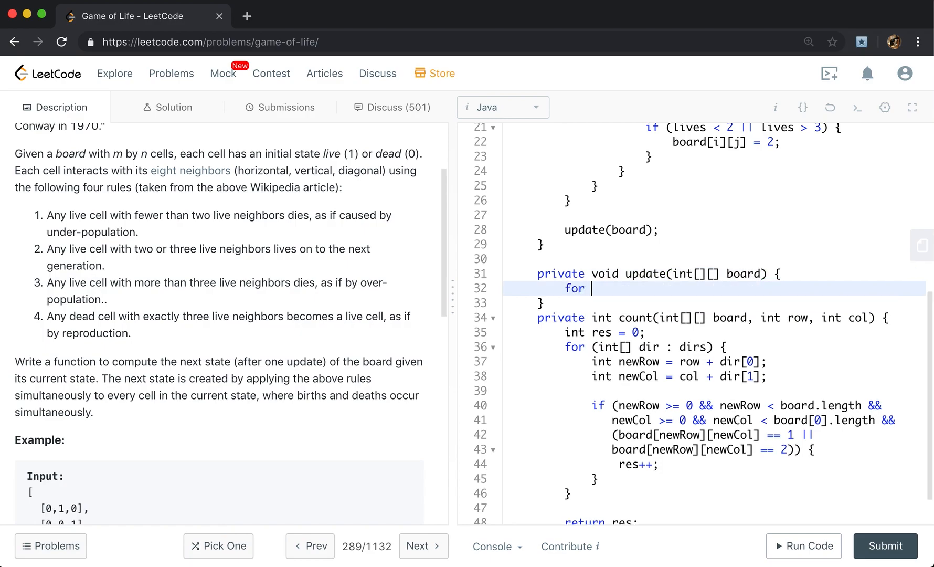
type("(int i = 0; i < board.length; i++) {")
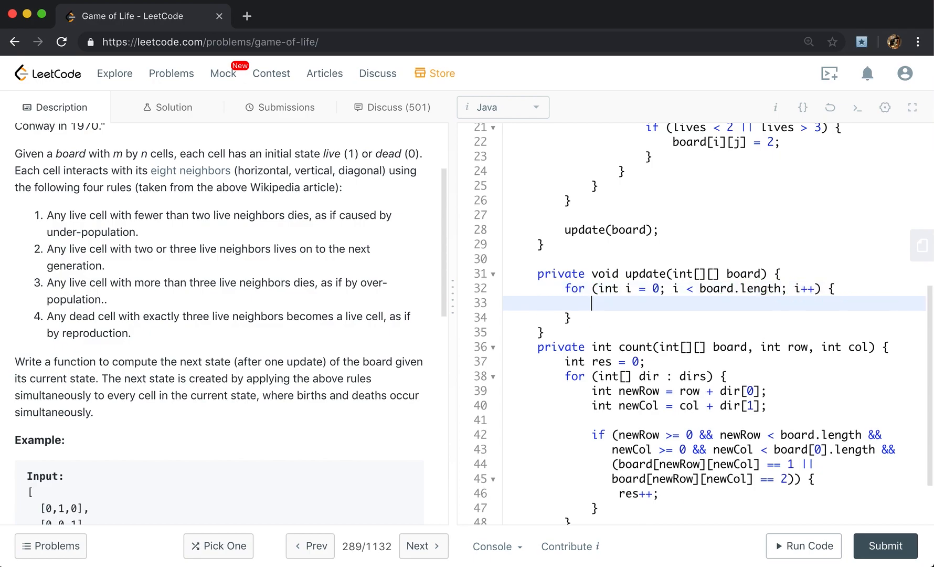
type("for (int j = 0; j")
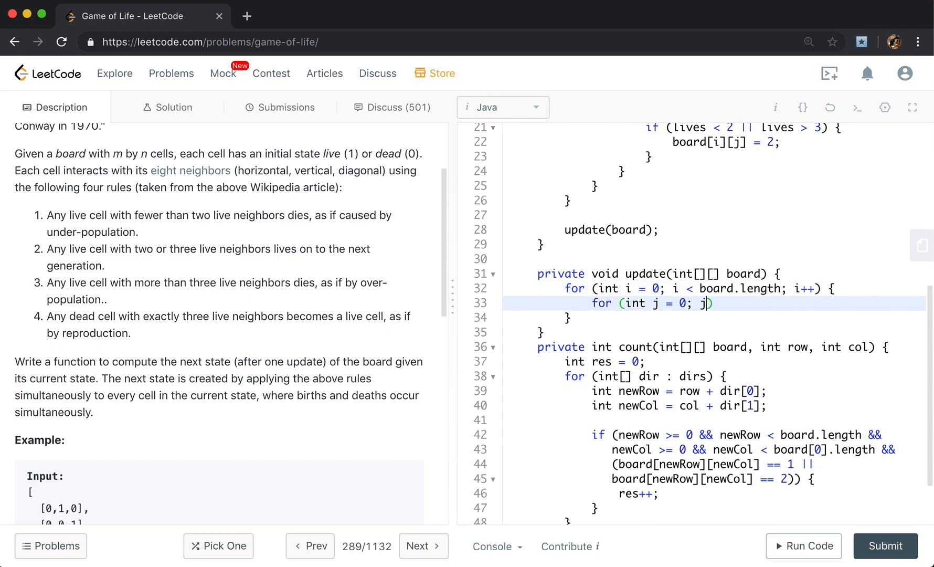
type("< board.l")
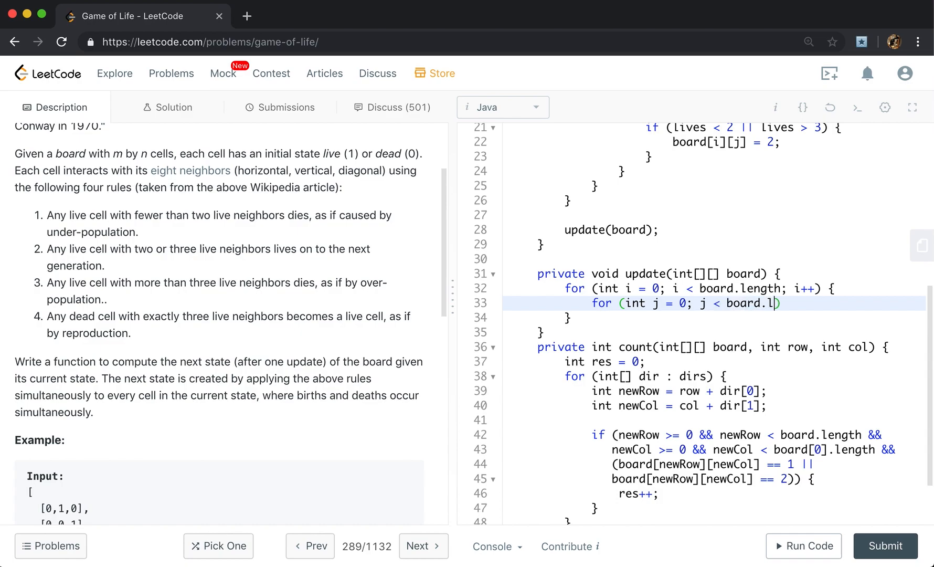
type("p)")
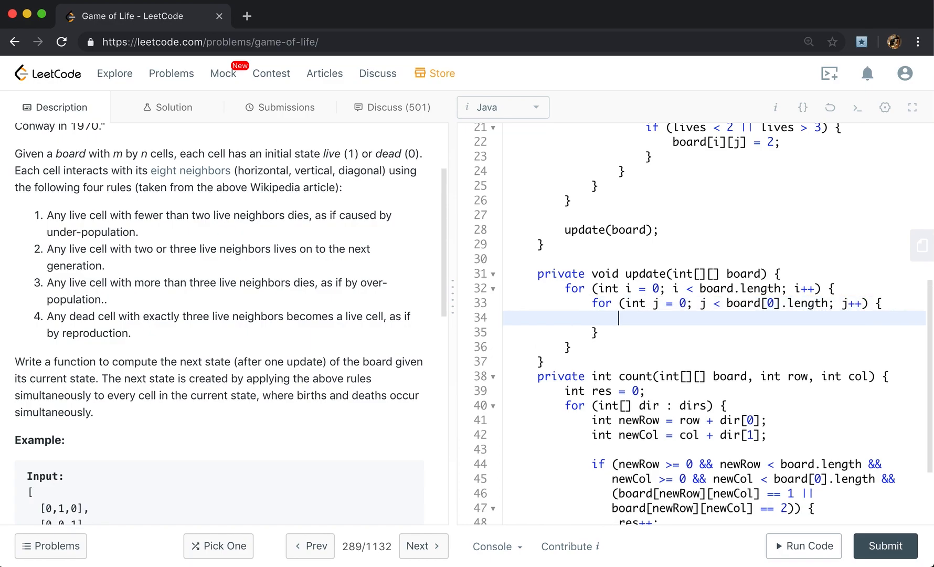
Set board[i][j] = 1 when it is -1, then begin the next if on board[i][j]
type("if (board[])")
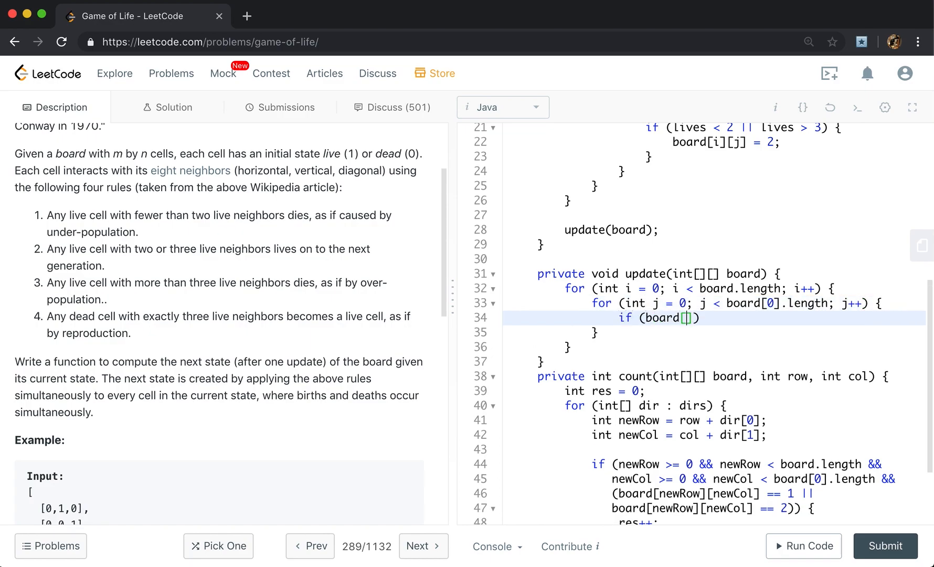
type("i][j] =")
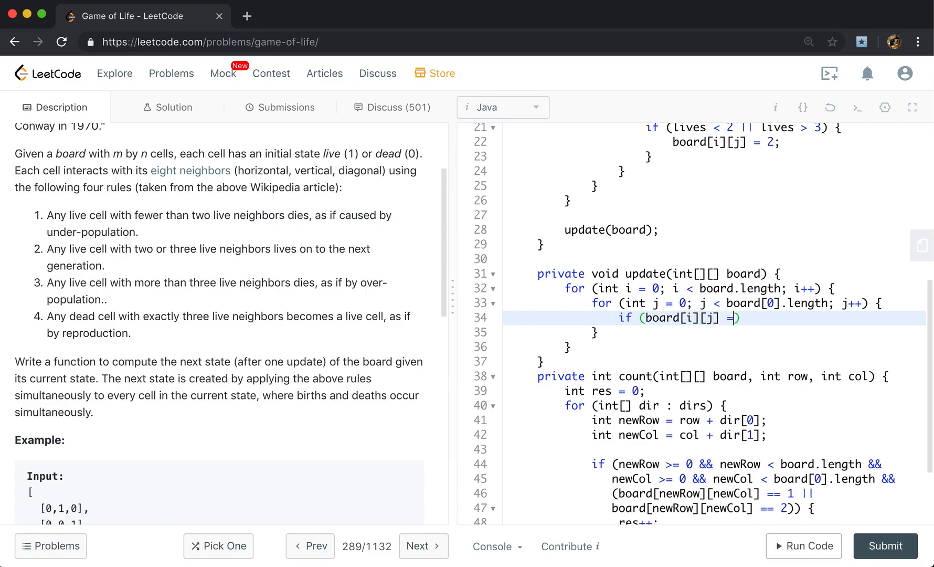
scroll("up", 3)
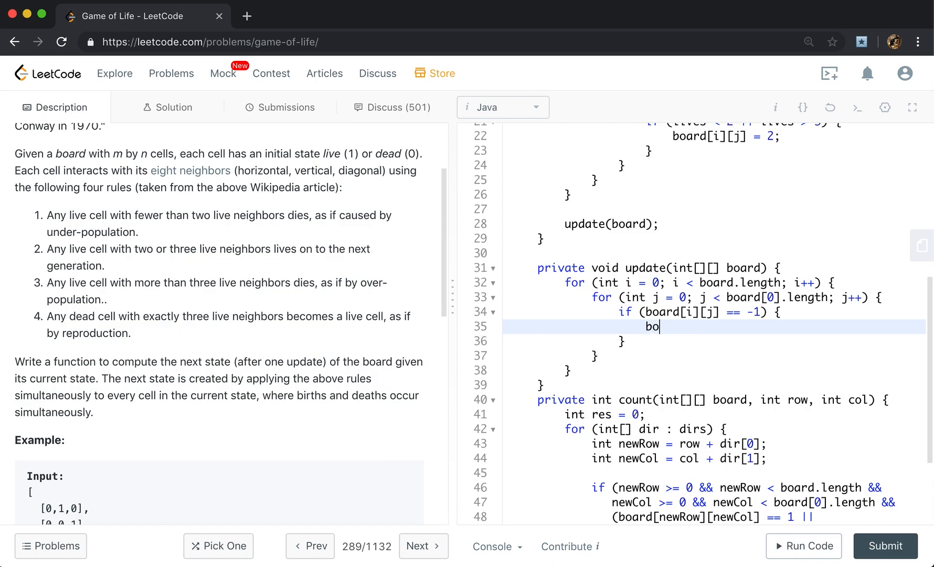
type("ard[i][j] = 1;")
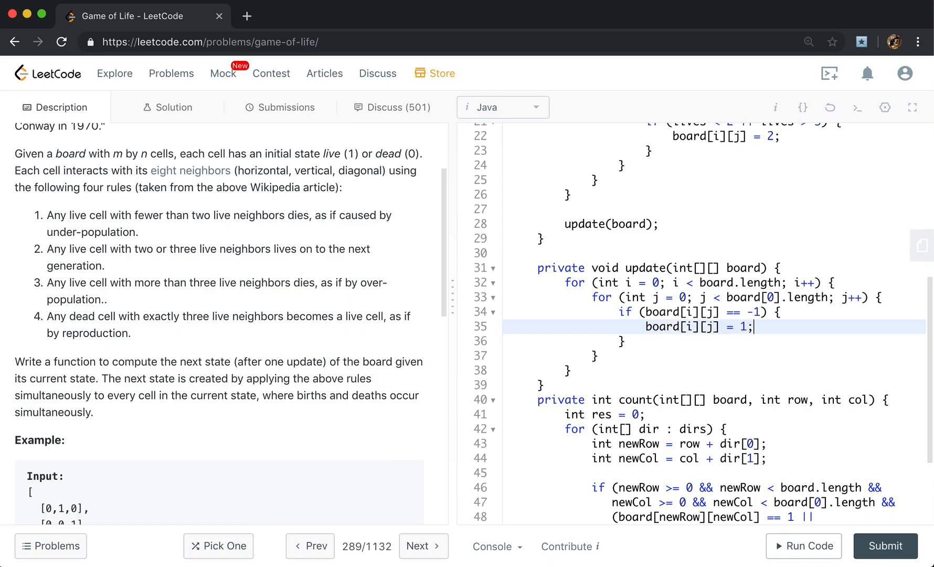
key("Enter")
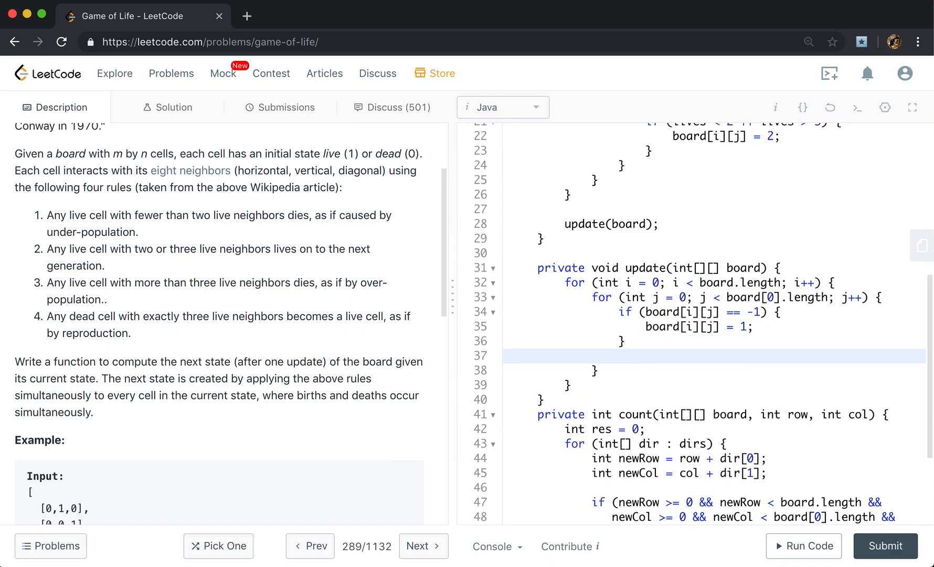
type("if (b")
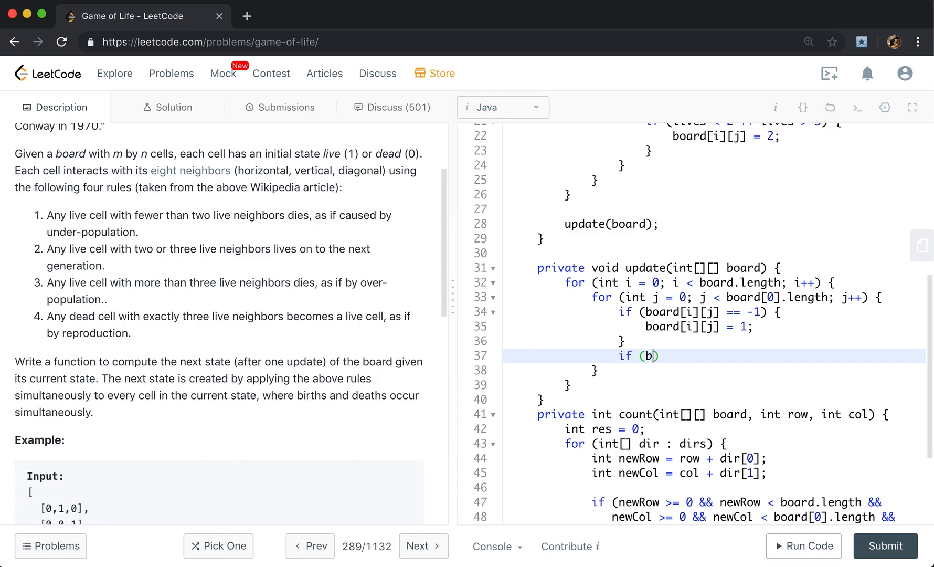
type("oard[i][j]")
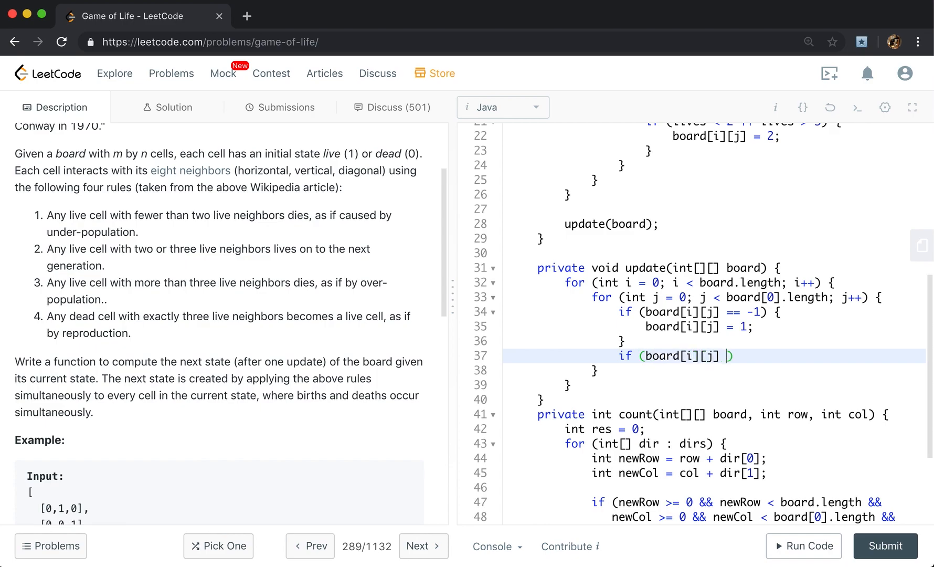
scroll("up", 3)
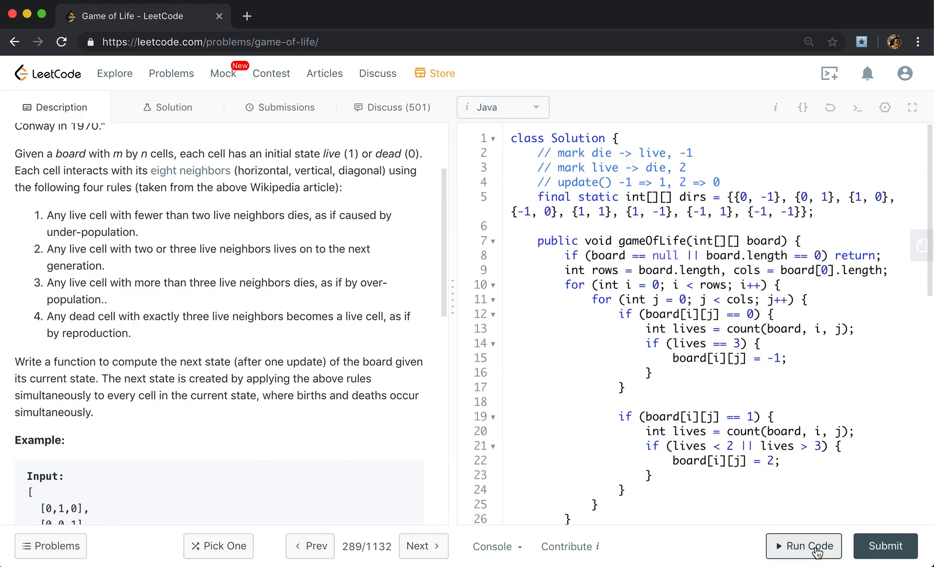
Run the solution on the sample test, then submit it and get Accepted
left_click(803, 546)
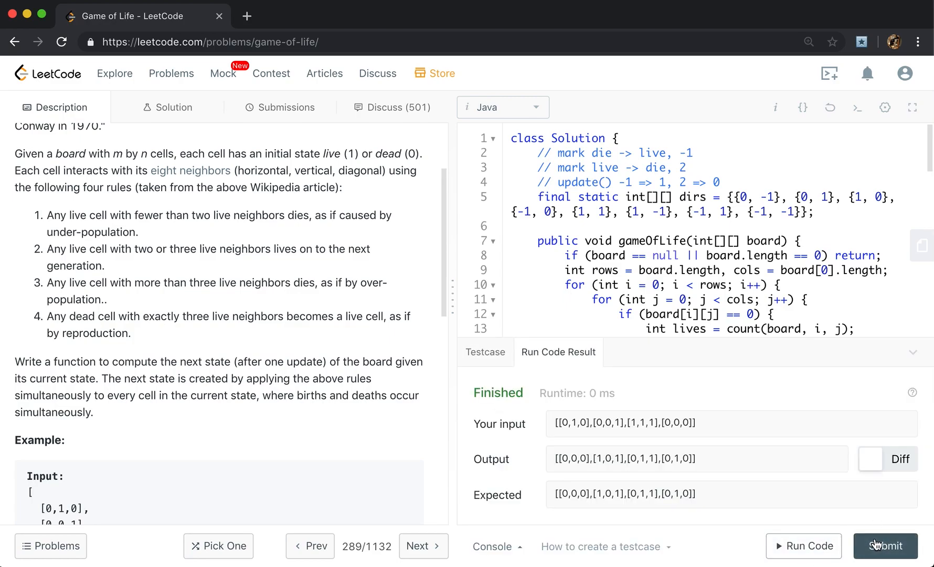
left_click(885, 546)
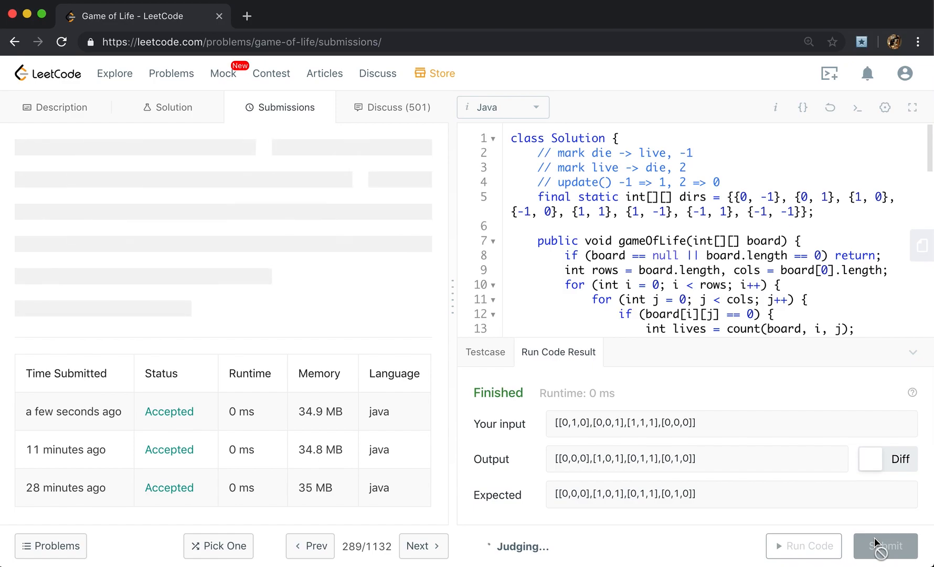
left_click(885, 546)
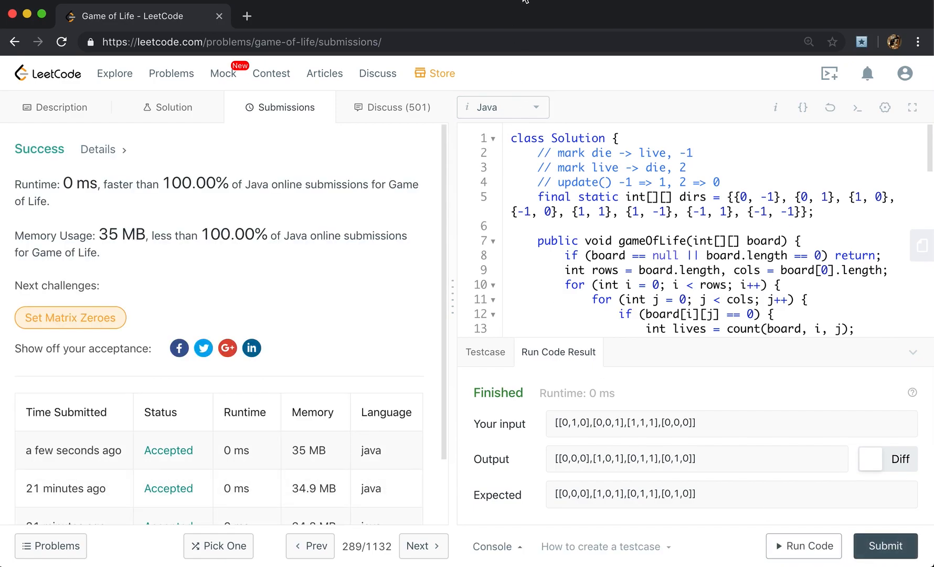